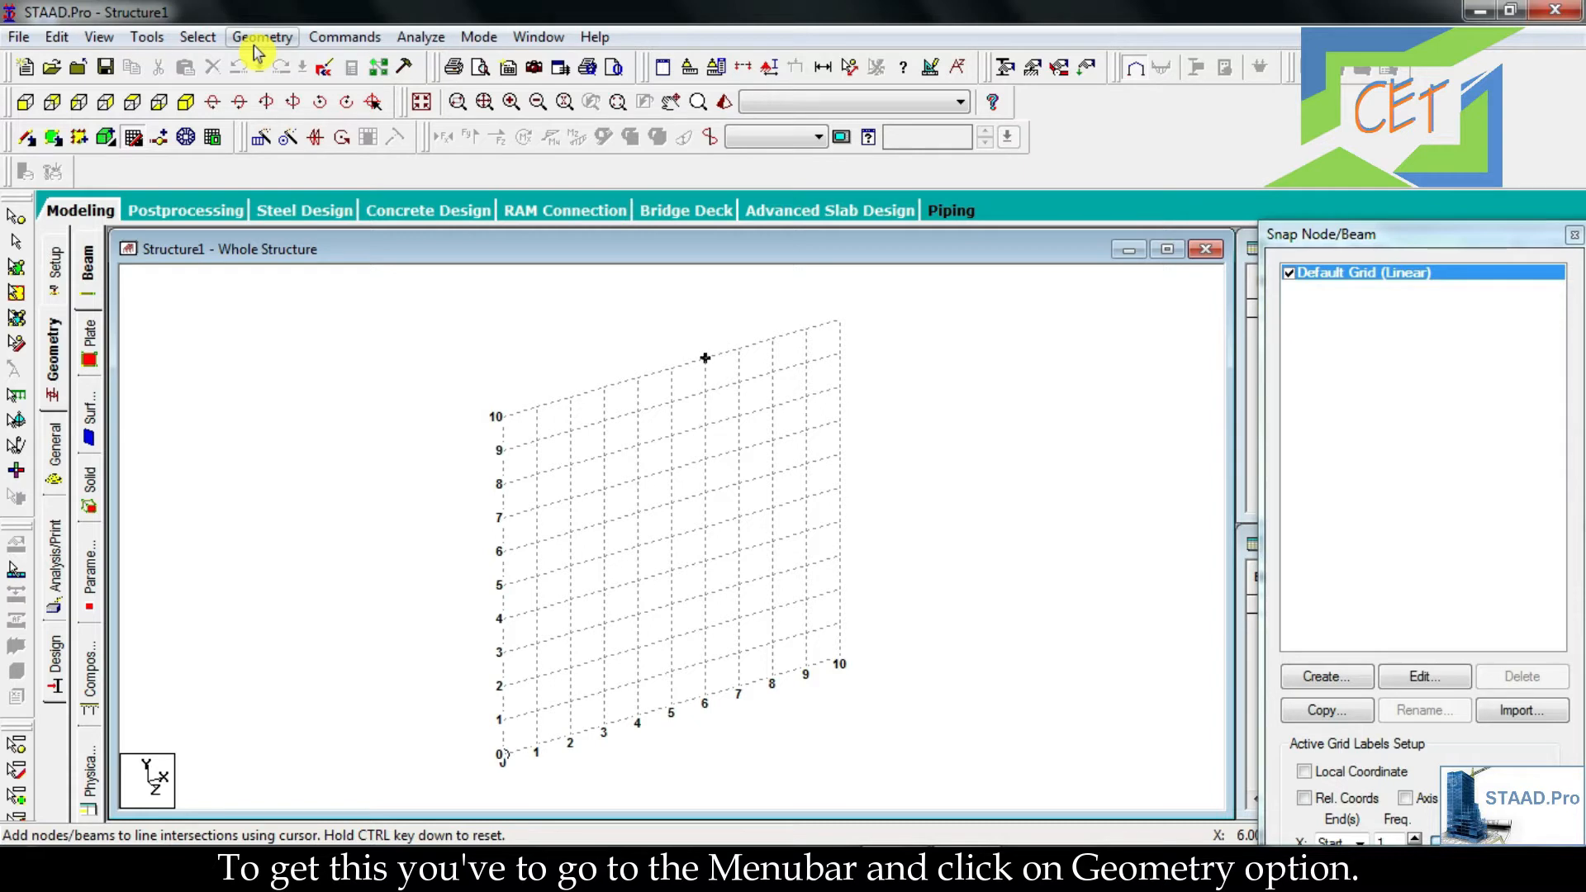
- Launch Run Structure Wizard from the Geometry menu
left_click(261, 36)
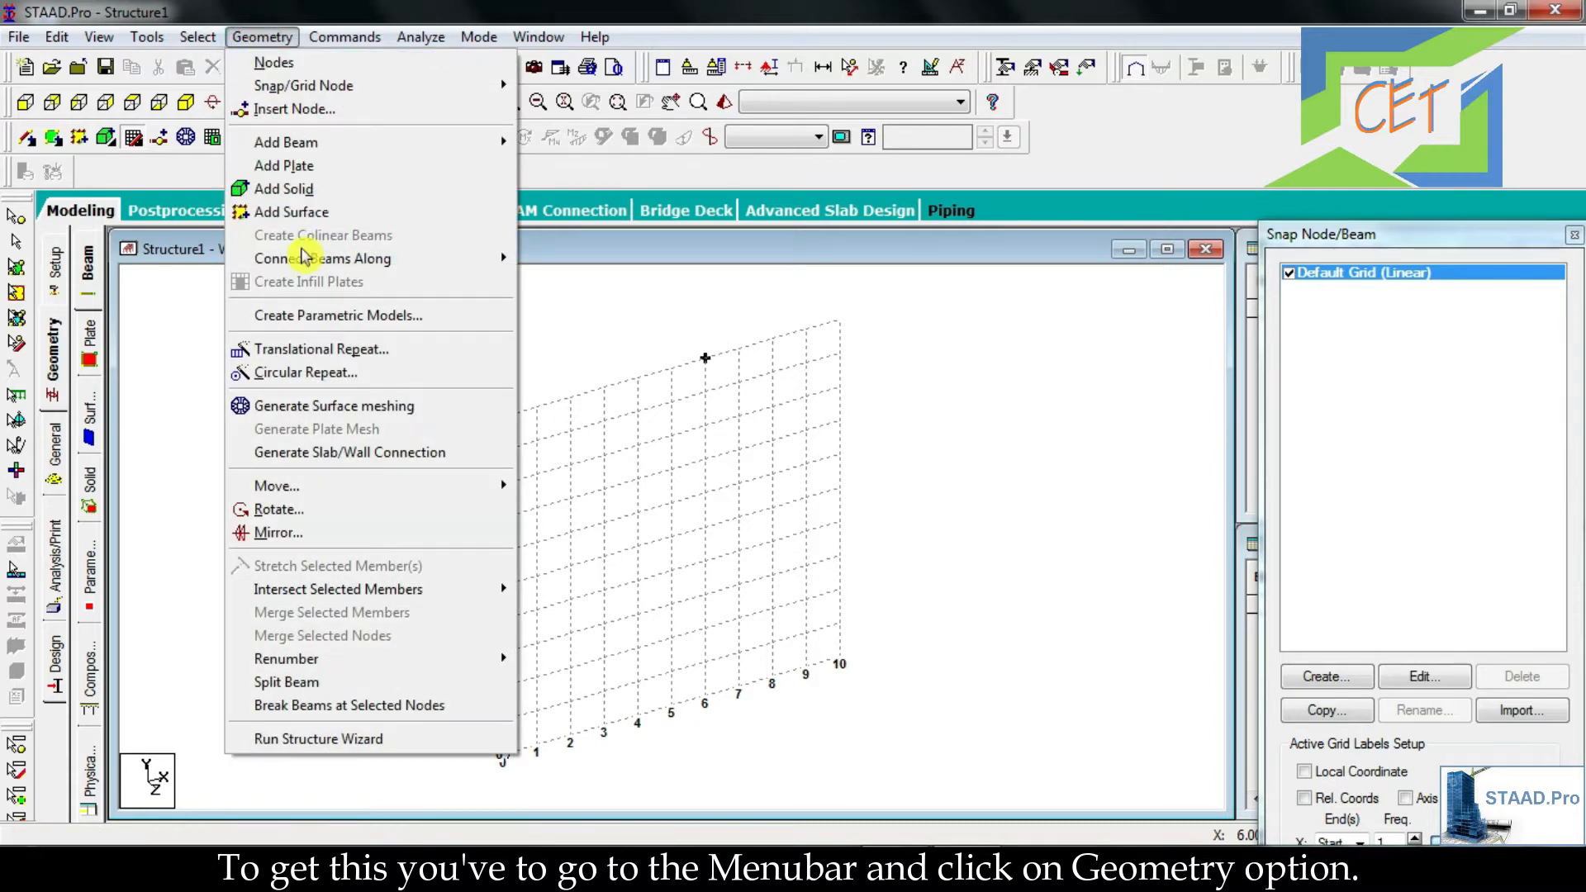
mouse_move(334, 740)
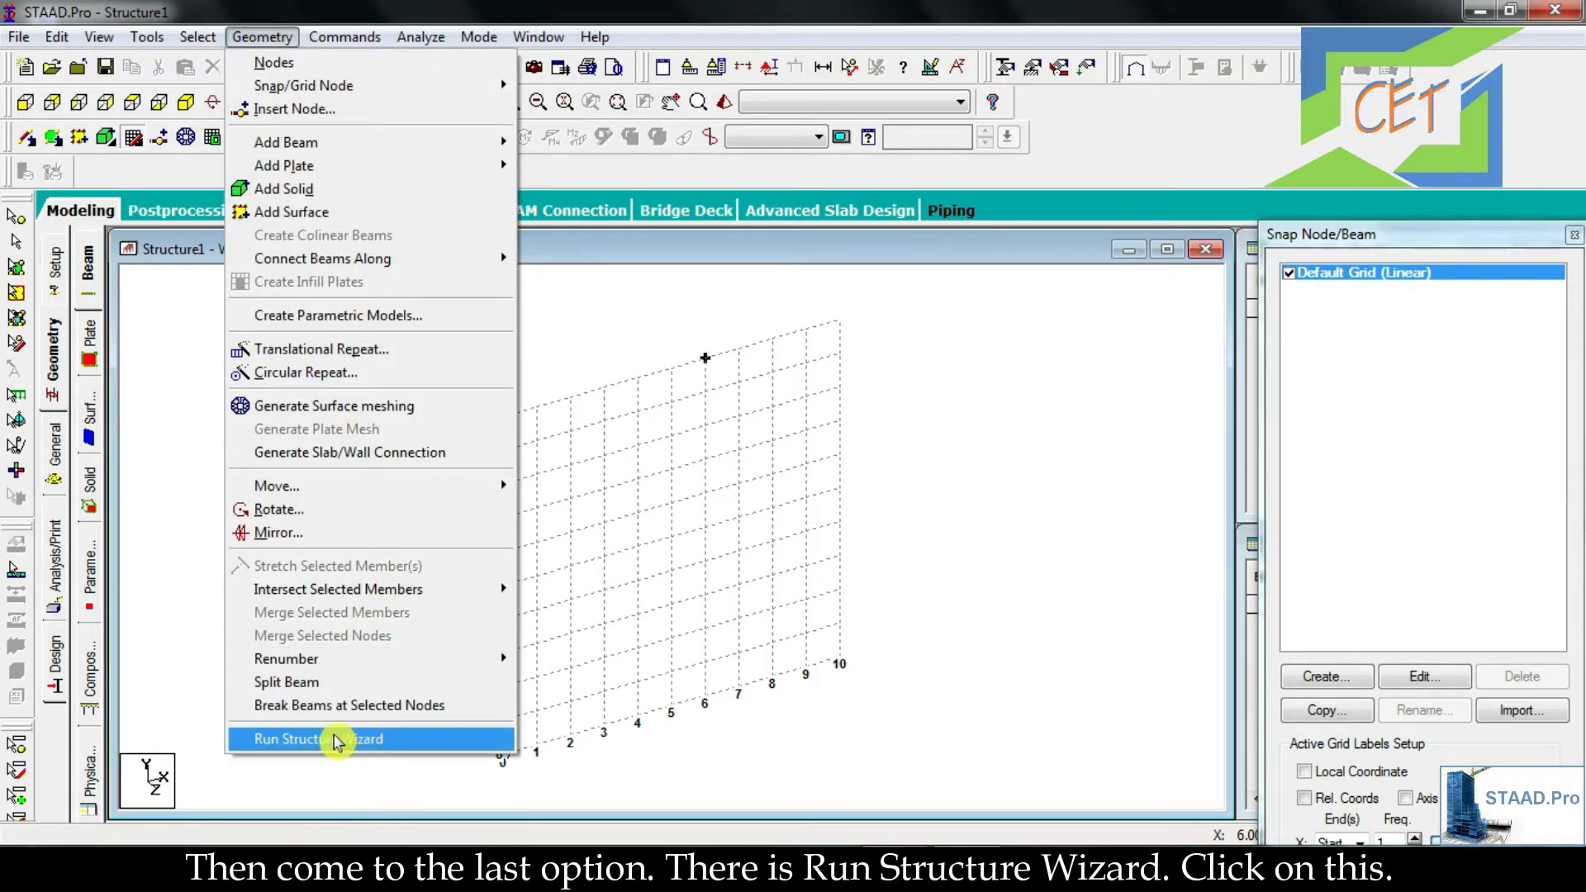
left_click(319, 739)
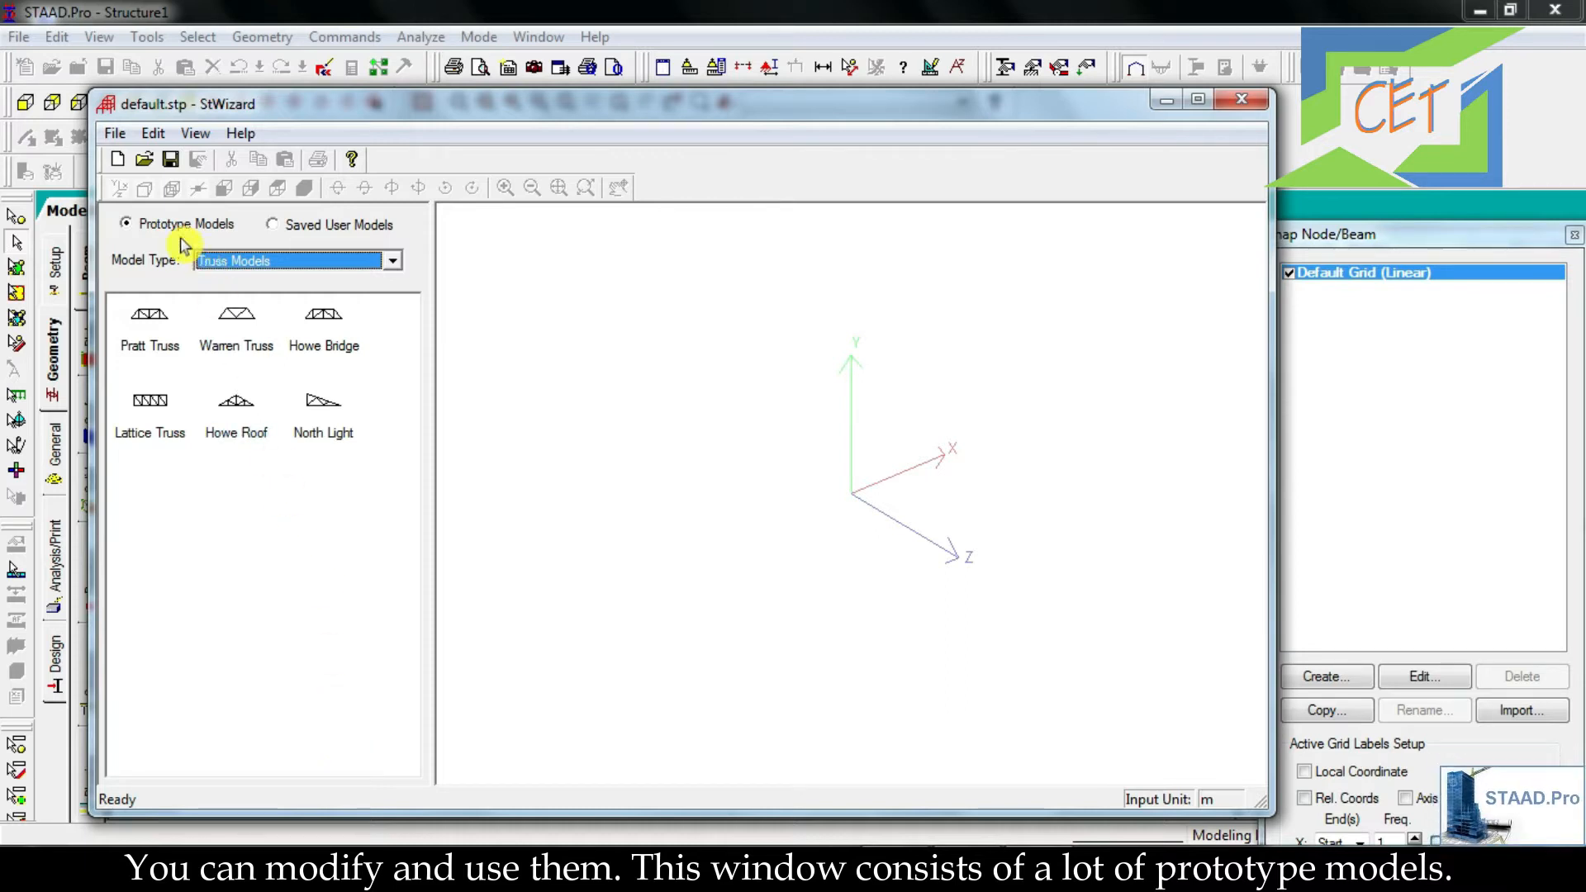
- Choose Truss Models under Prototype Models and select the Lattice Truss
left_click(389, 260)
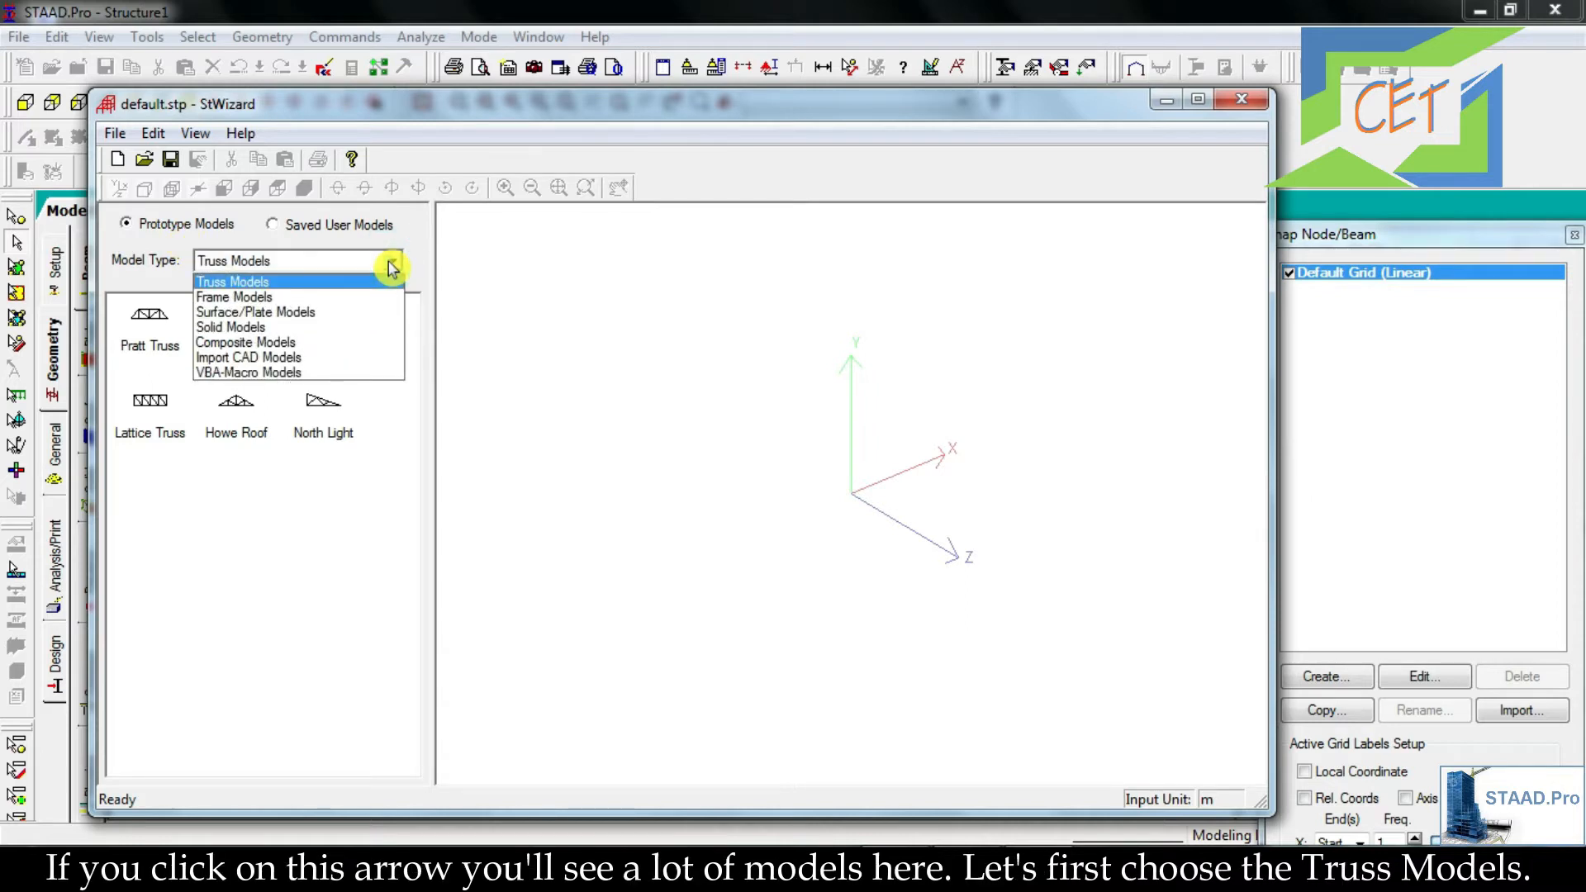
left_click(233, 281)
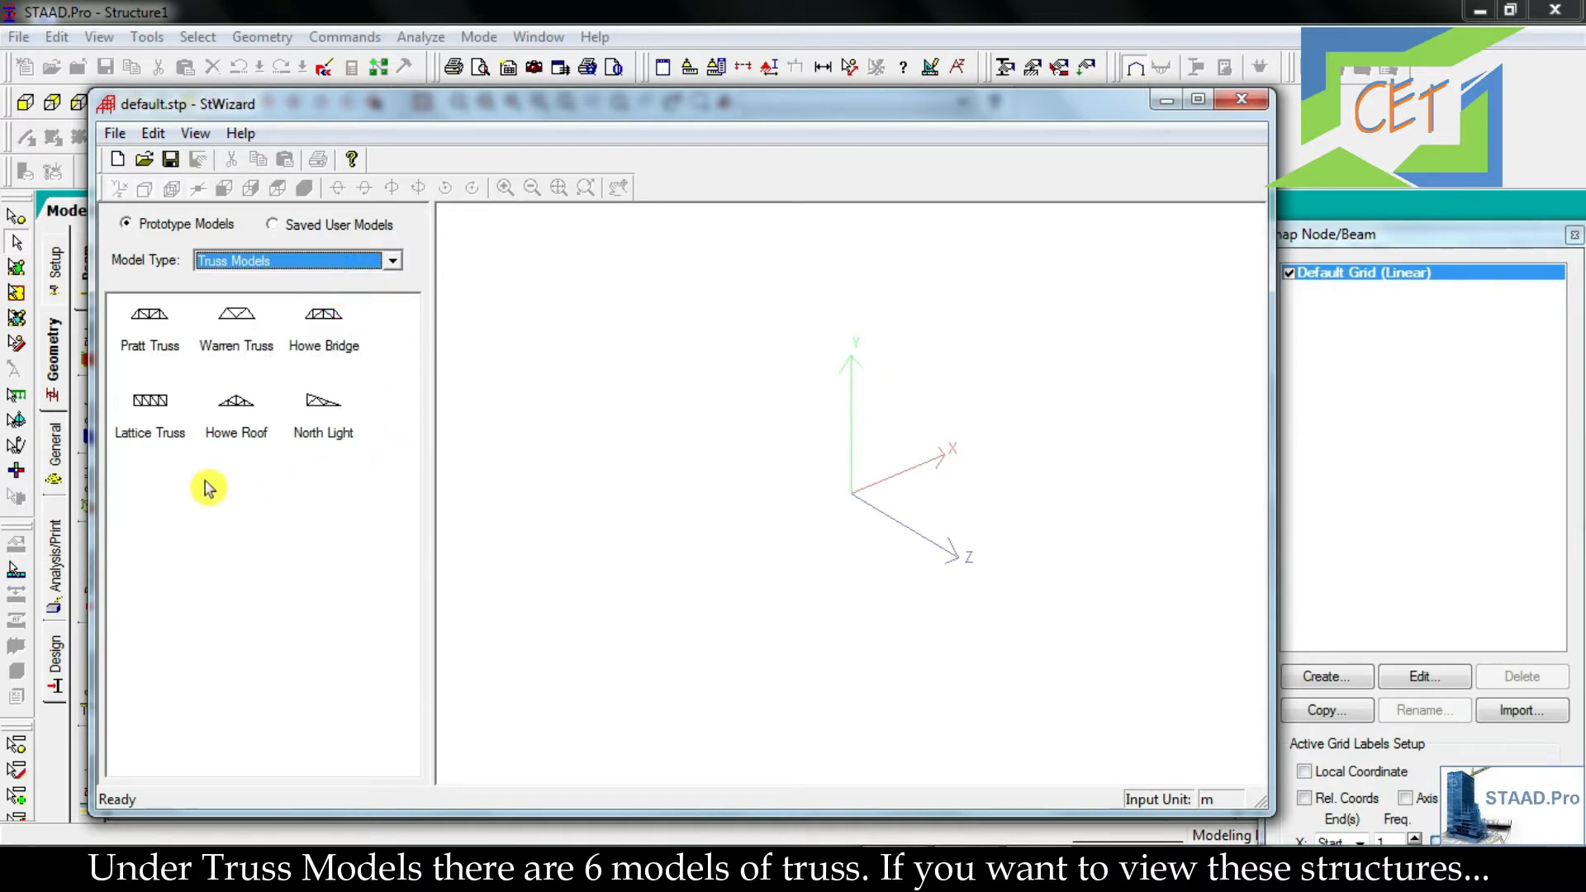
mouse_move(150, 415)
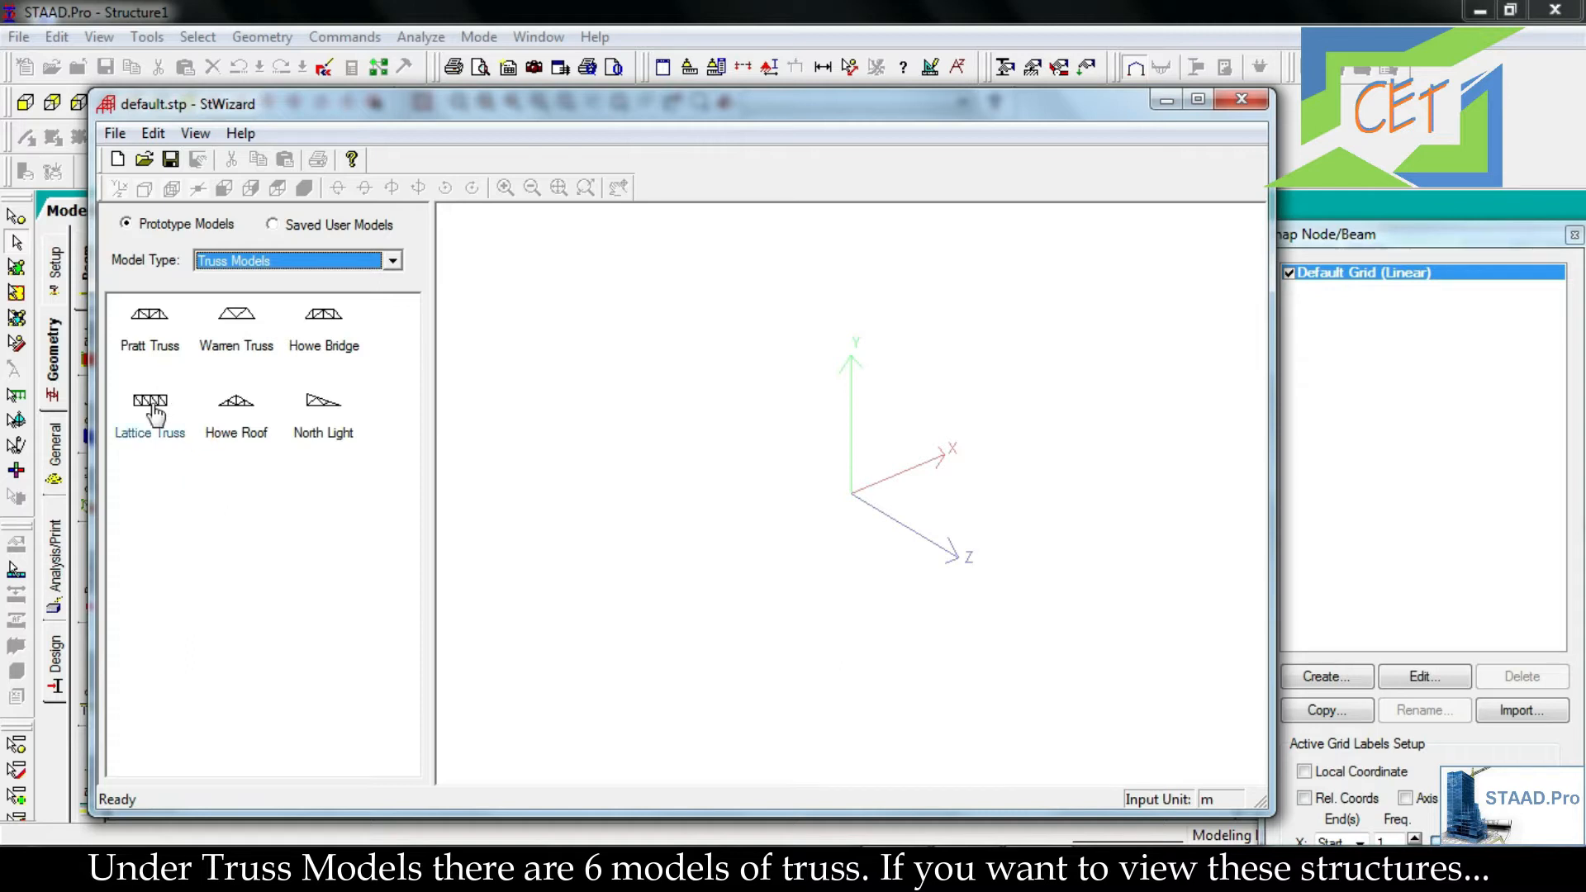
left_click(148, 431)
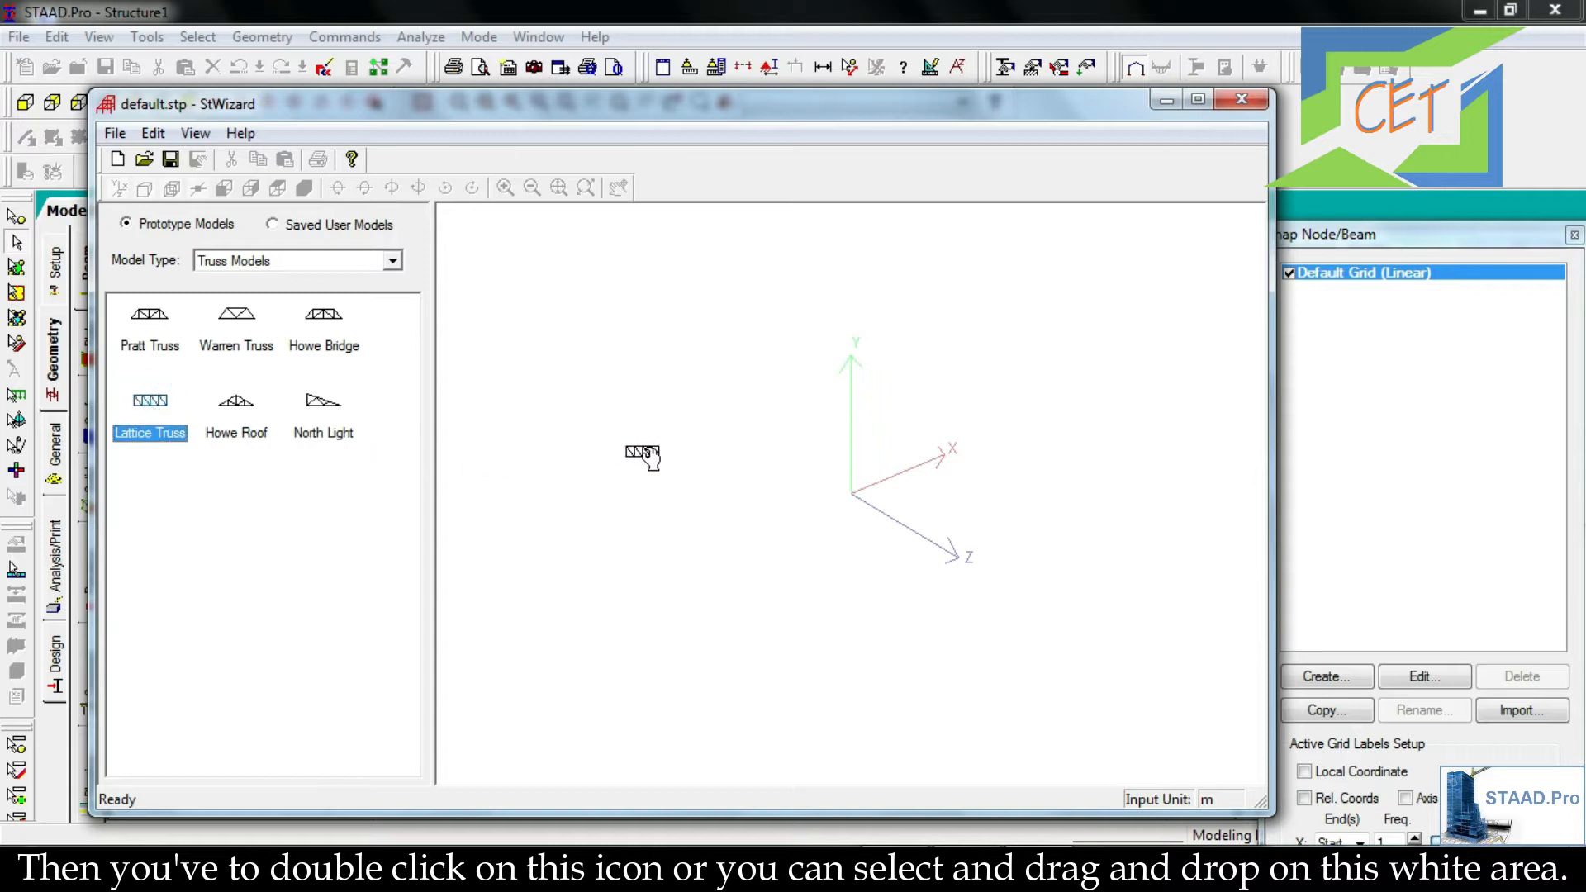
- Generate the Lattice Truss with default parameters (50 m, six bays) and rotate the preview
double_click(151, 400)
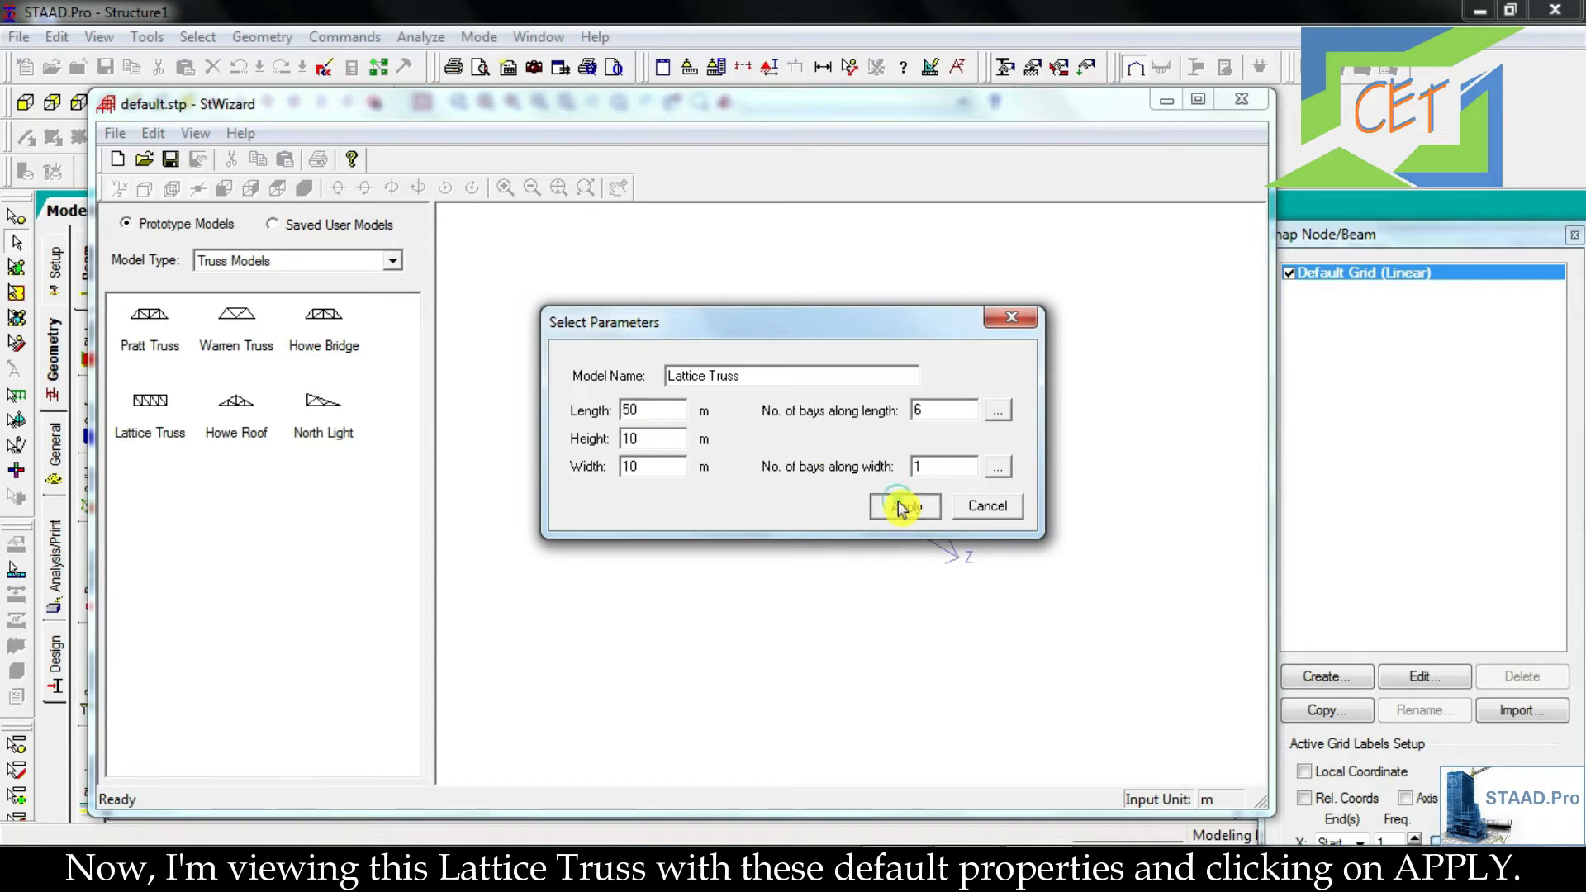
left_click(902, 505)
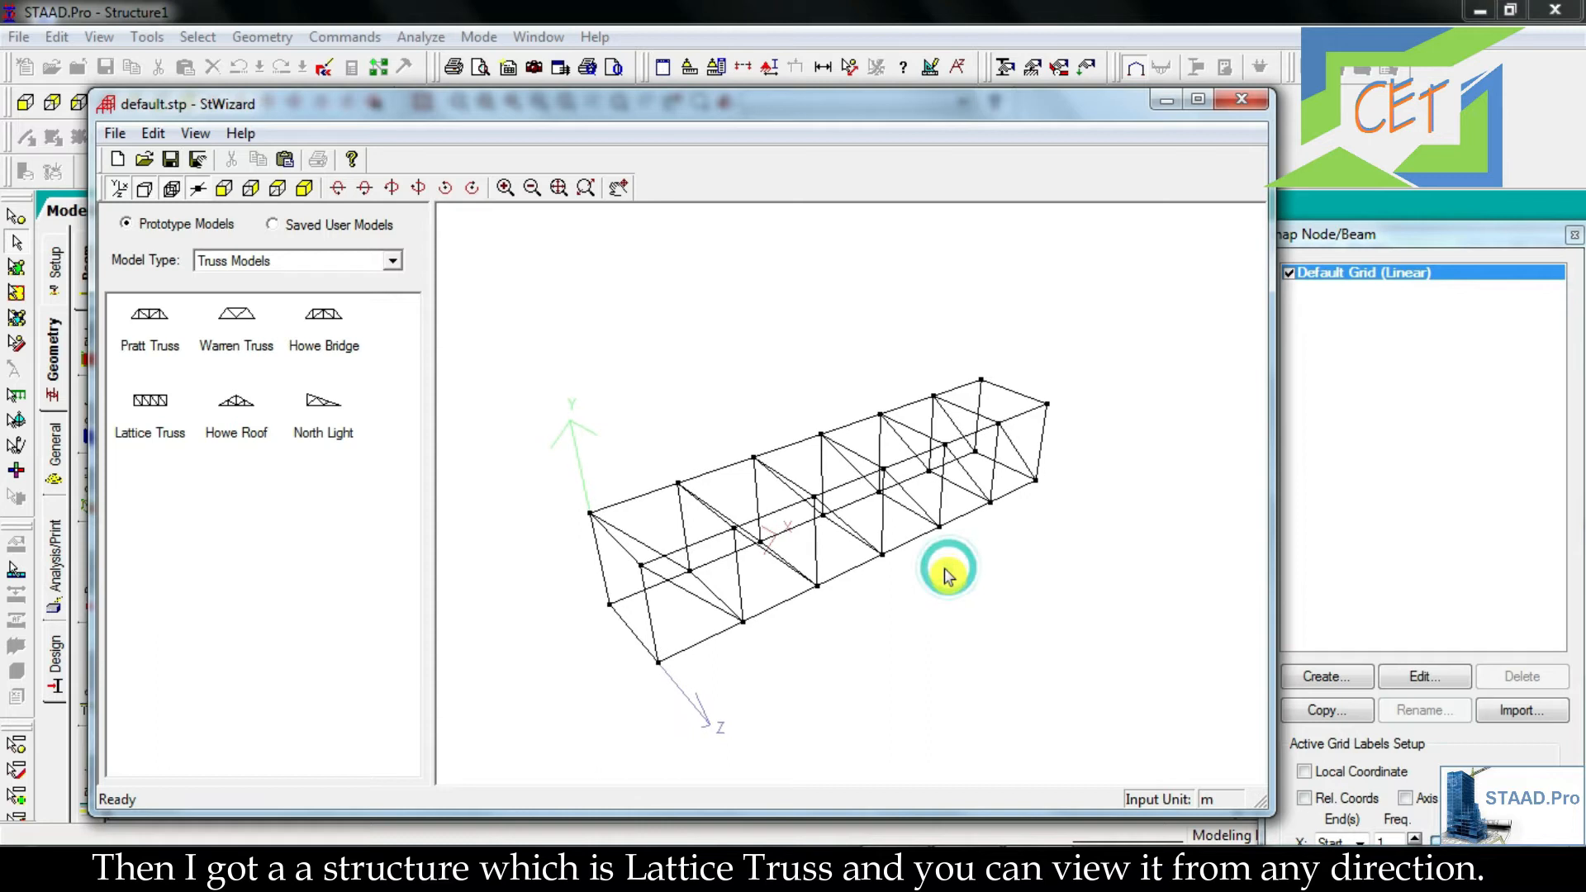
left_click_drag(945, 576, 857, 605)
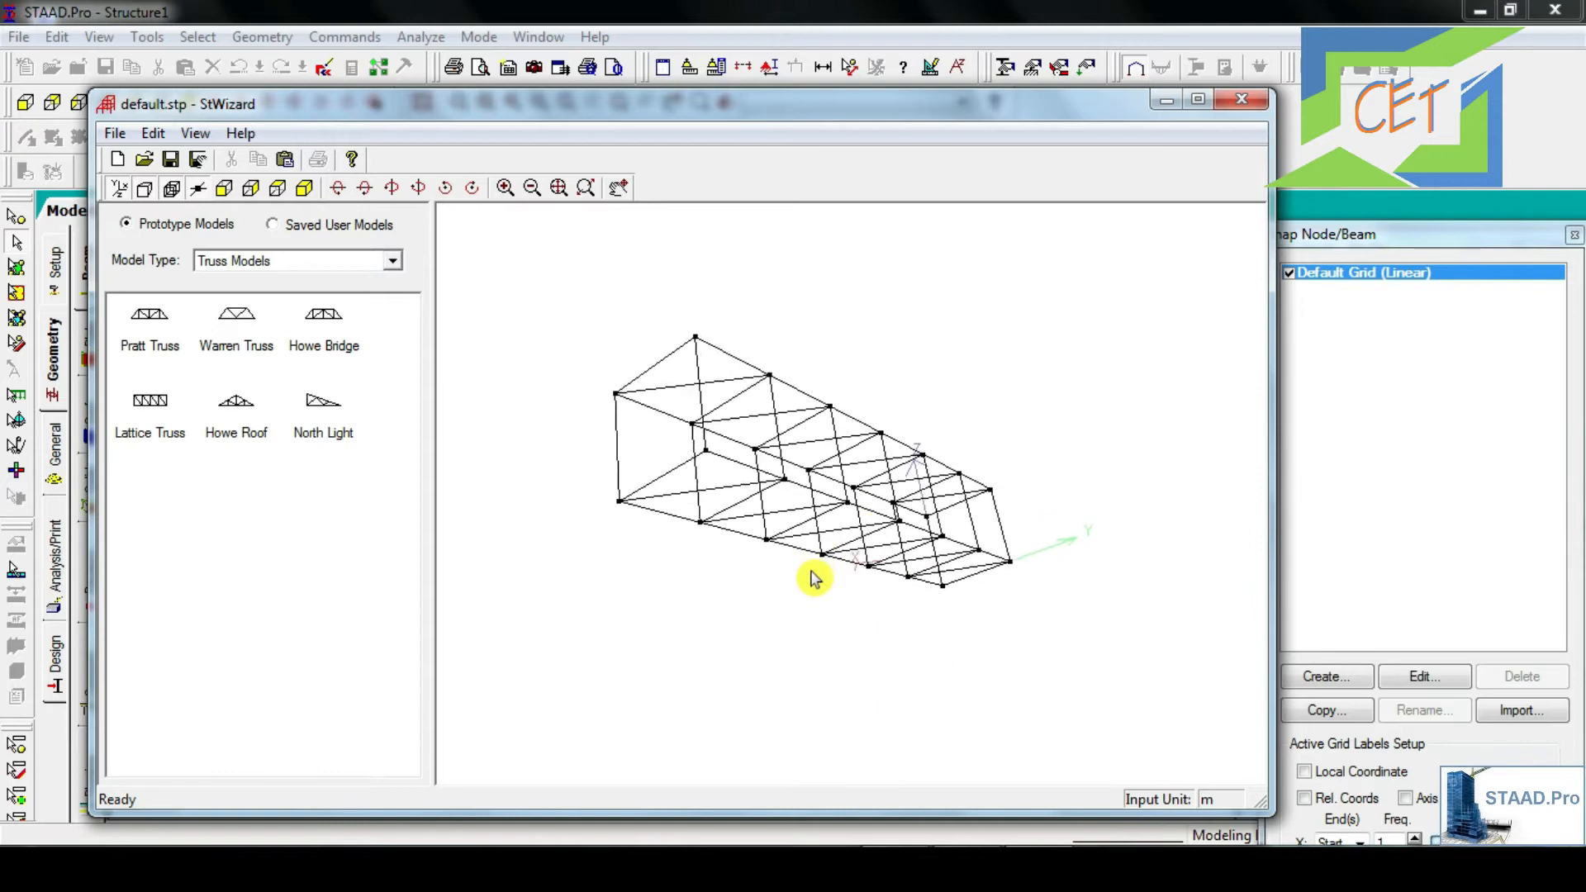
- Replace it with a Pratt Truss generated from default parameters (50 m, three bays)
left_click(151, 319)
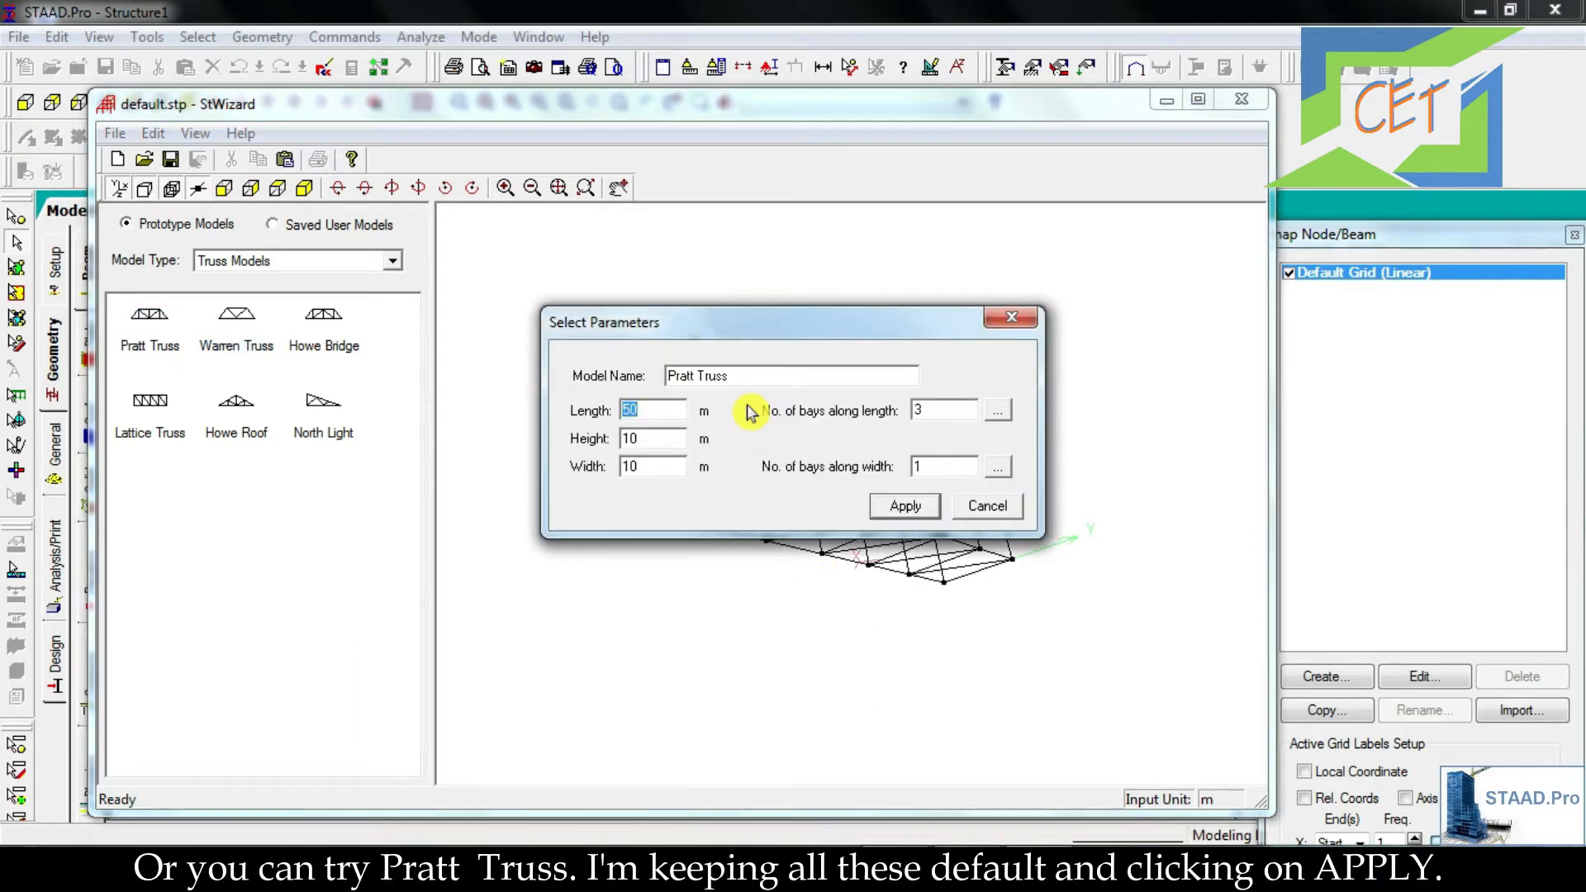
left_click(902, 506)
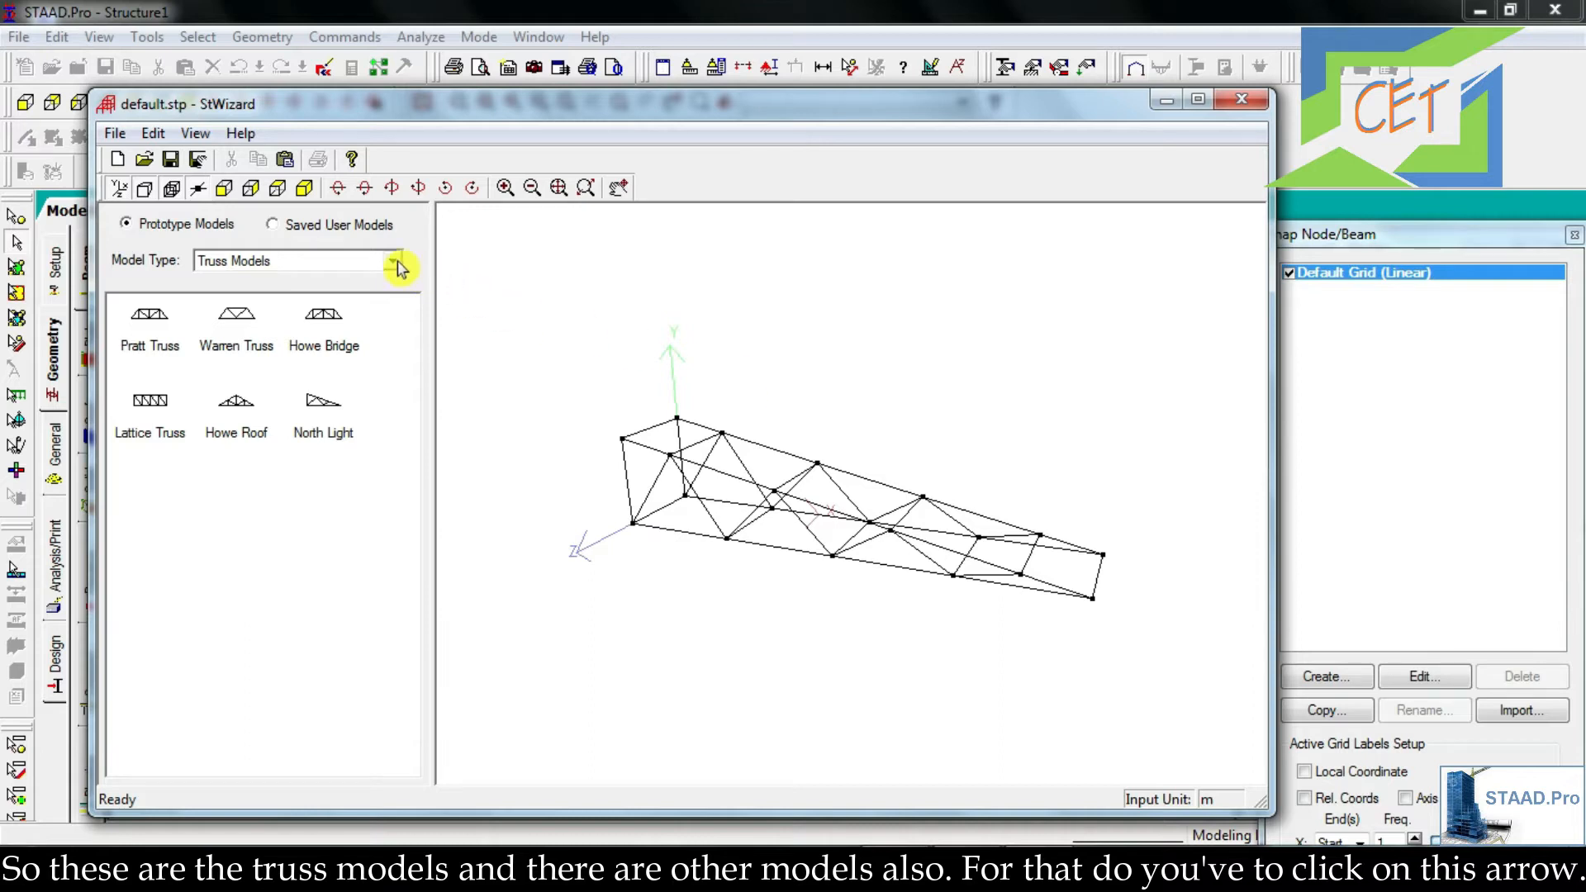
- Switch to Frame Models and generate a default Bay Frame (12 × 15 × 12 m; 4, 5, 4 bays)
left_click(398, 266)
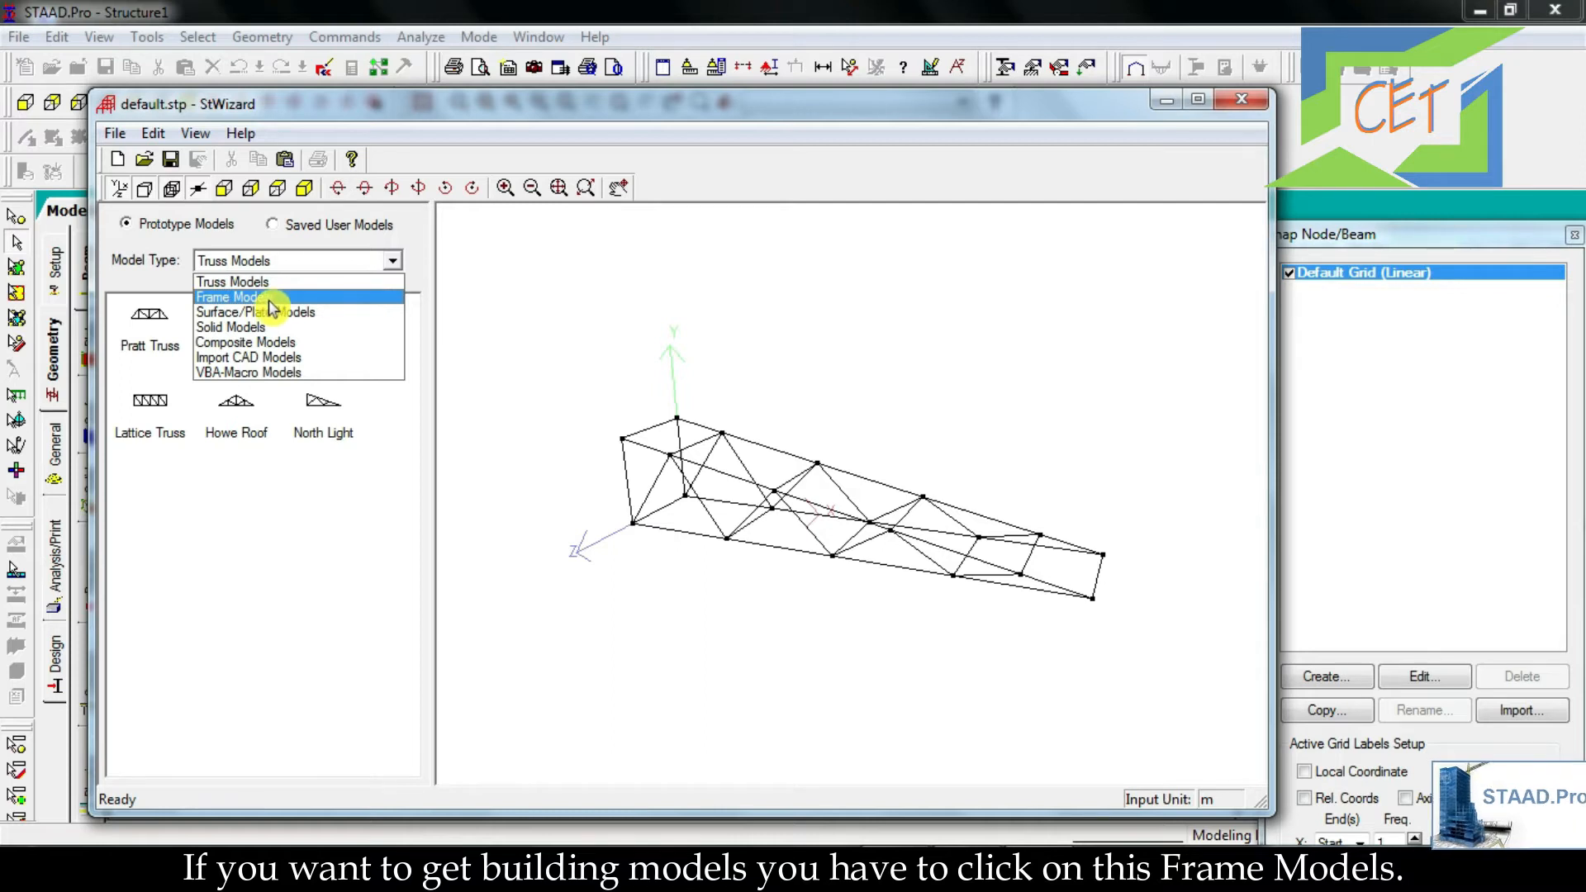
left_click(230, 296)
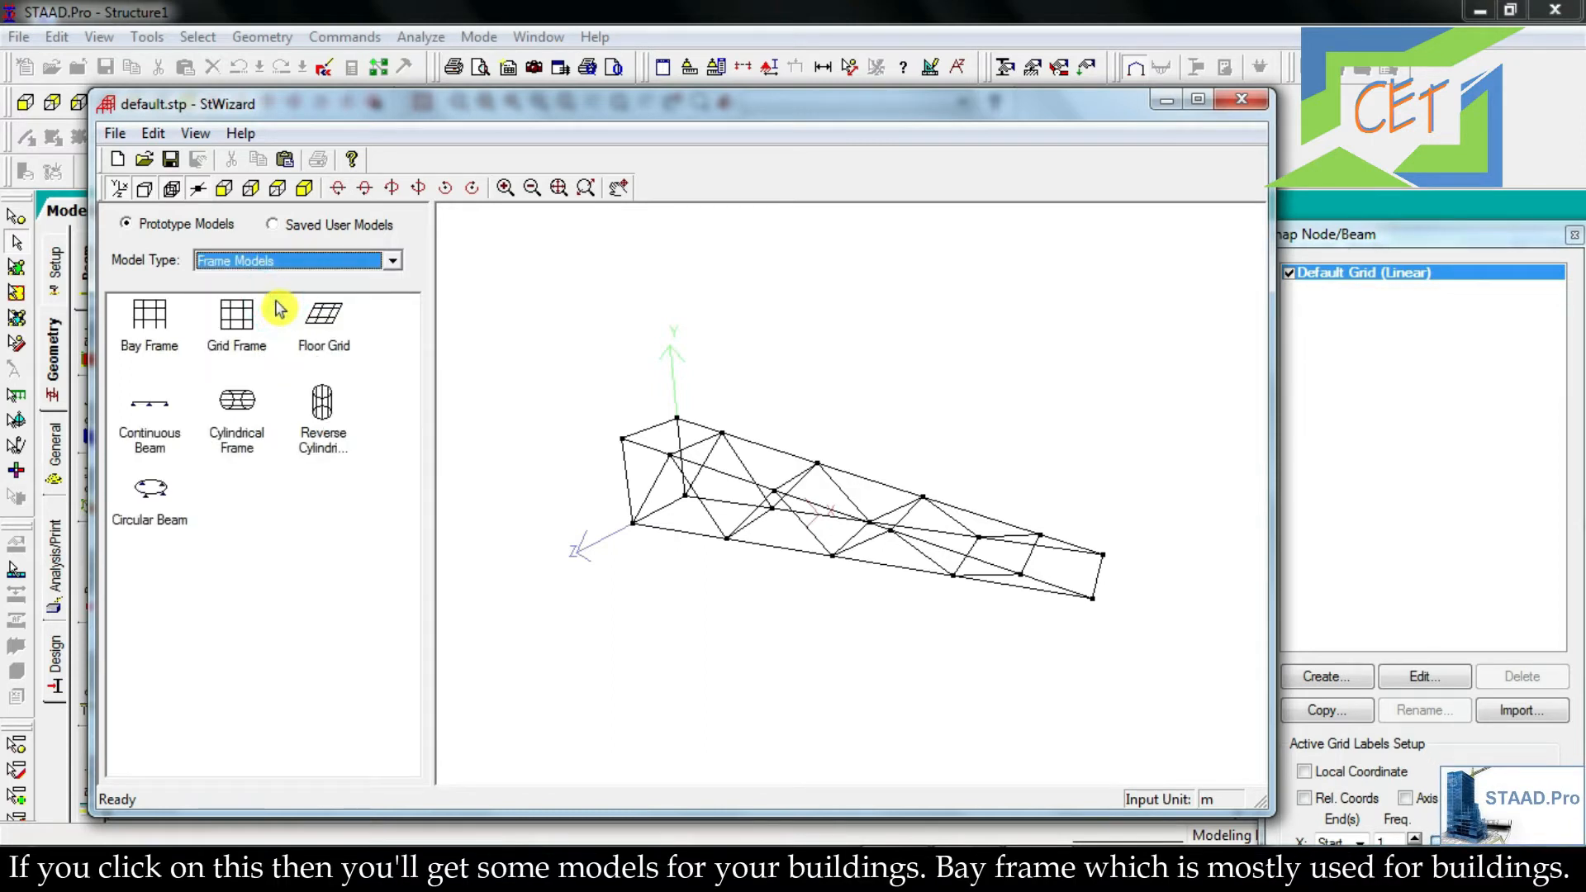
left_click(236, 418)
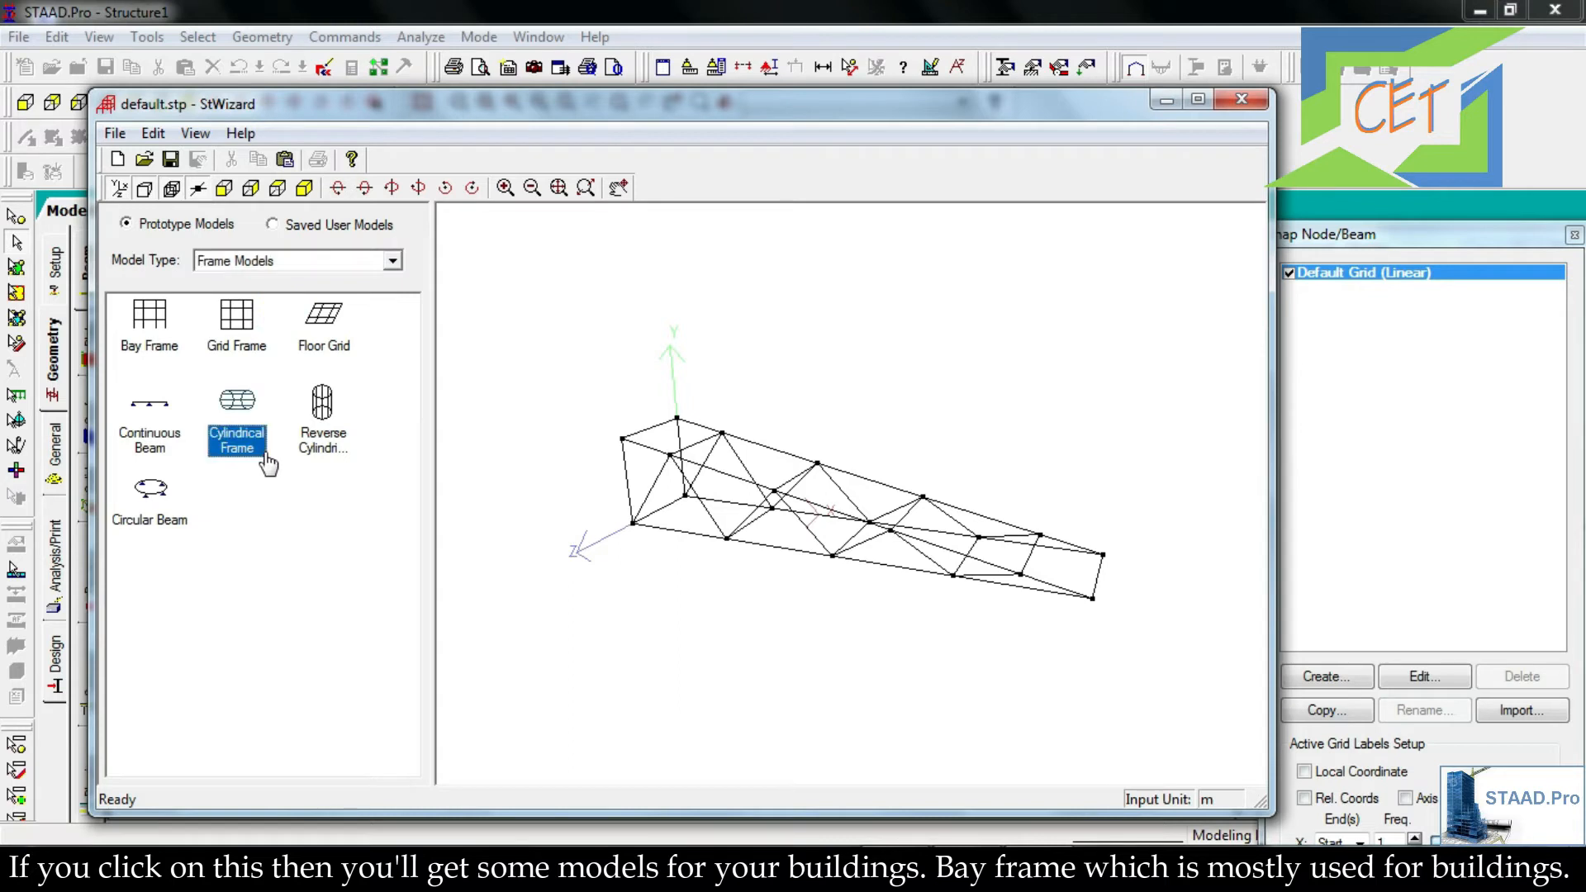
left_click(149, 324)
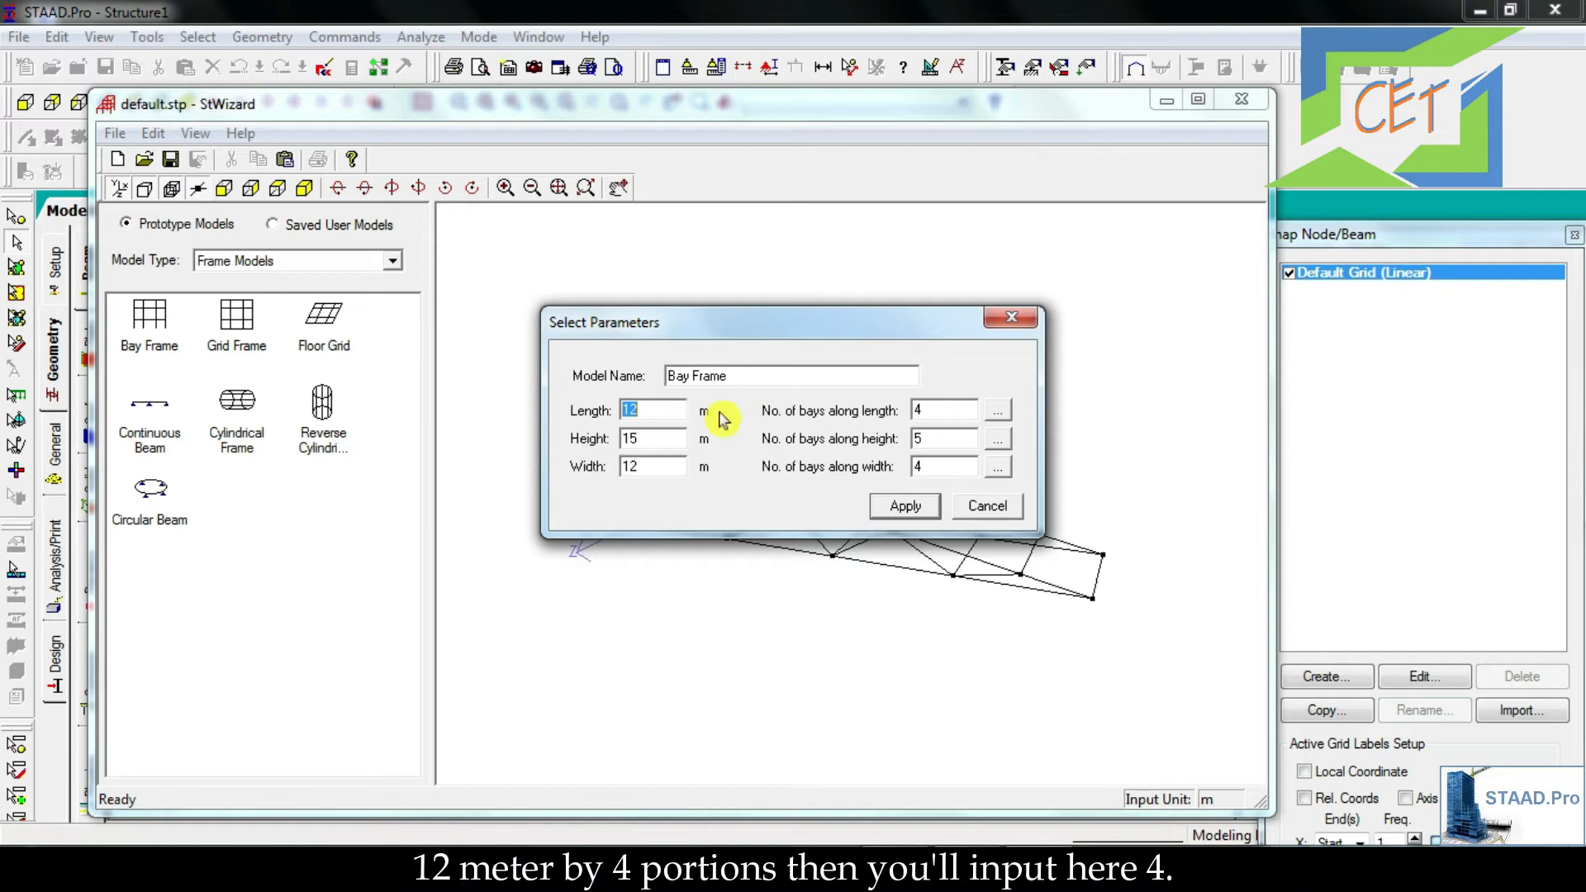
mouse_move(883, 419)
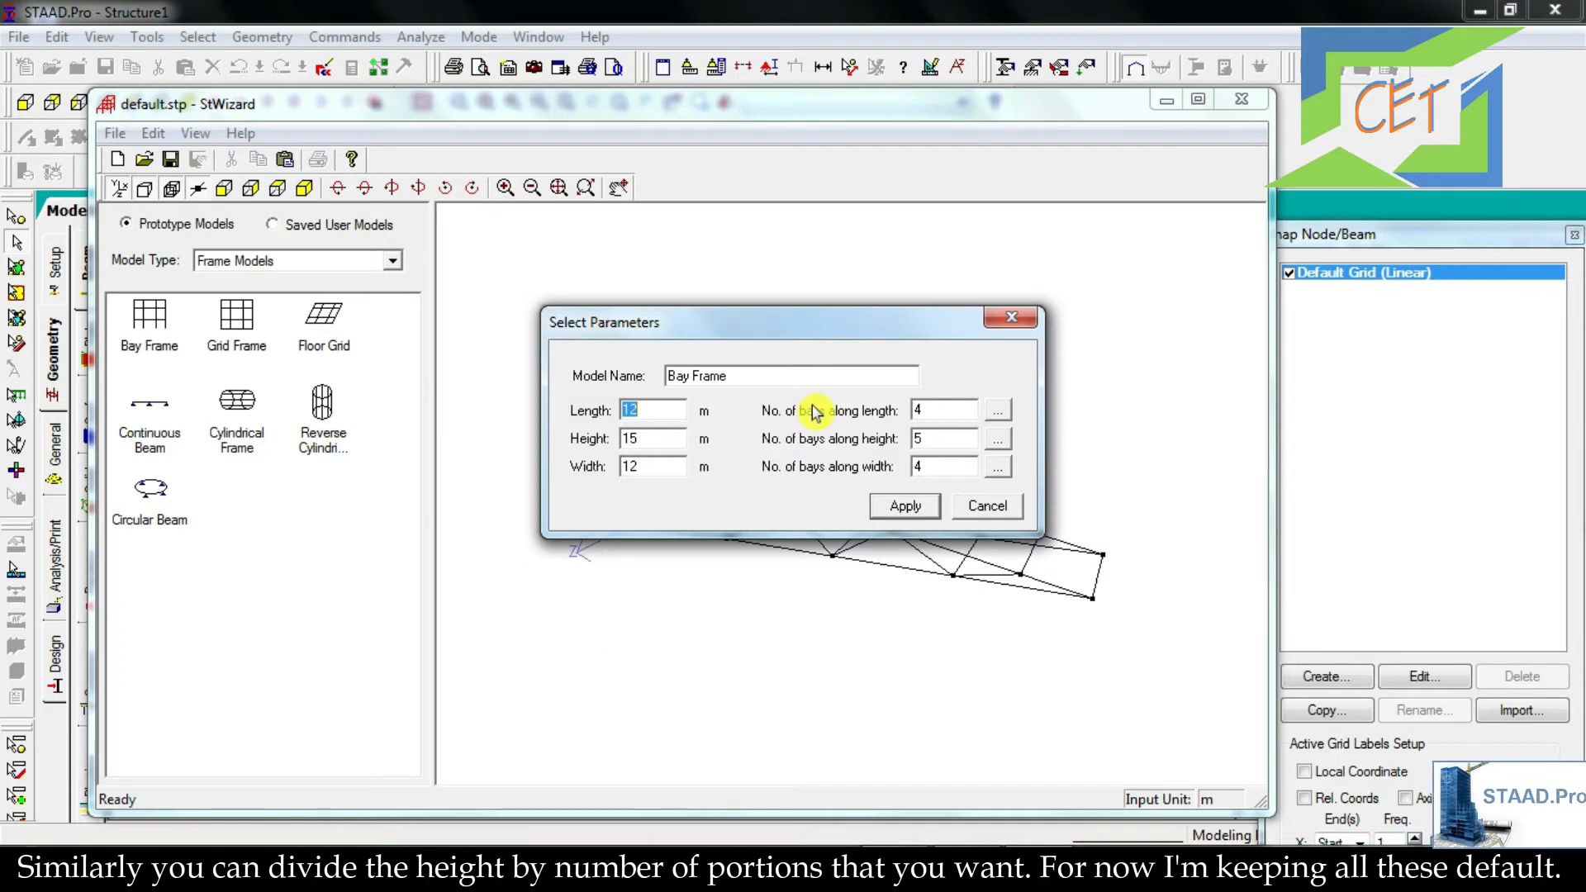
left_click(902, 506)
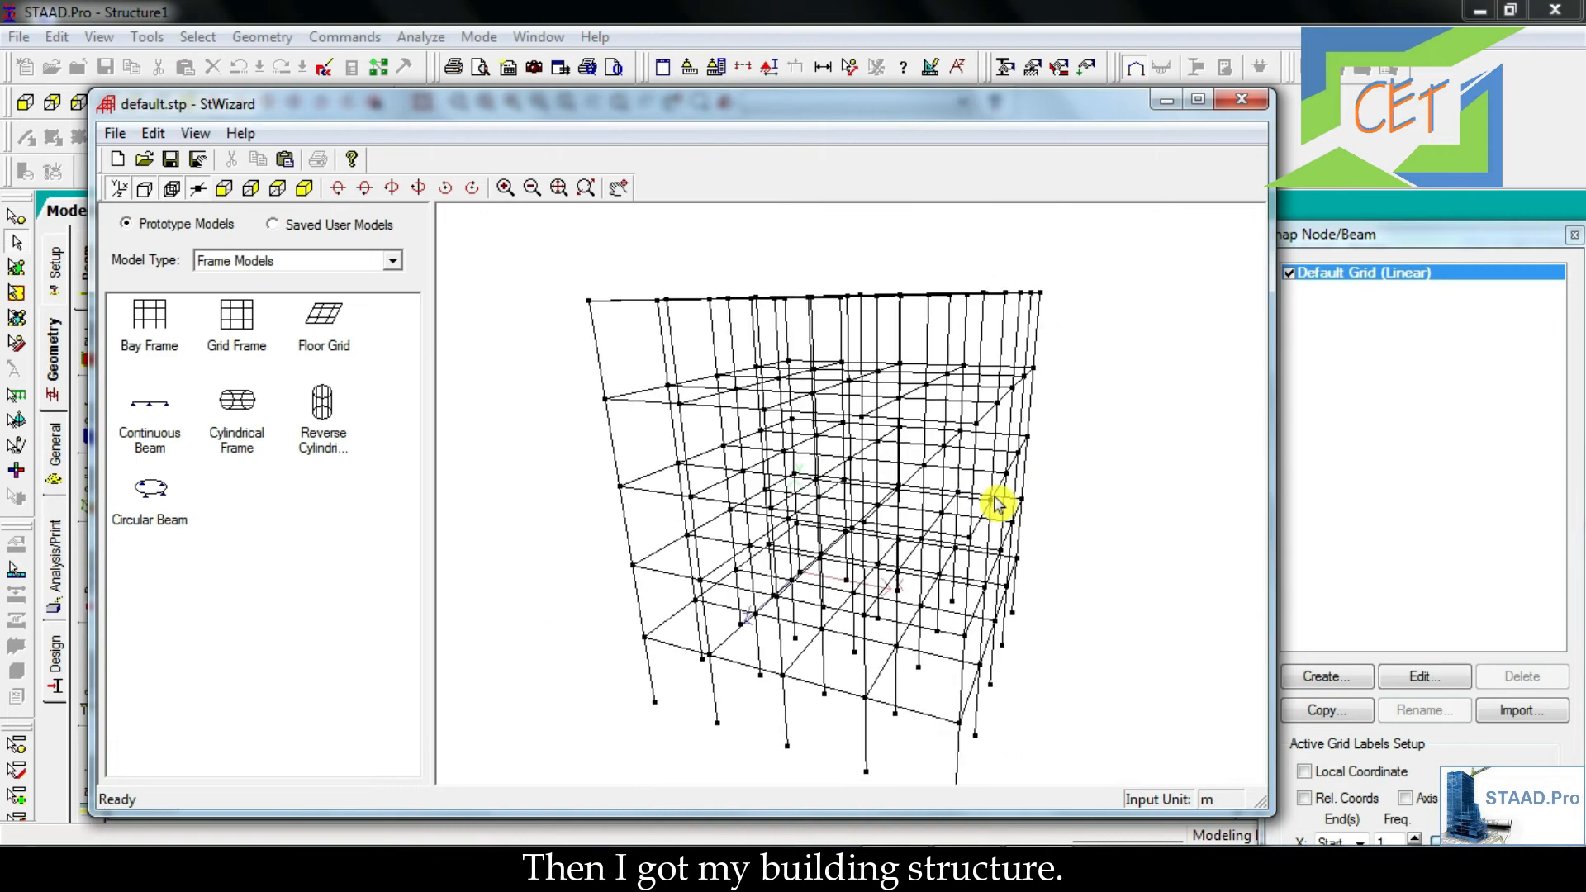
- Rotate the bay frame preview, then bring up the wizard's File options
left_click_drag(996, 506, 743, 535)
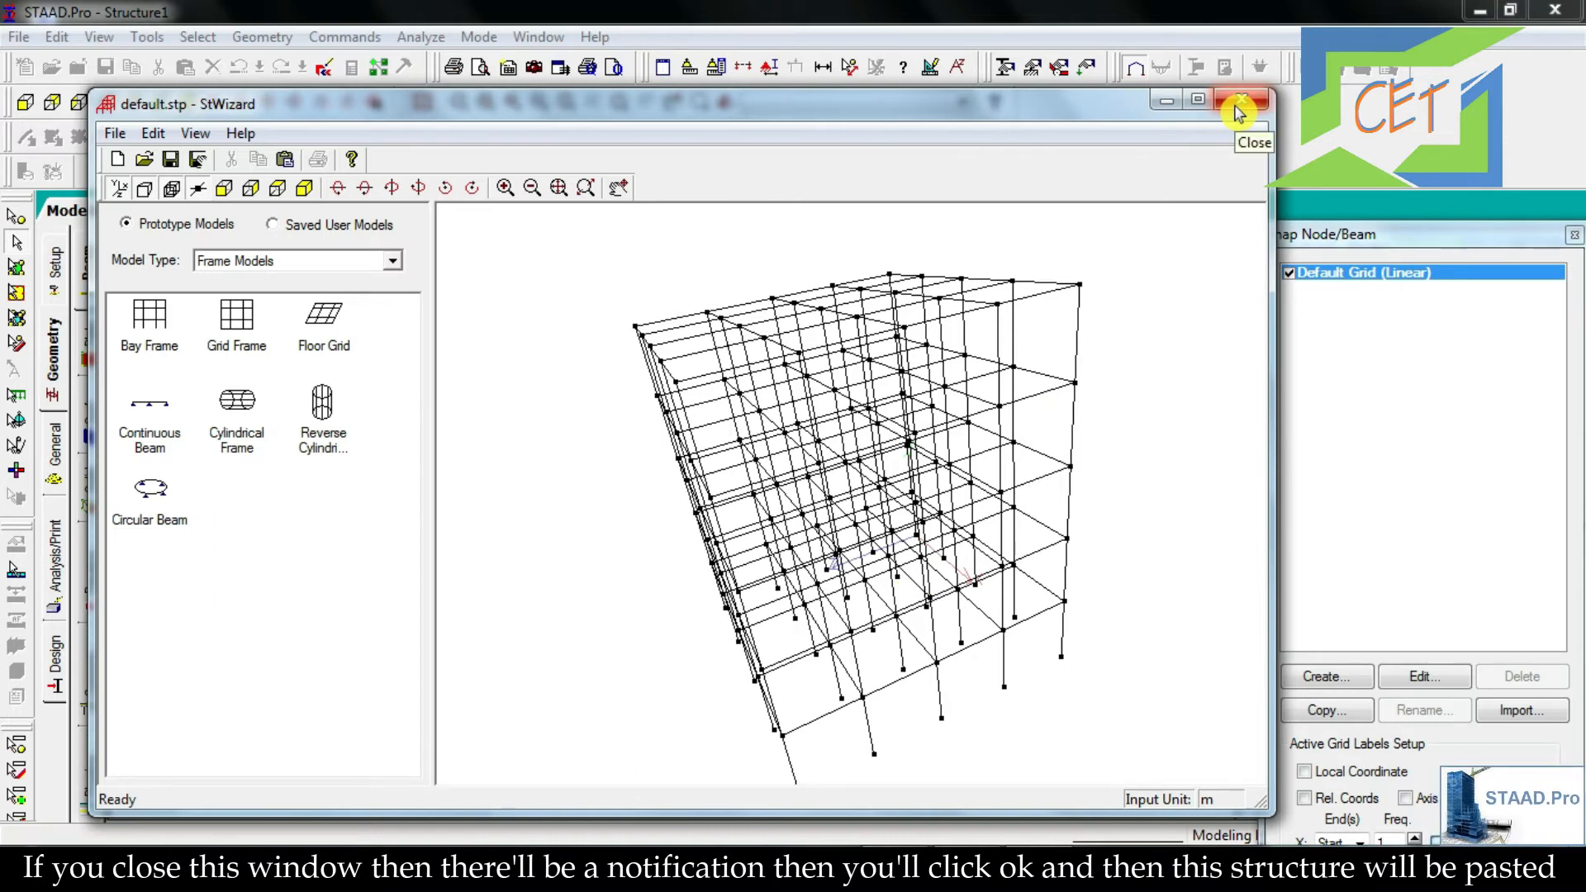
mouse_move(1113, 369)
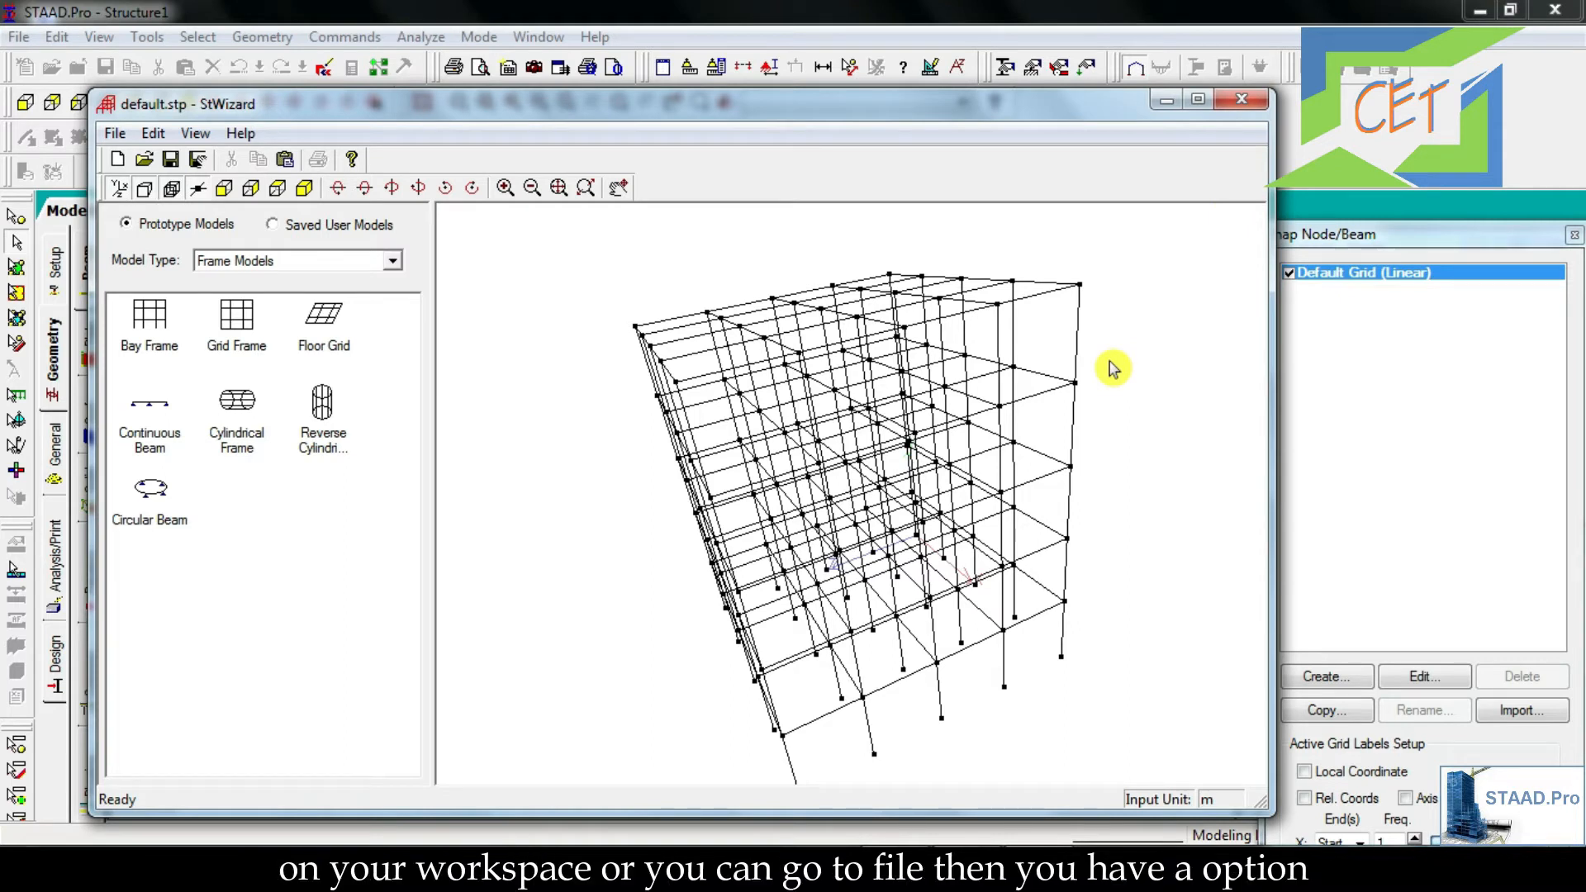
left_click(114, 132)
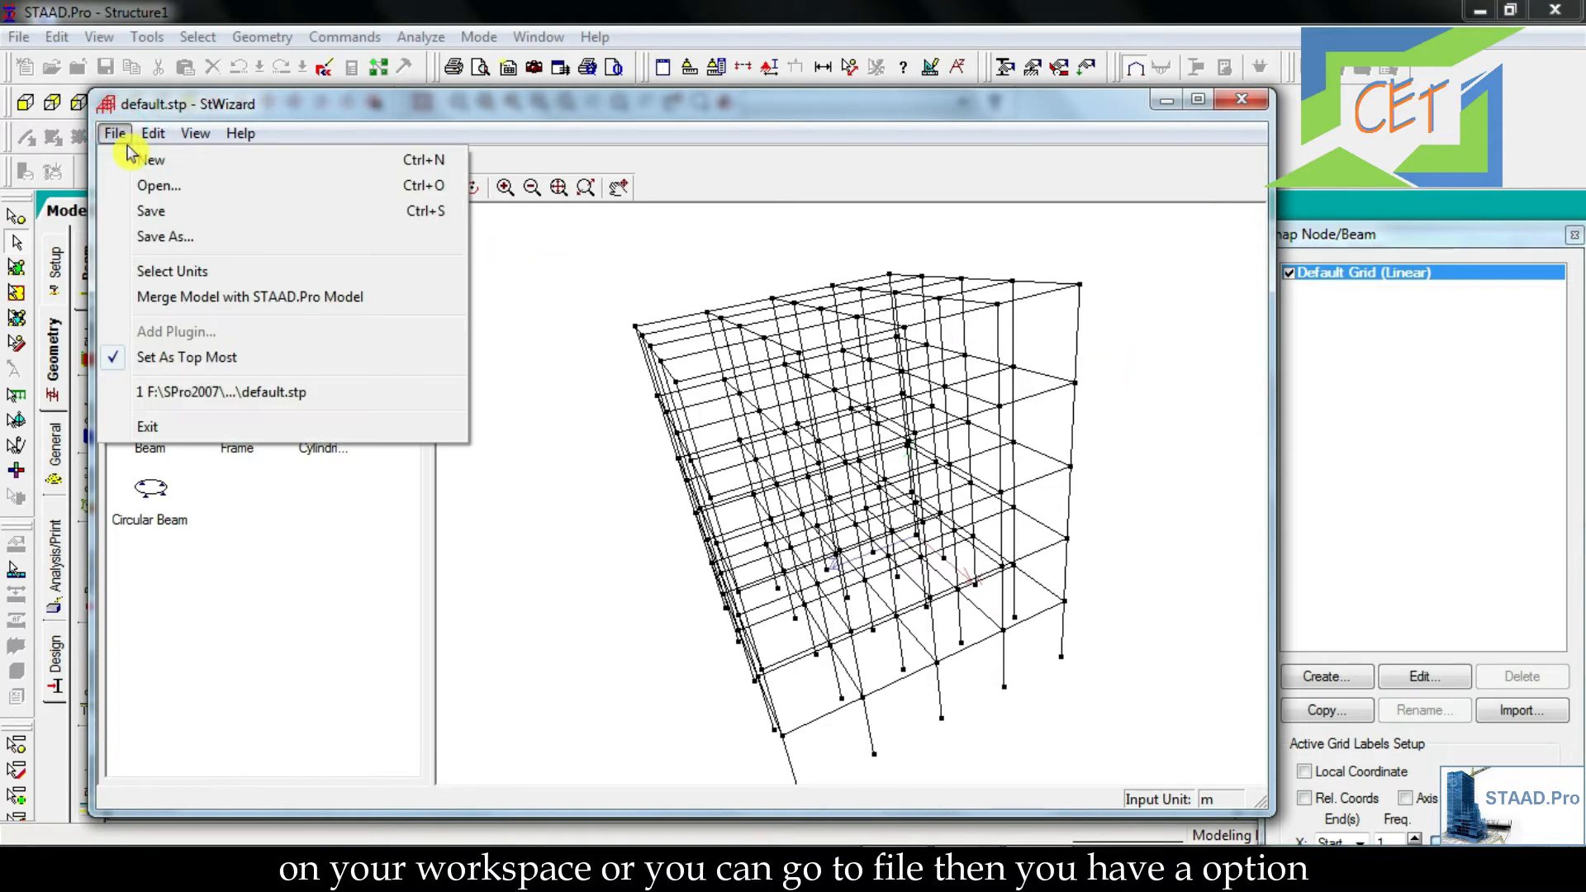
mouse_move(250, 295)
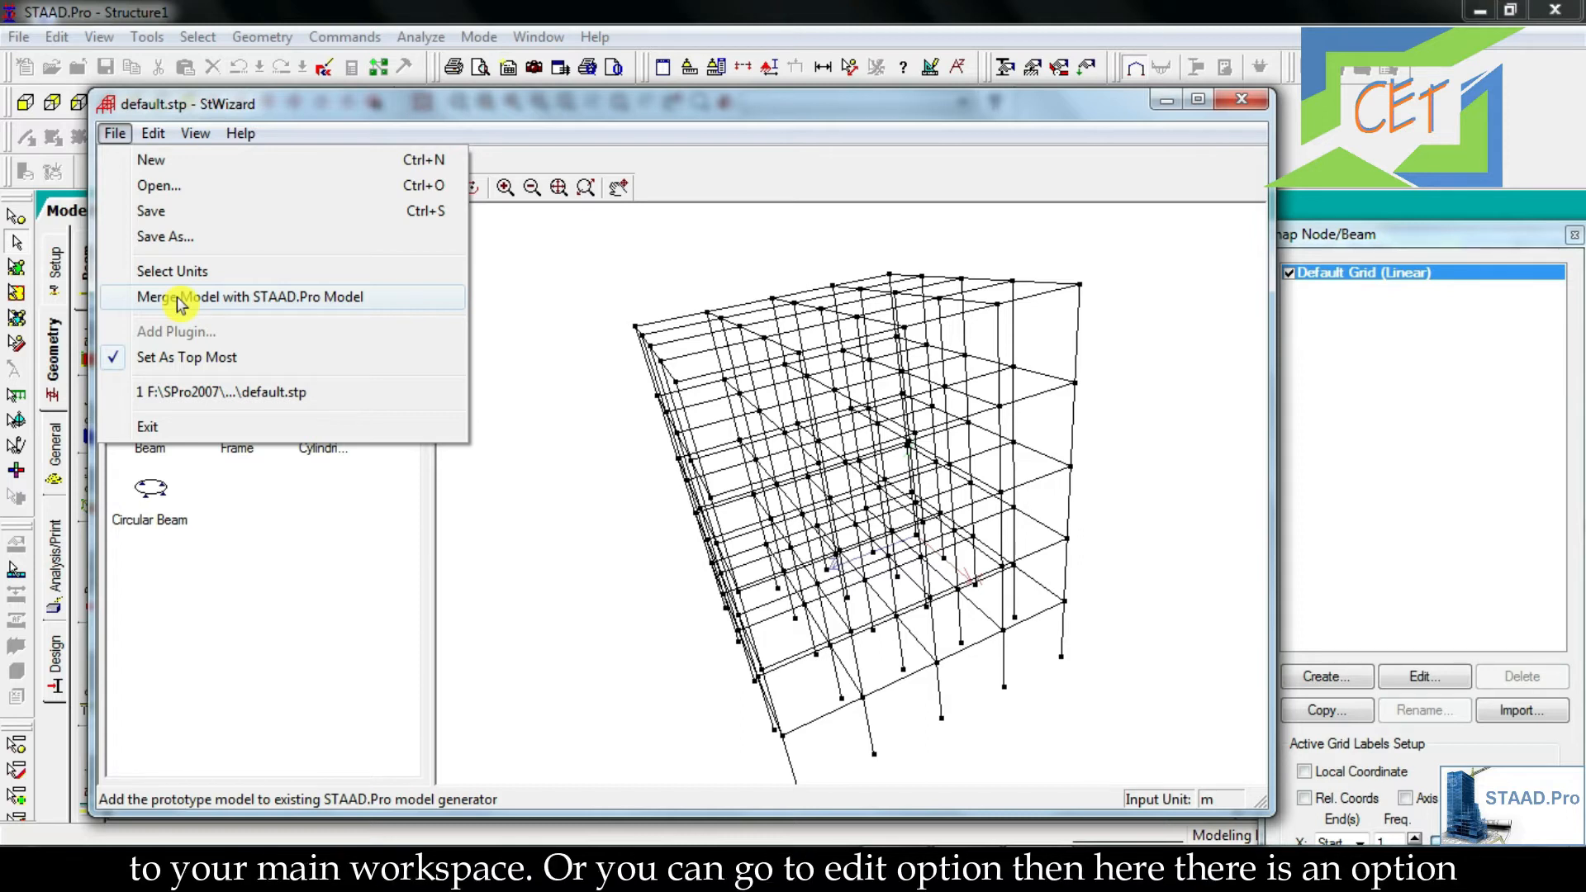
- Choose Add/Paste Model in STAAD.Pro from the wizard's Edit menu
left_click(152, 132)
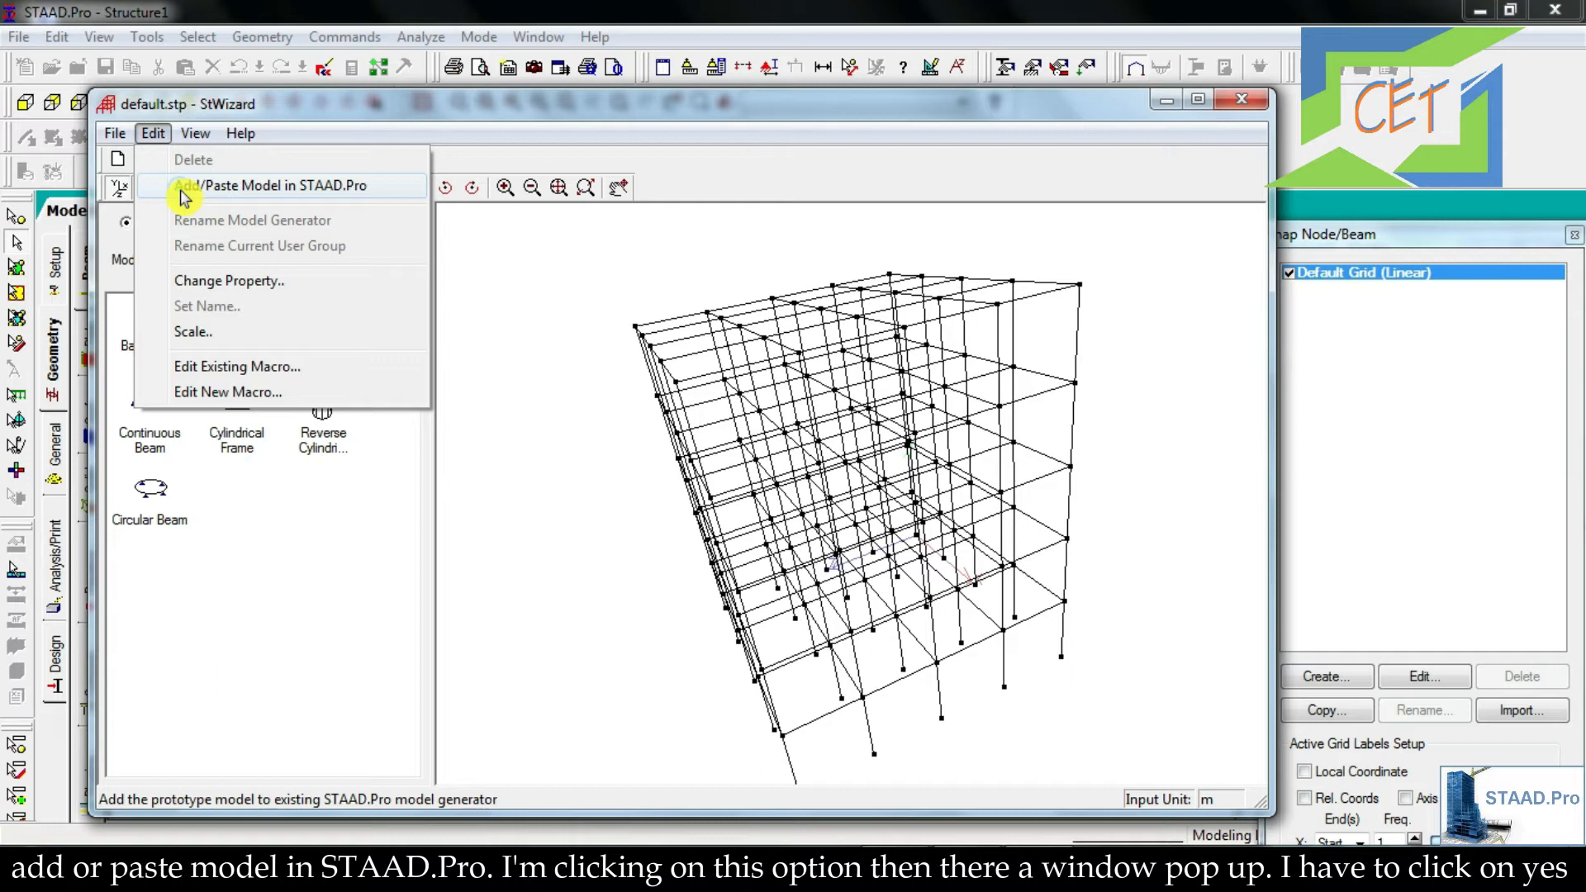
left_click(288, 185)
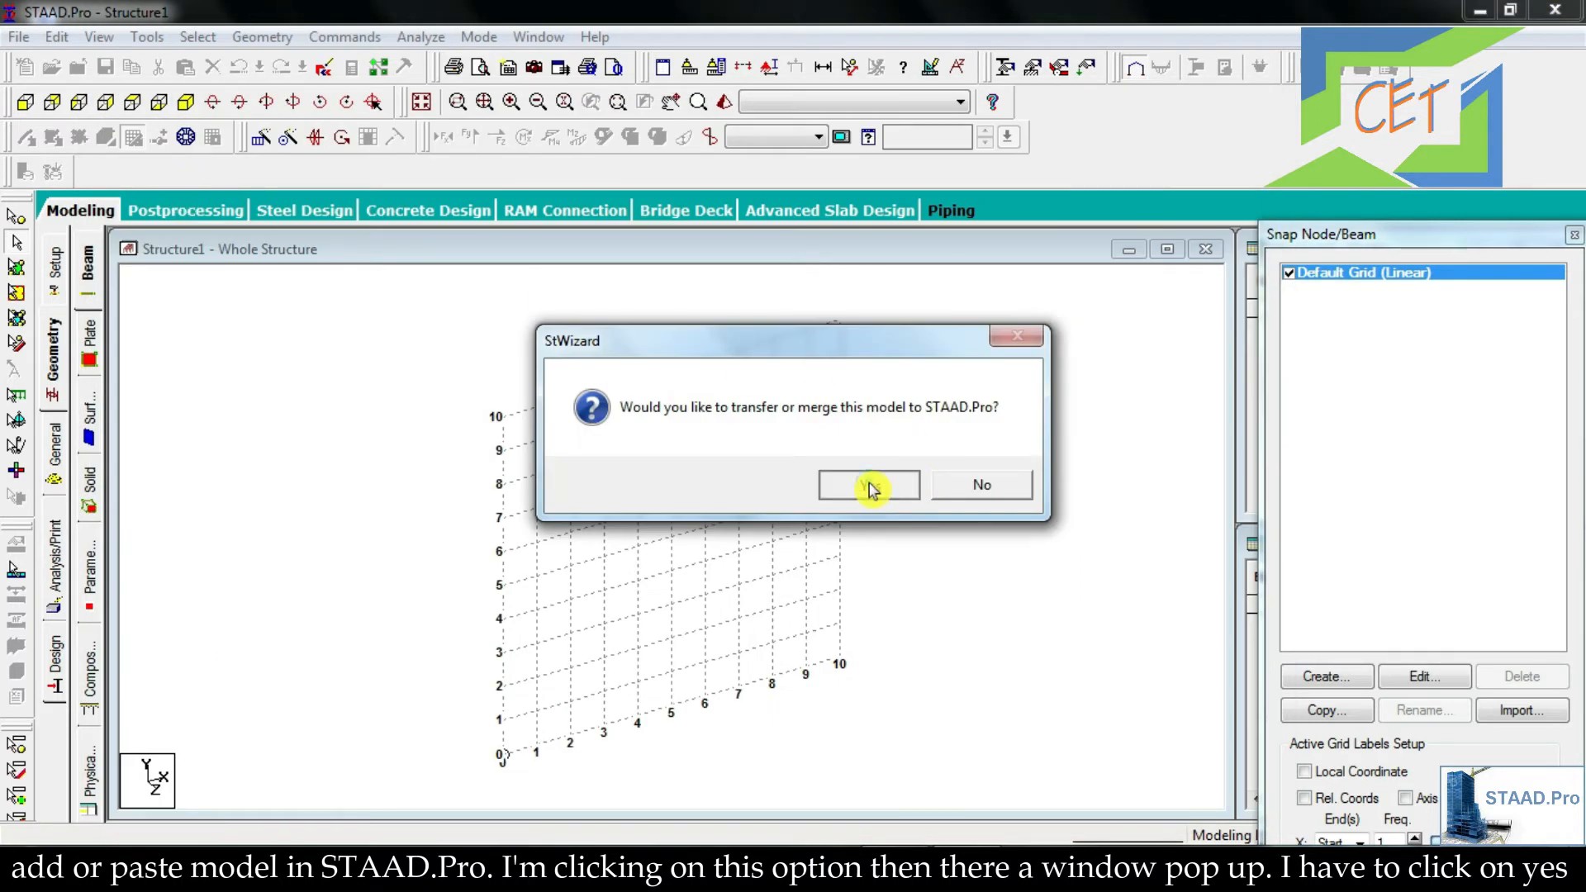
- Paste the bay frame into Structure1 at X, Y, Z = 0 and hide the default grid
left_click(867, 484)
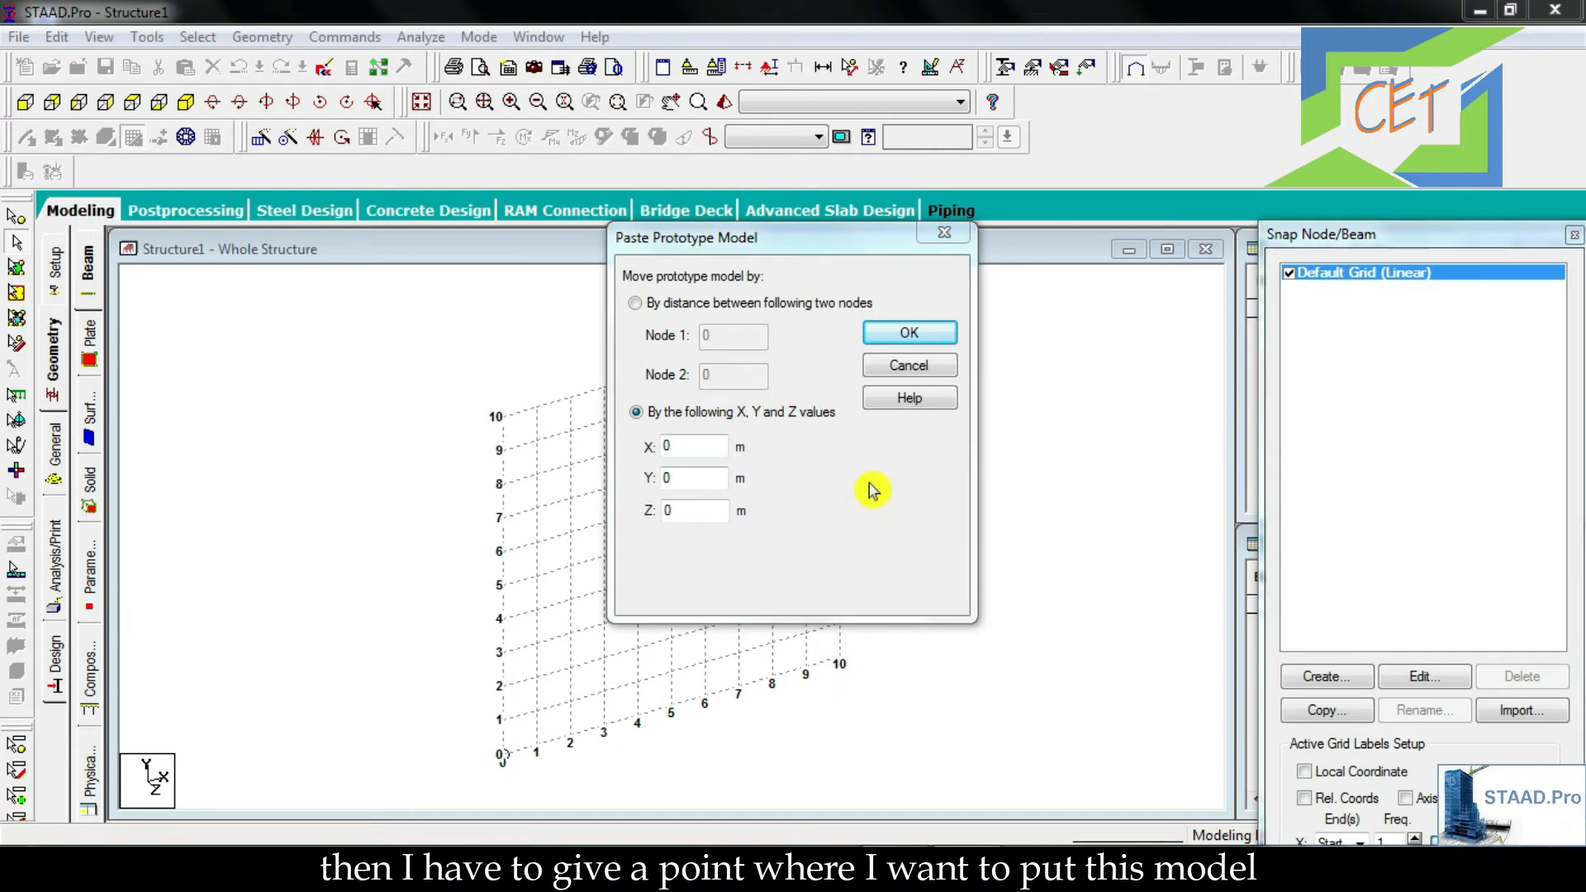
left_click(692, 446)
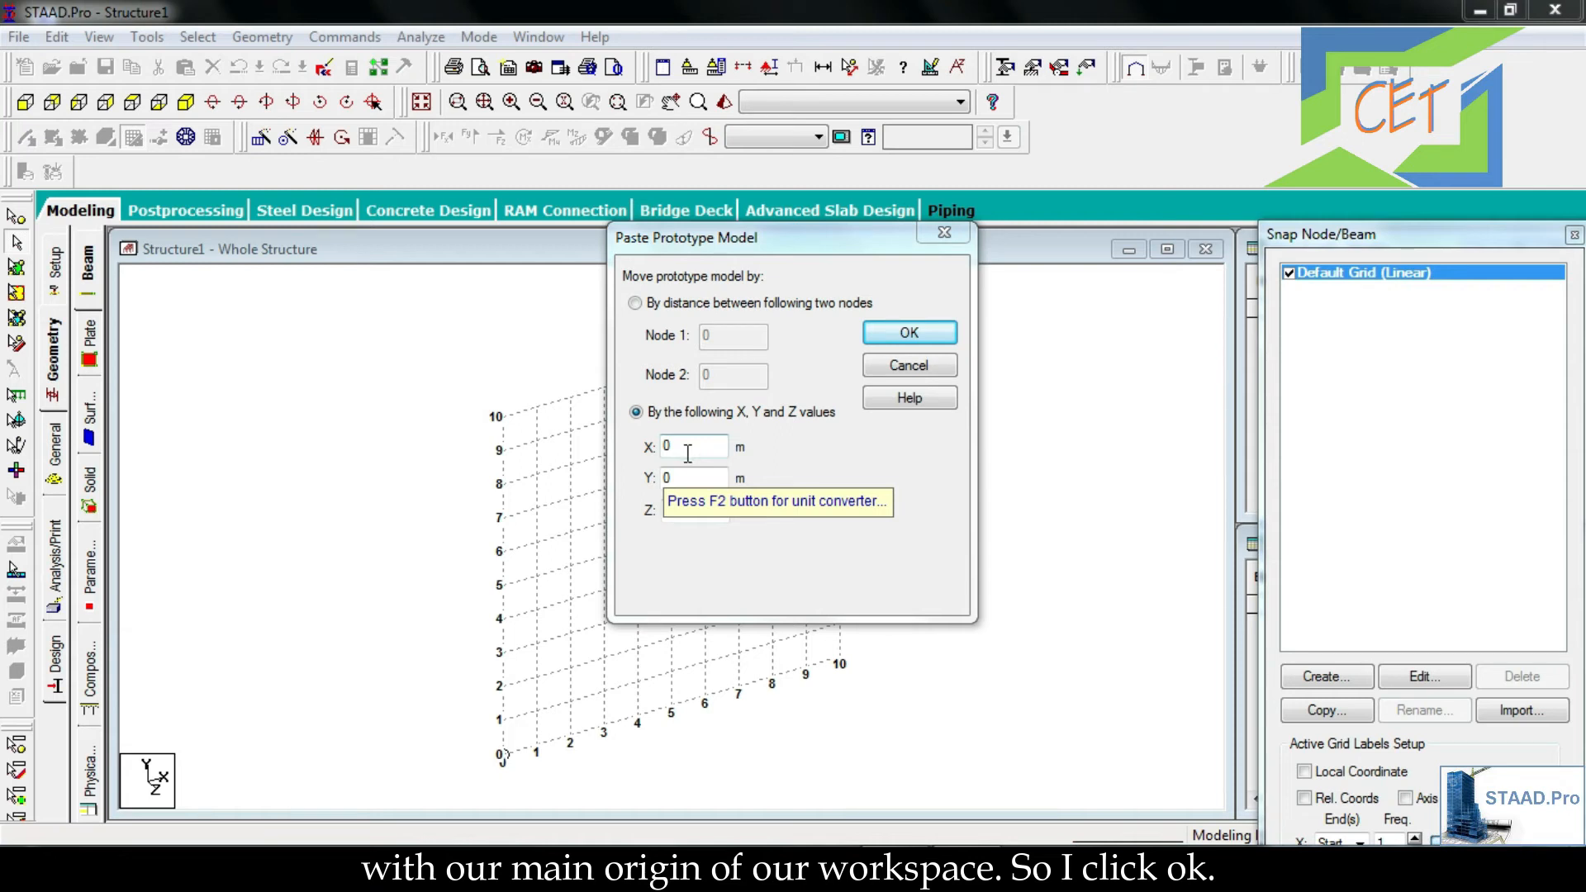
left_click(907, 332)
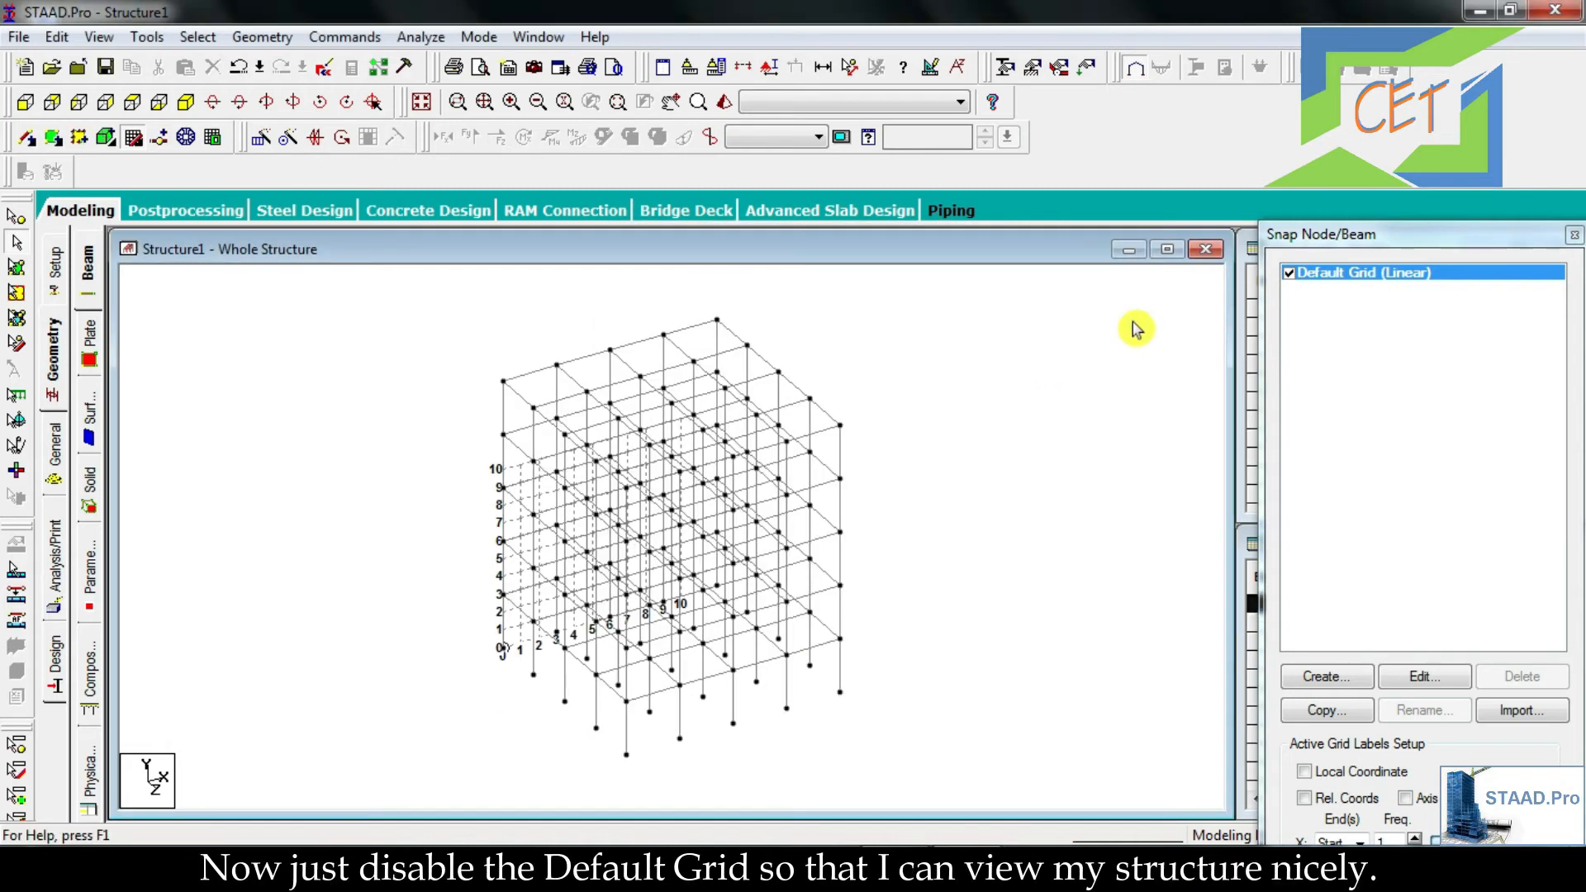
left_click(1287, 273)
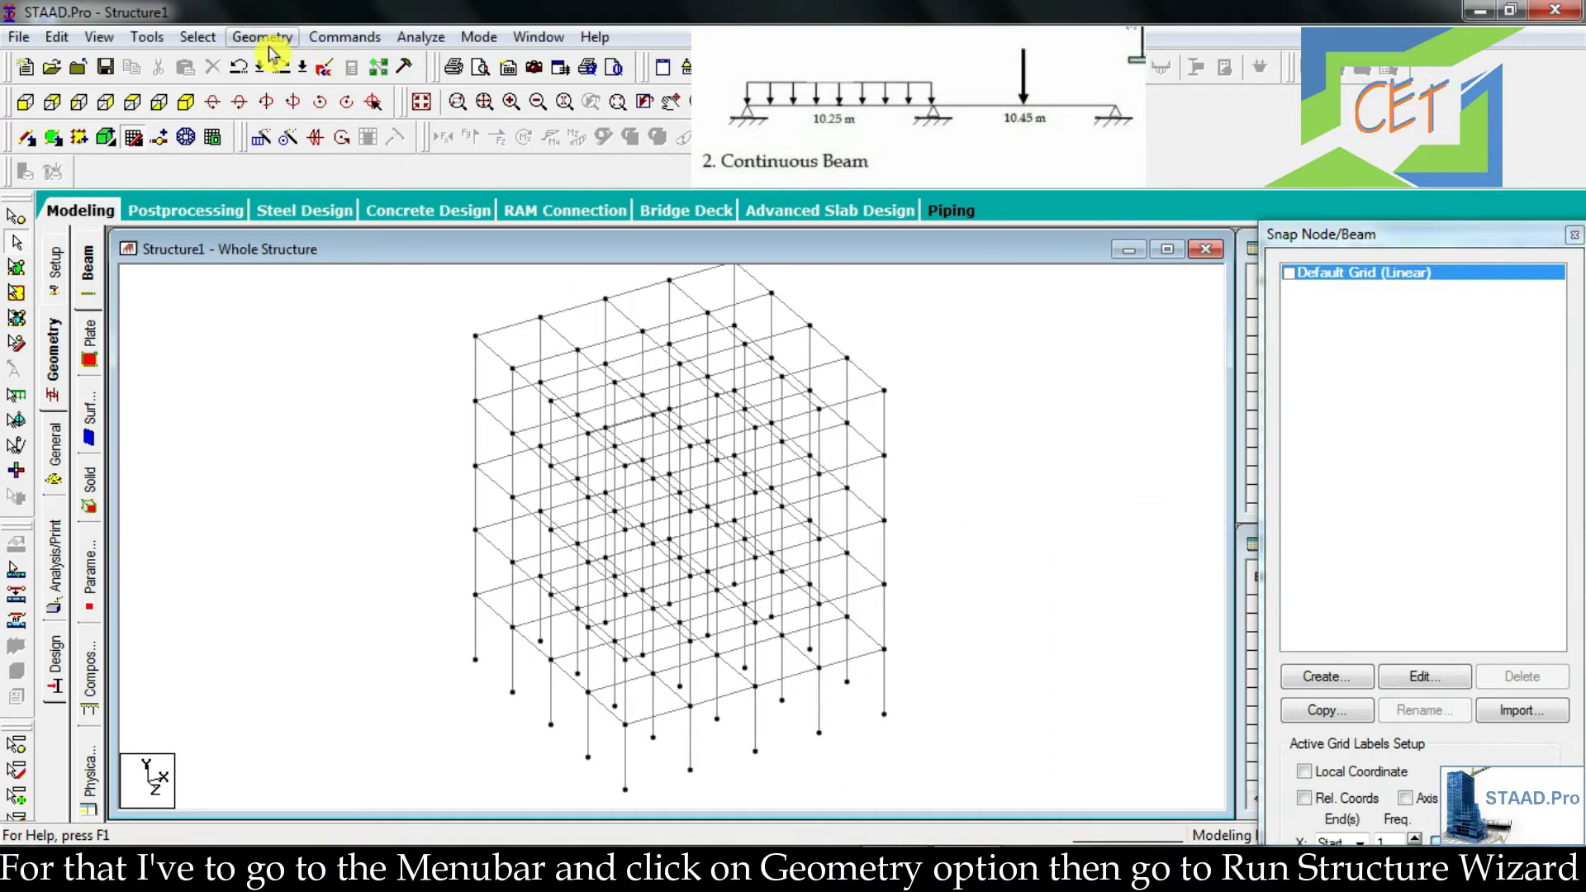
- Rerun the Structure Wizard on Frame Models and start a Continuous Beam setup
left_click(261, 36)
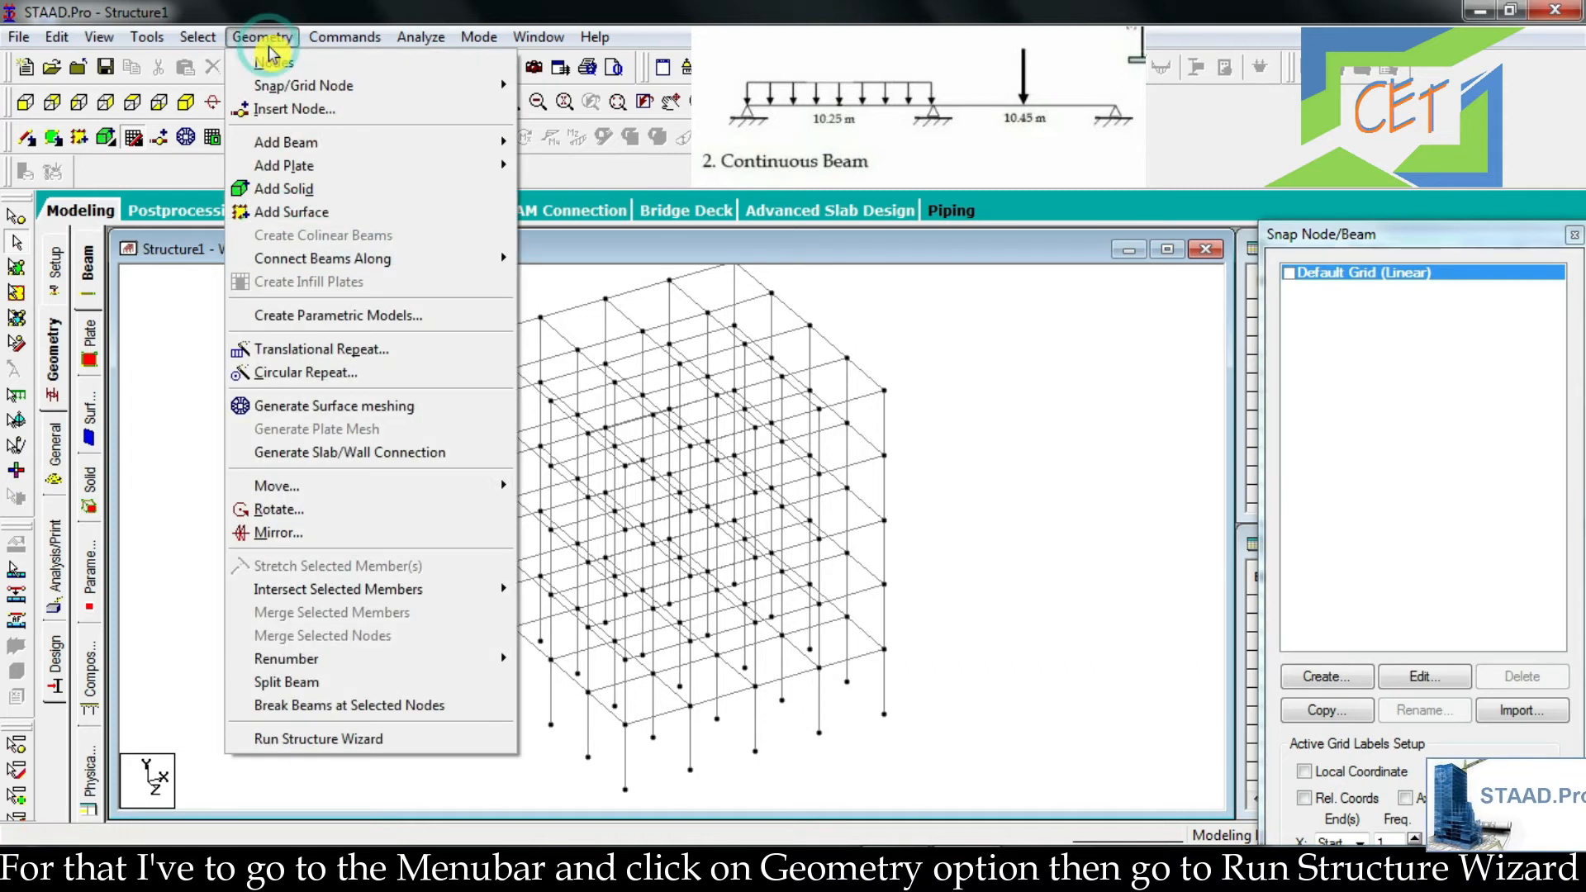
left_click(317, 739)
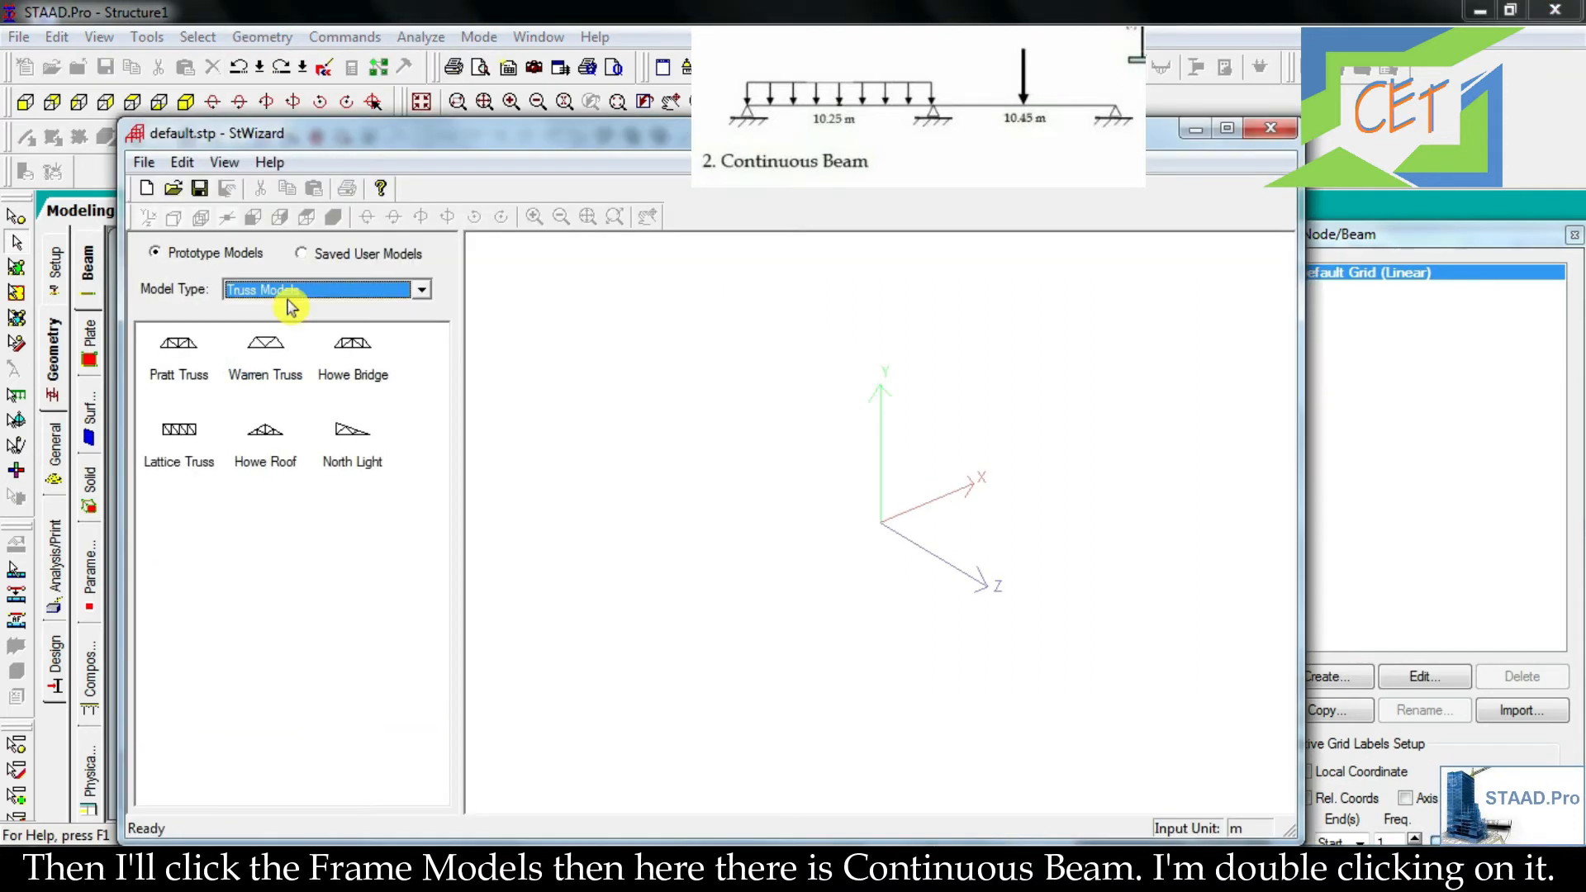
left_click(324, 289)
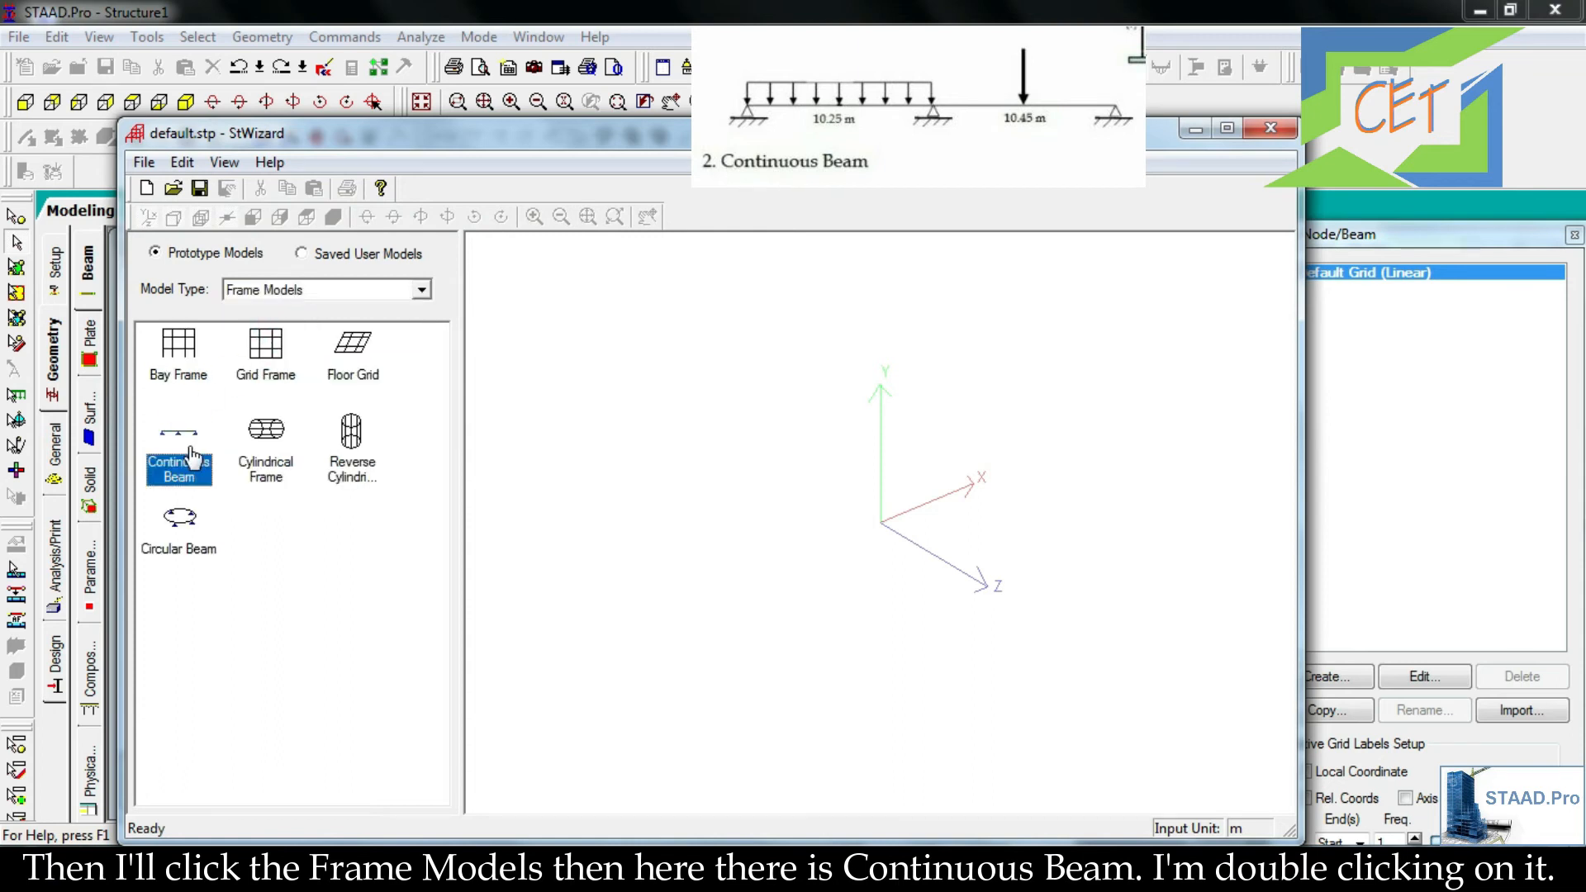
double_click(179, 447)
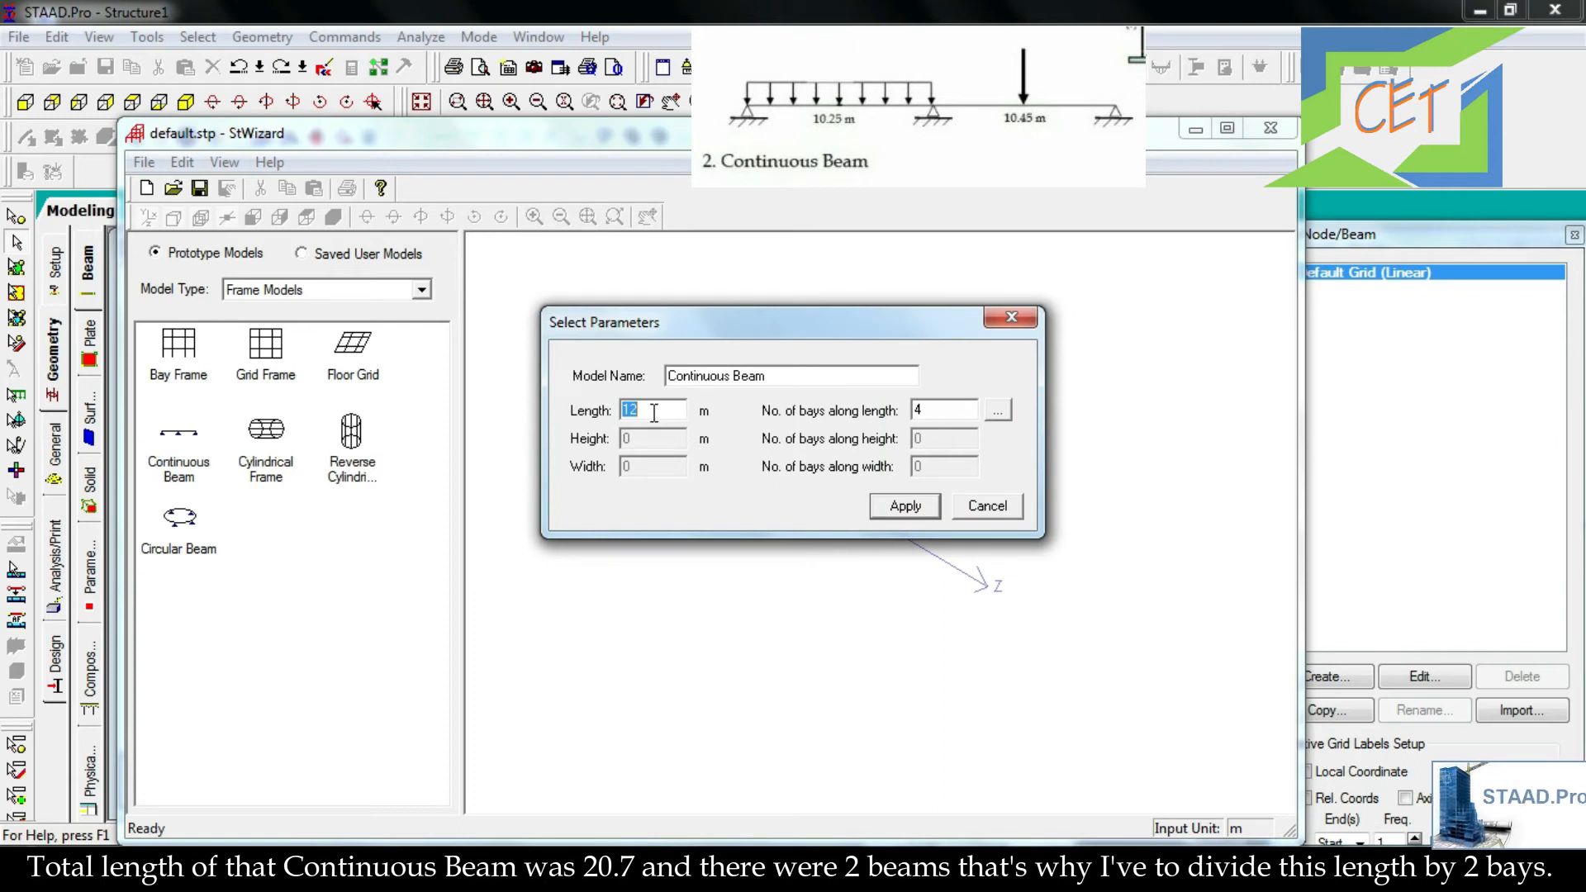
- Generate a 20.7 m continuous beam with 2 bays of 10.25 m and 10.35 m
type("20.7")
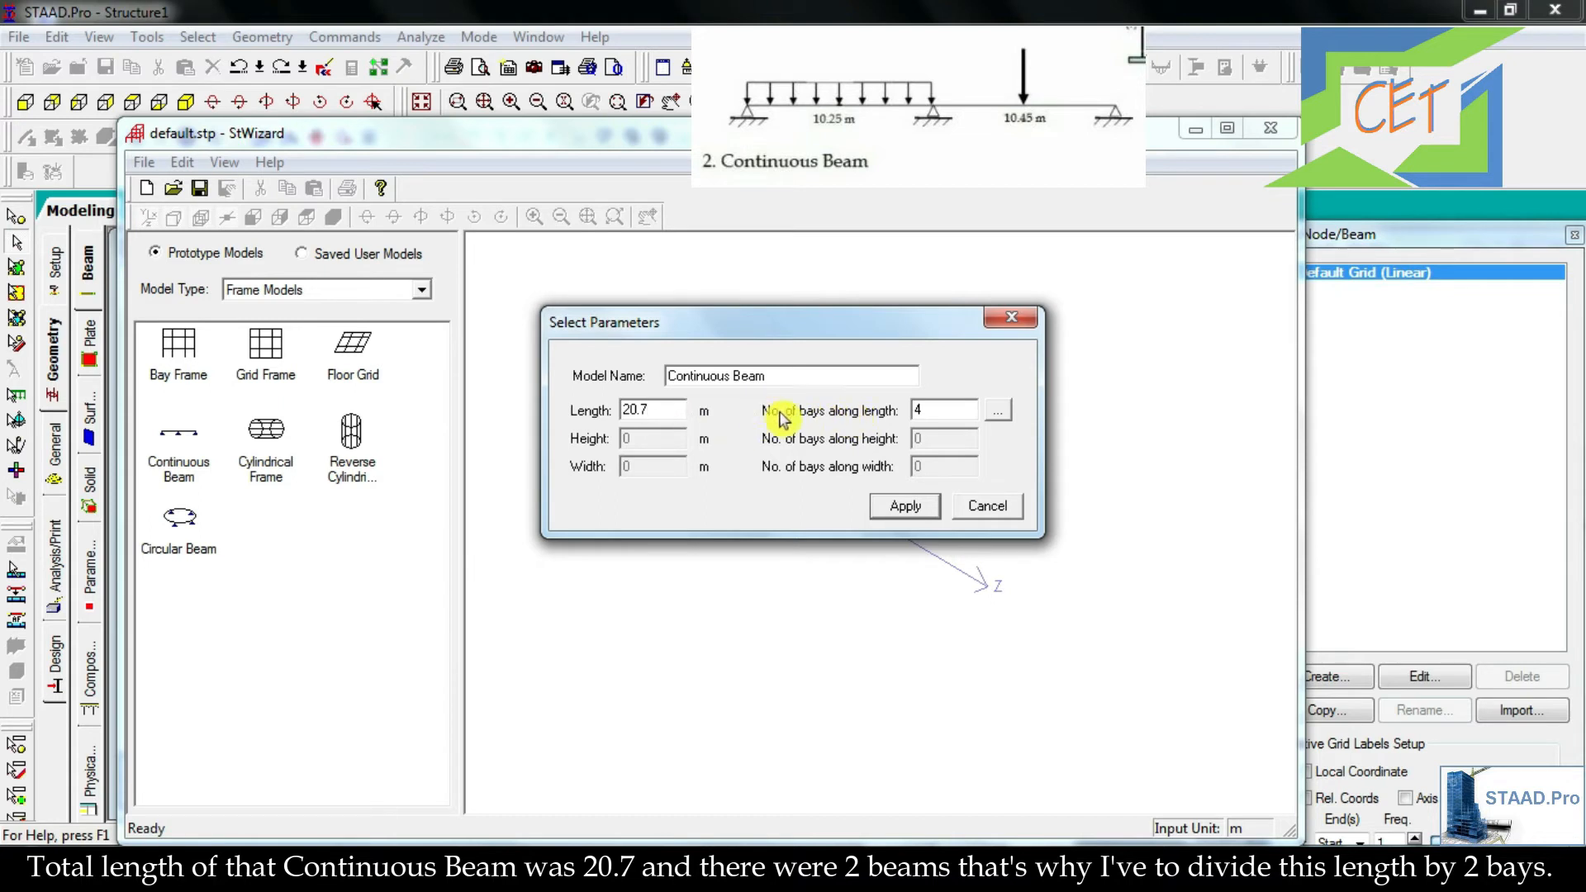
left_click(935, 412)
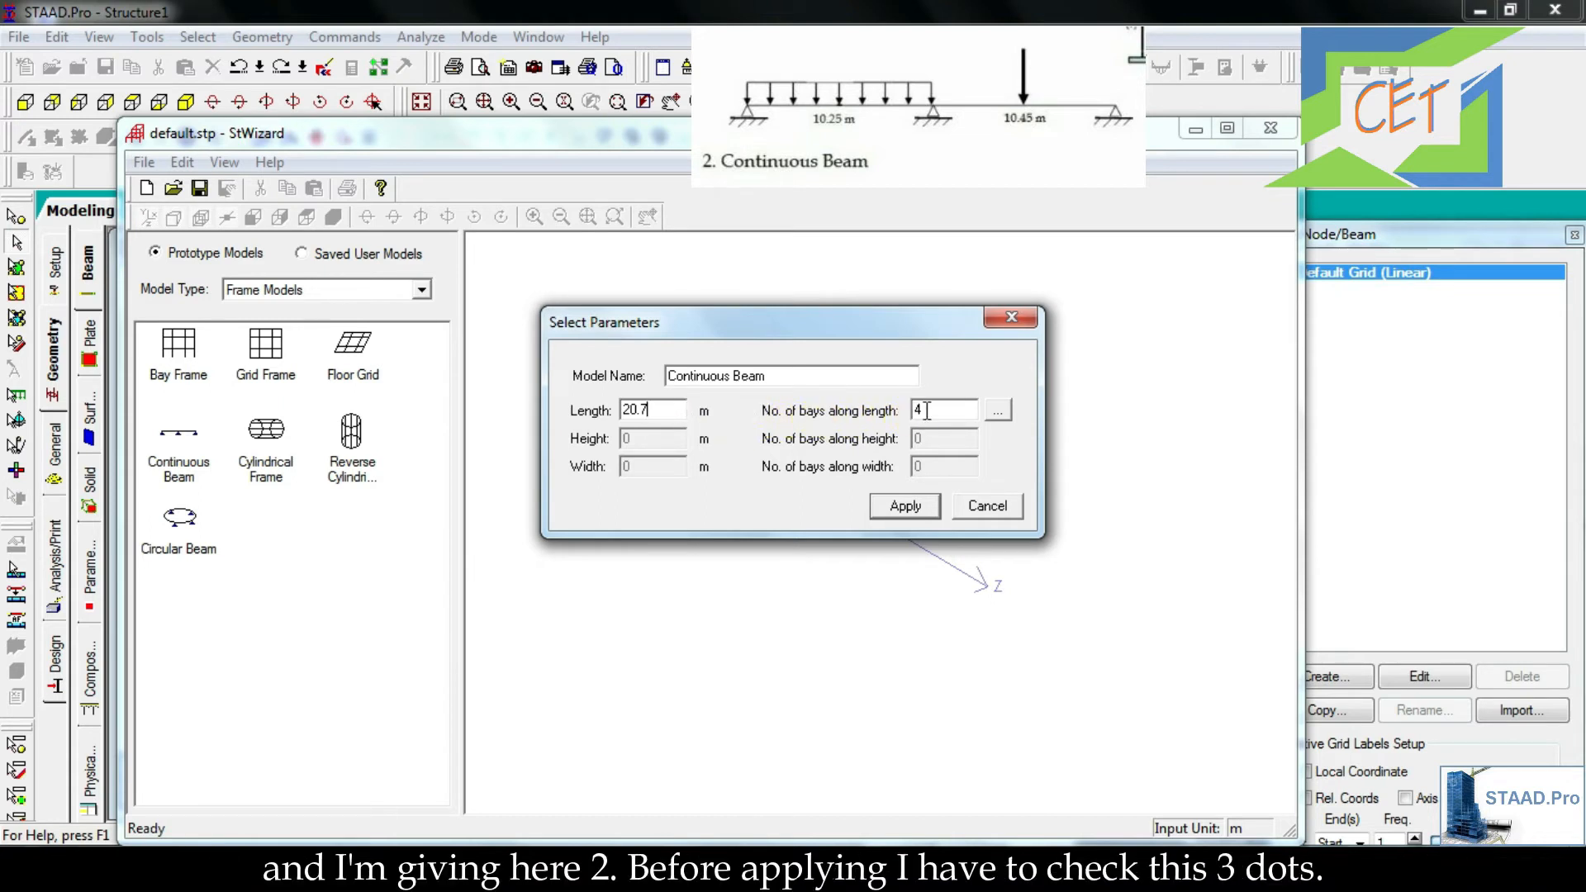
type("2")
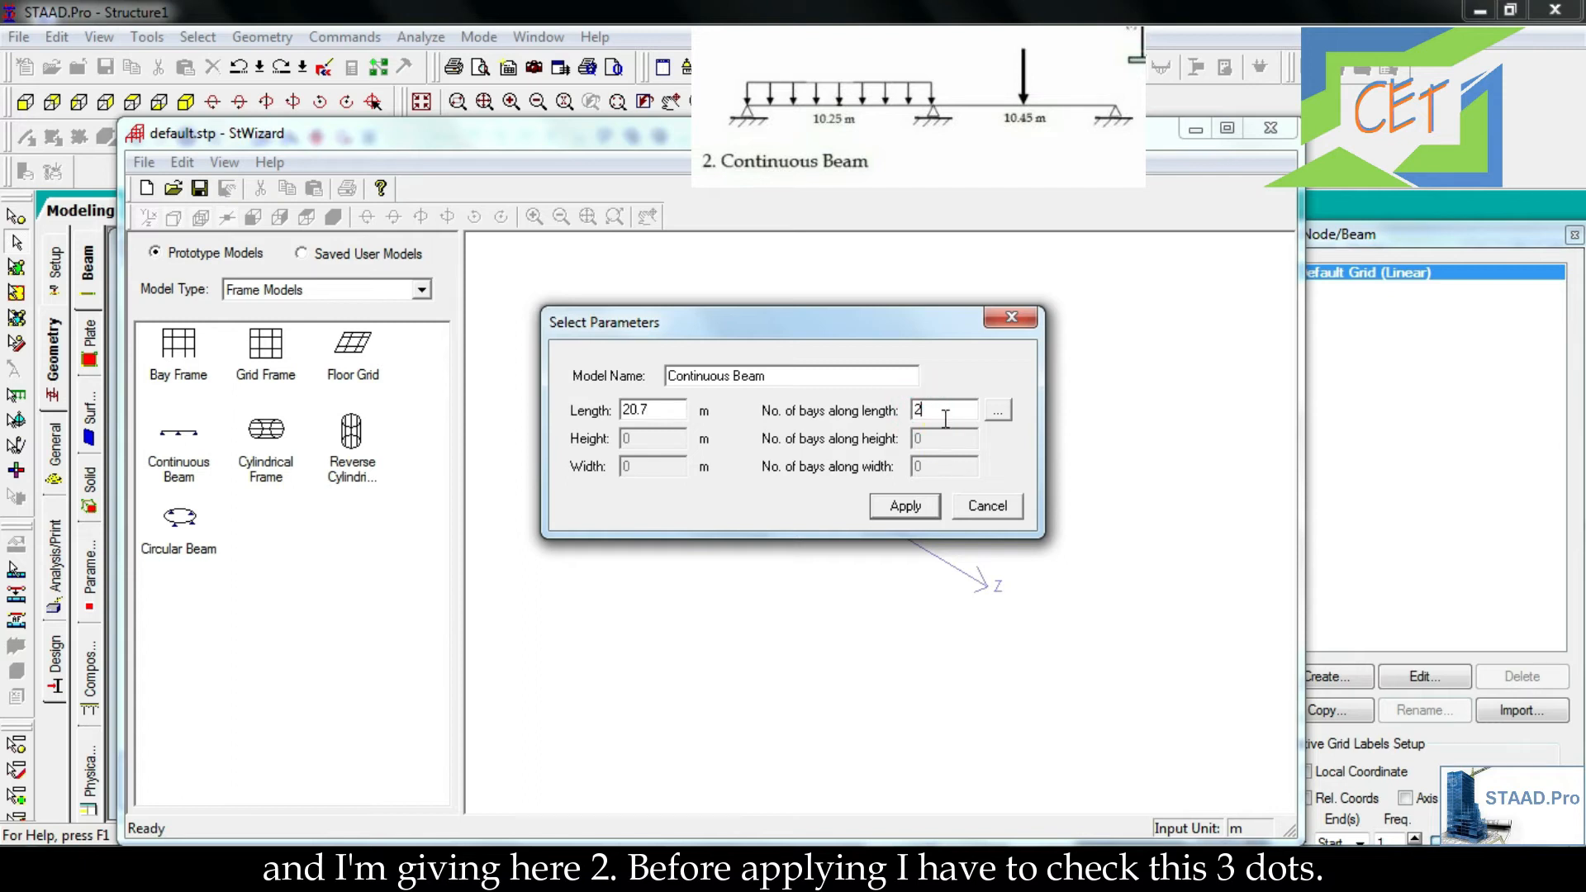
mouse_move(1001, 416)
type("10.25")
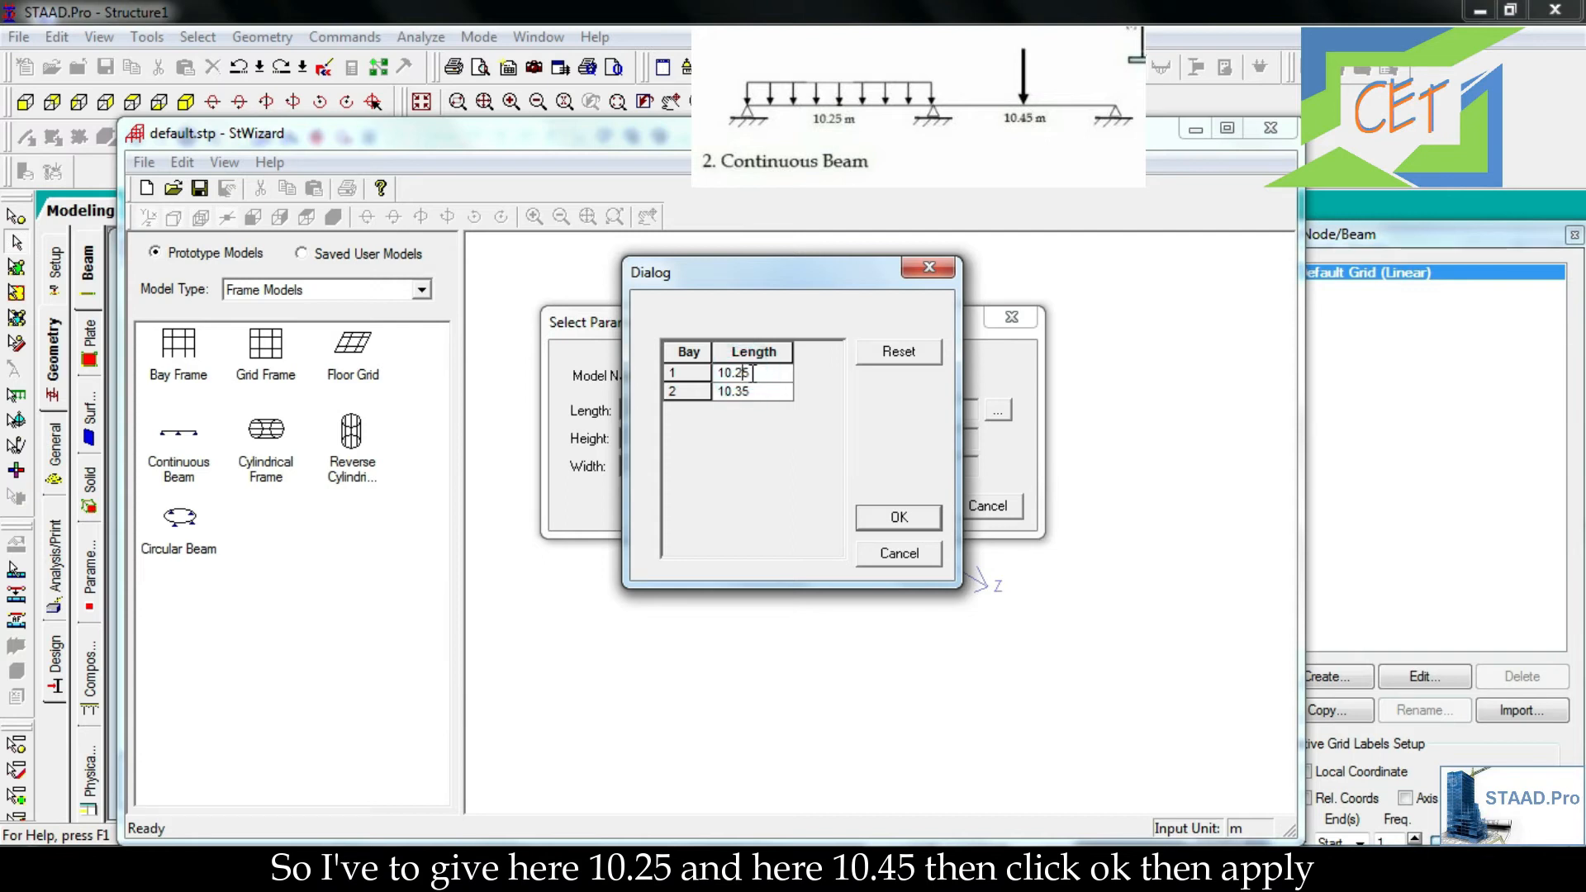
left_click(734, 391)
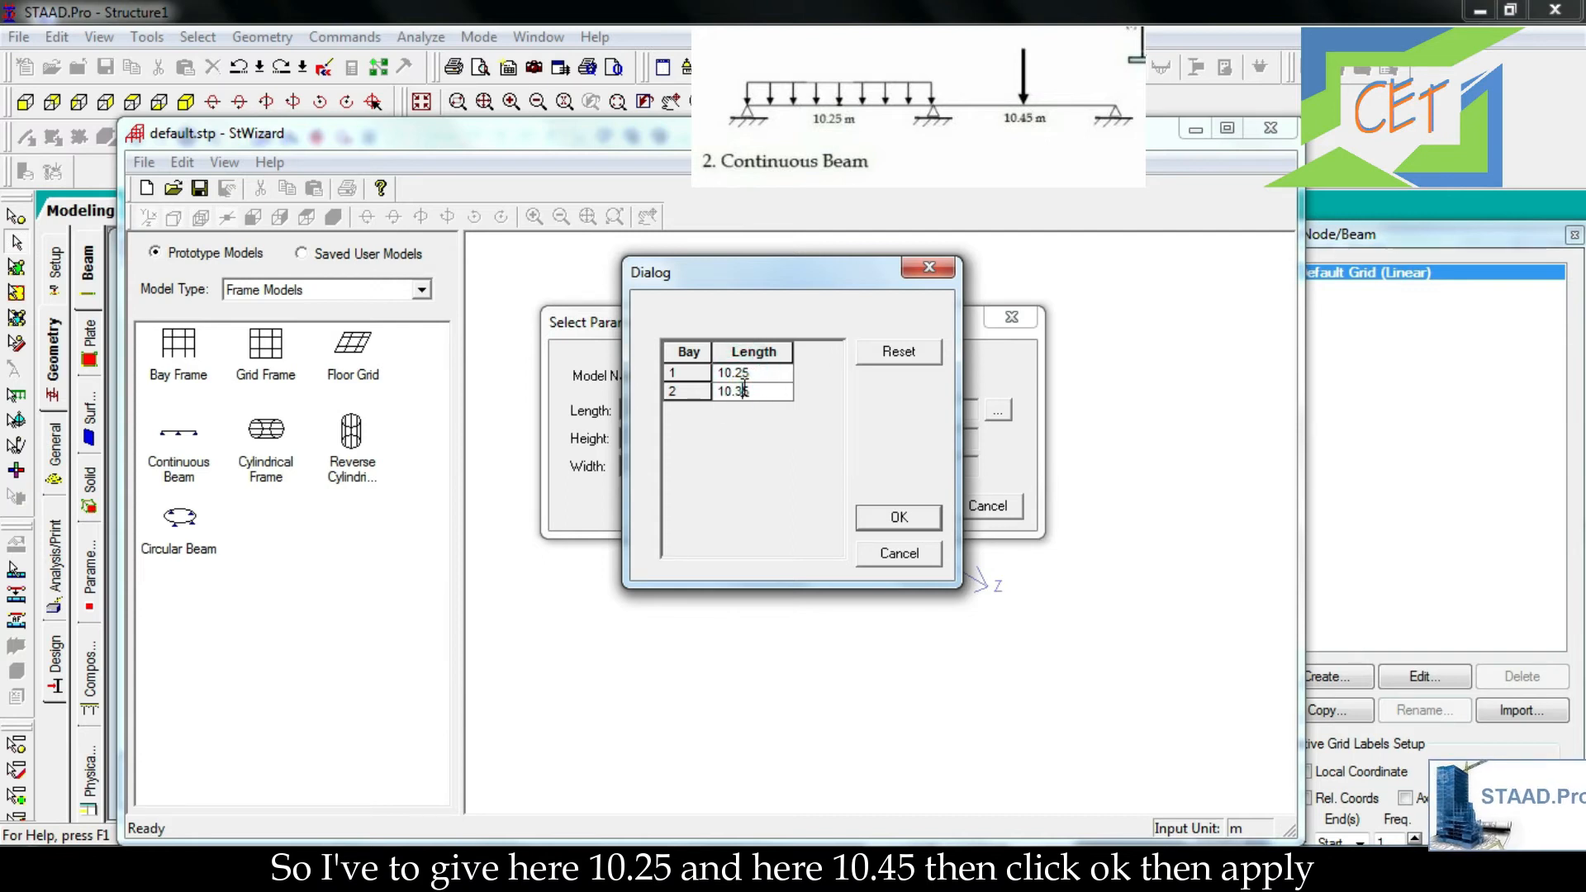
left_click(894, 515)
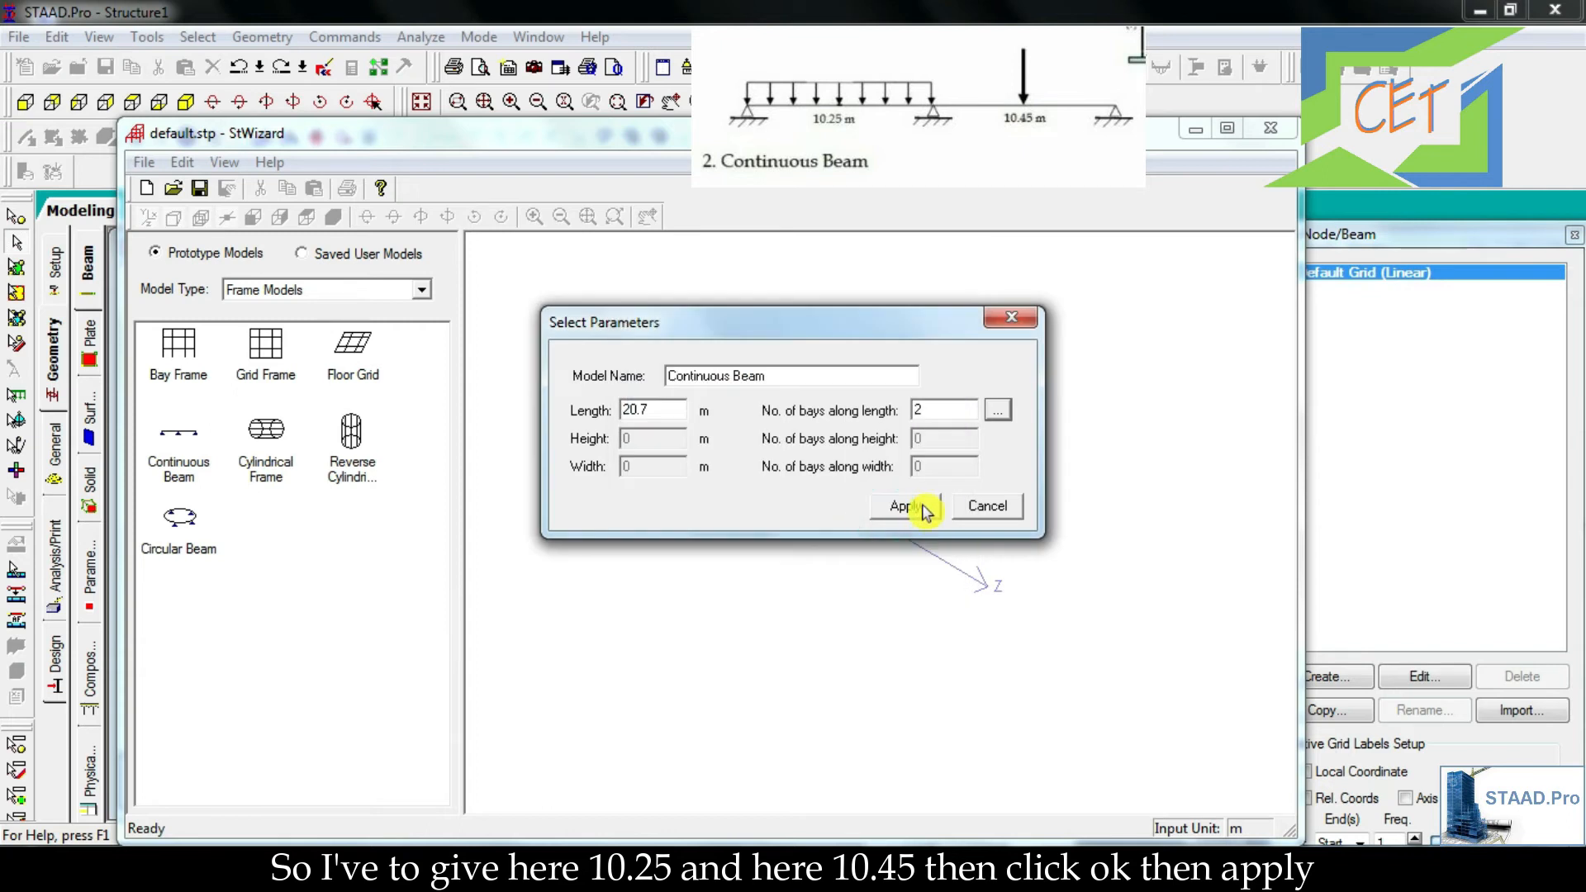
left_click(898, 506)
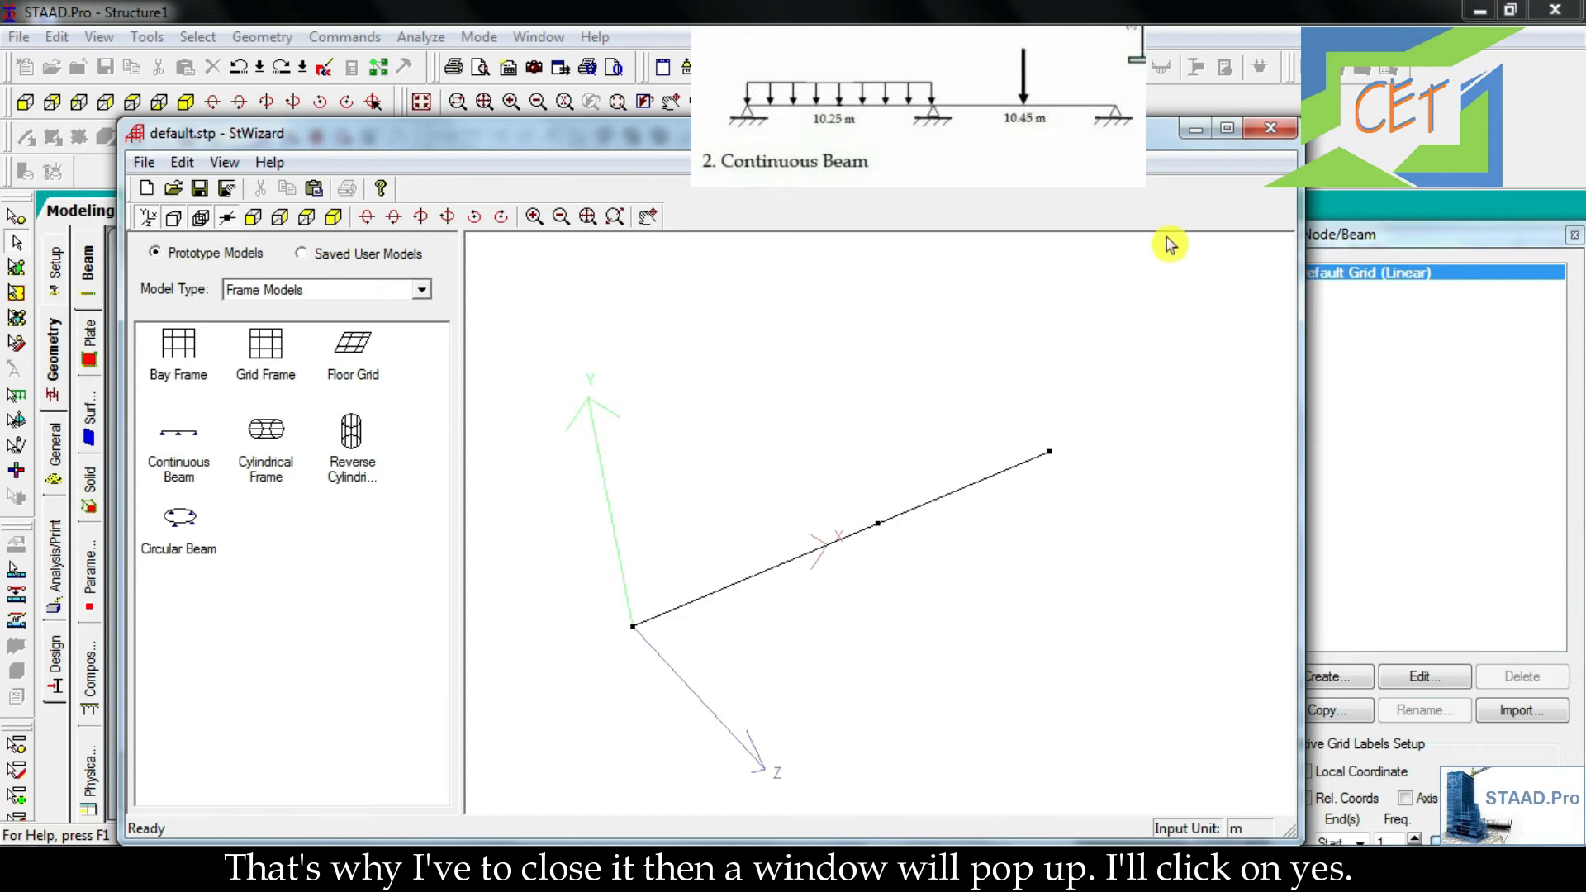
- Transfer the two-span beam from StWizard and paste it by reference point at the frame's corner node X 12, Z 12
left_click(1271, 127)
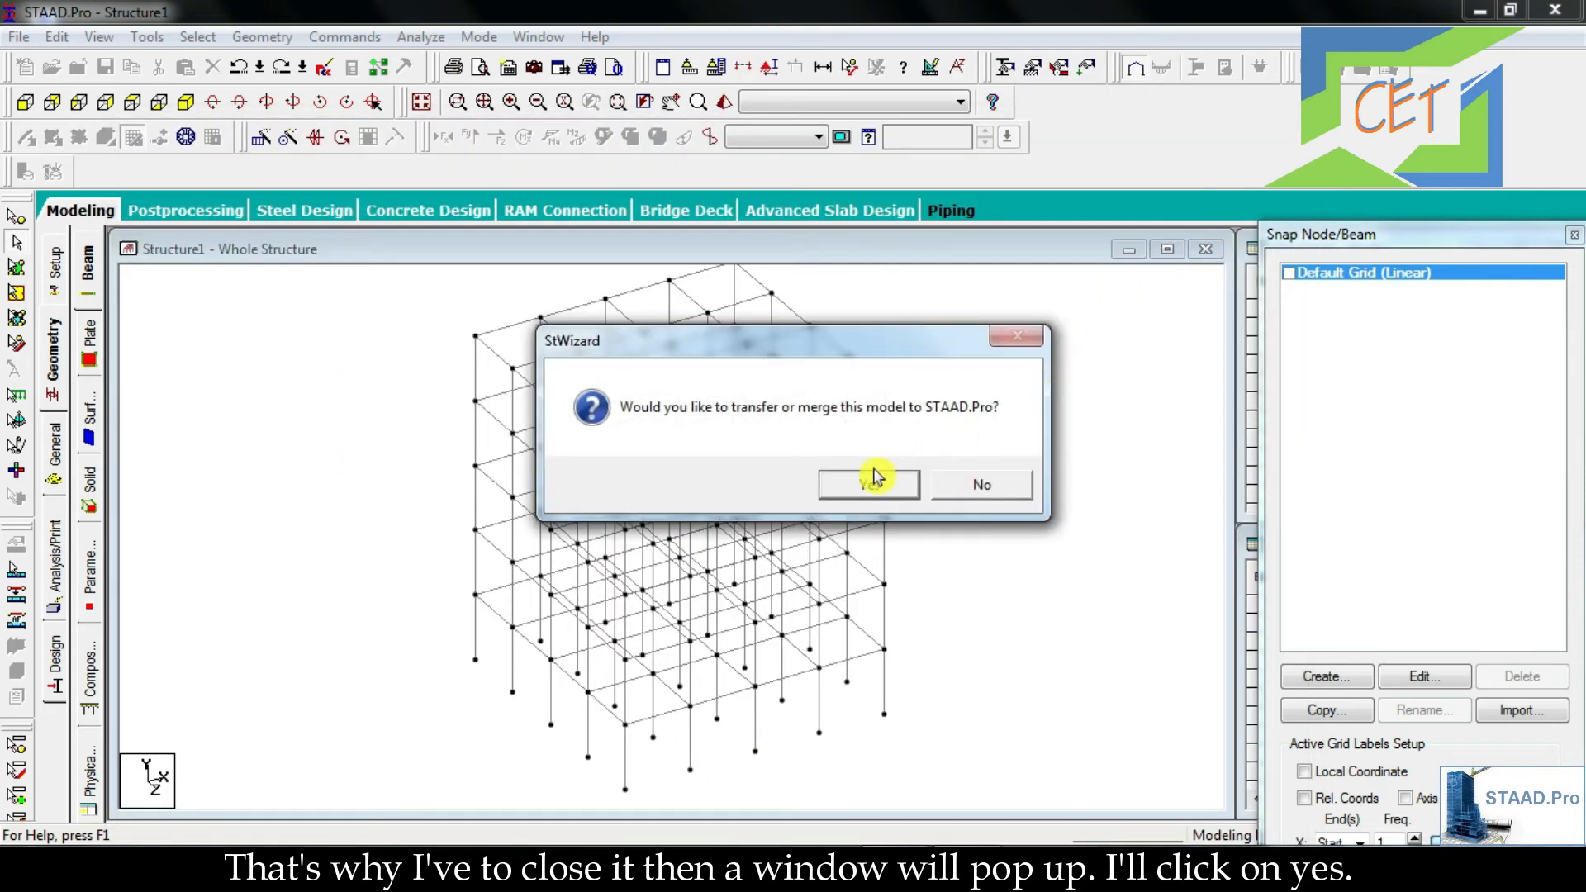
left_click(868, 484)
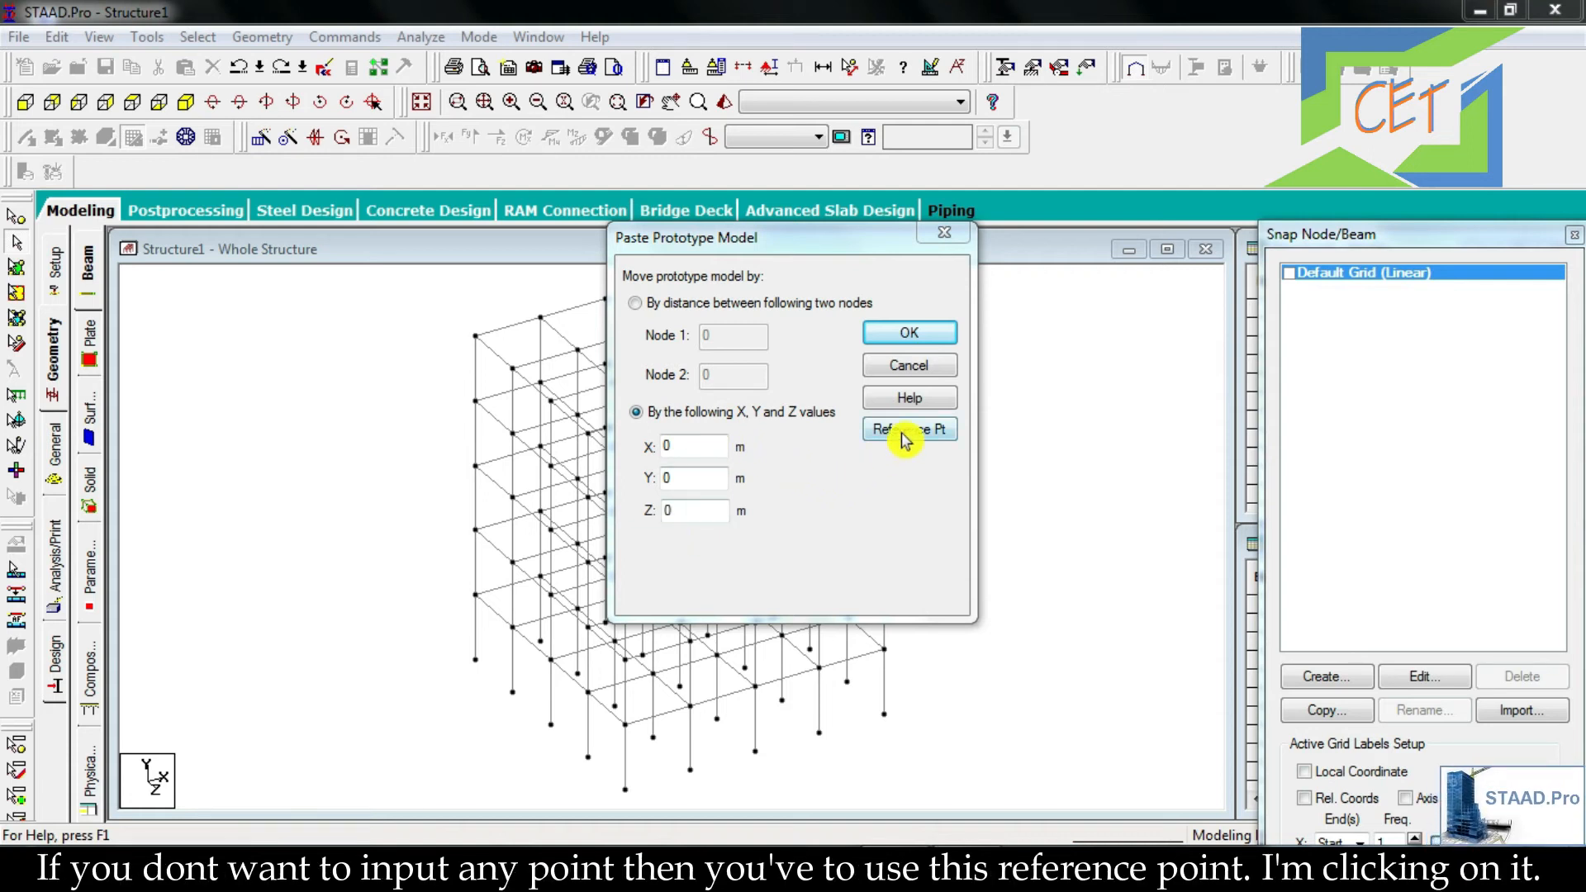
left_click(907, 428)
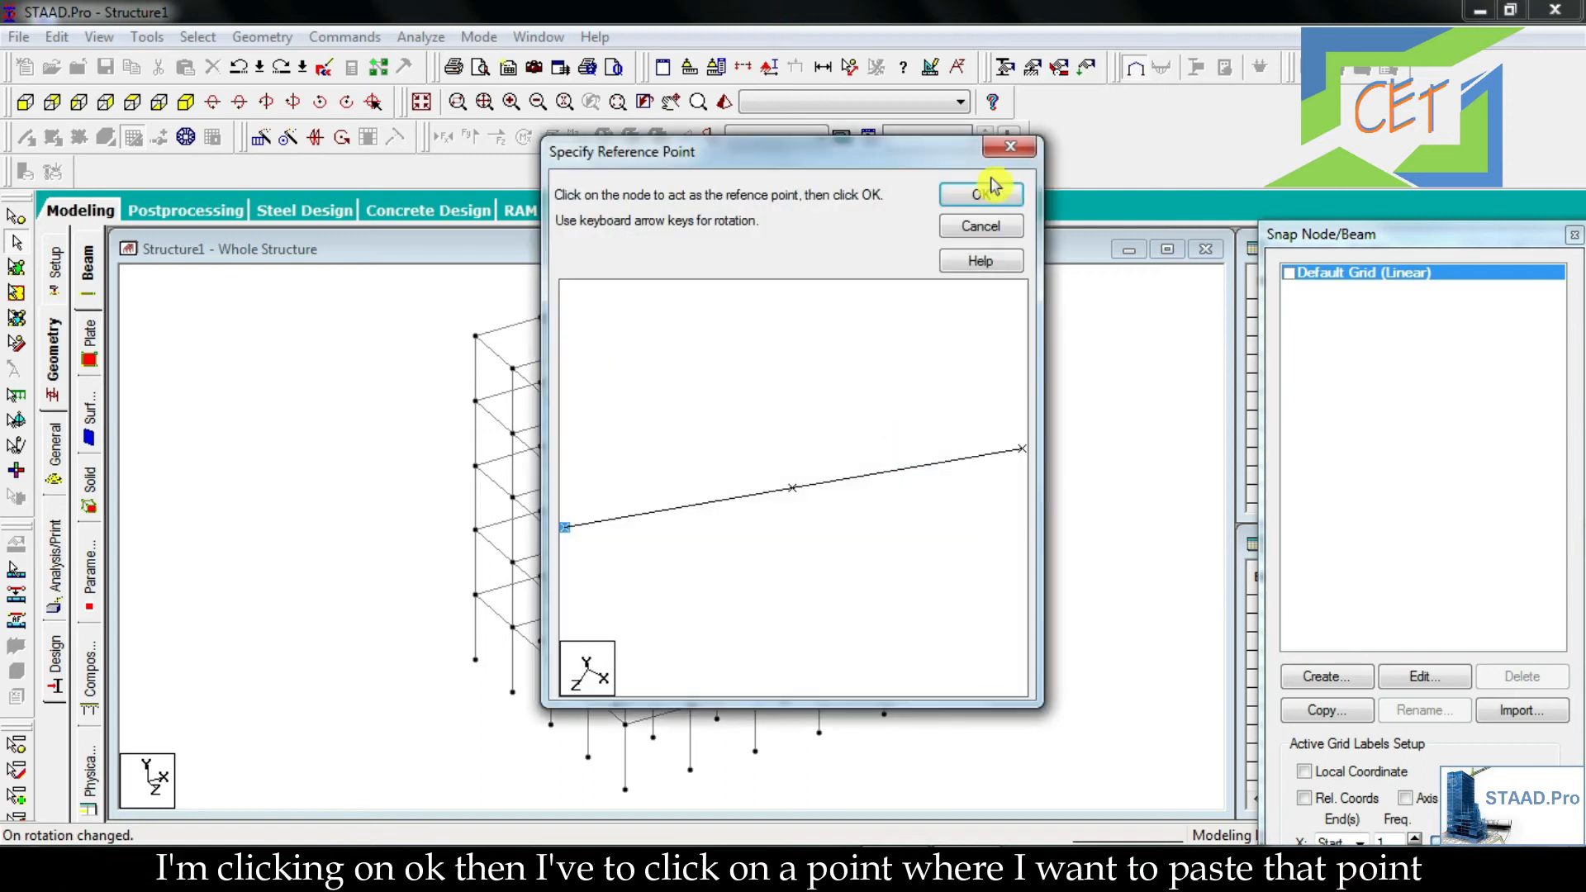
left_click(980, 194)
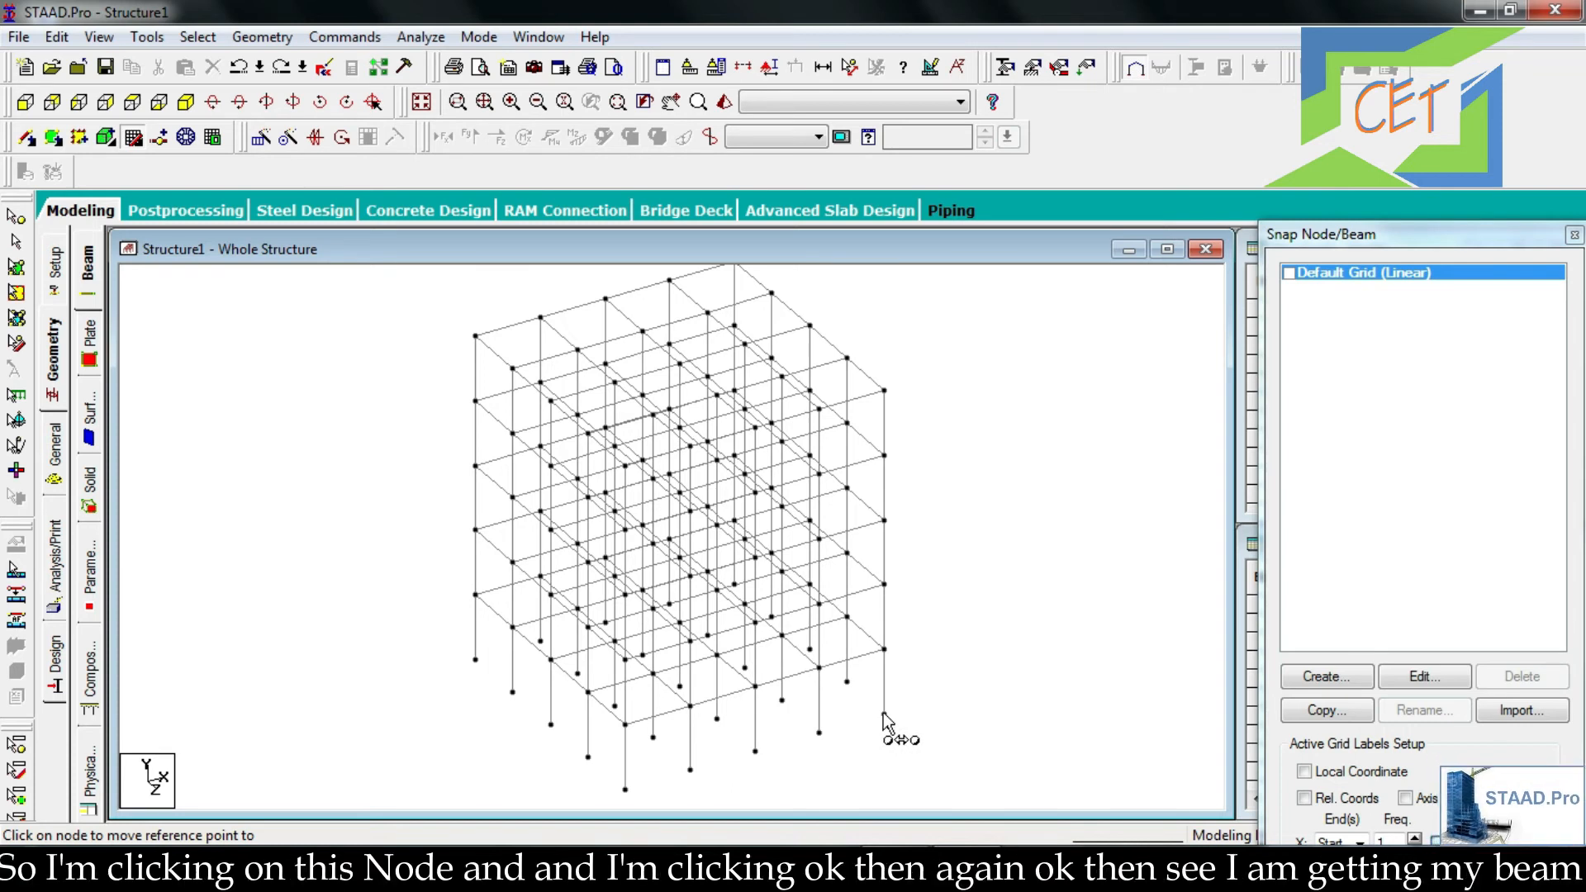
left_click(882, 720)
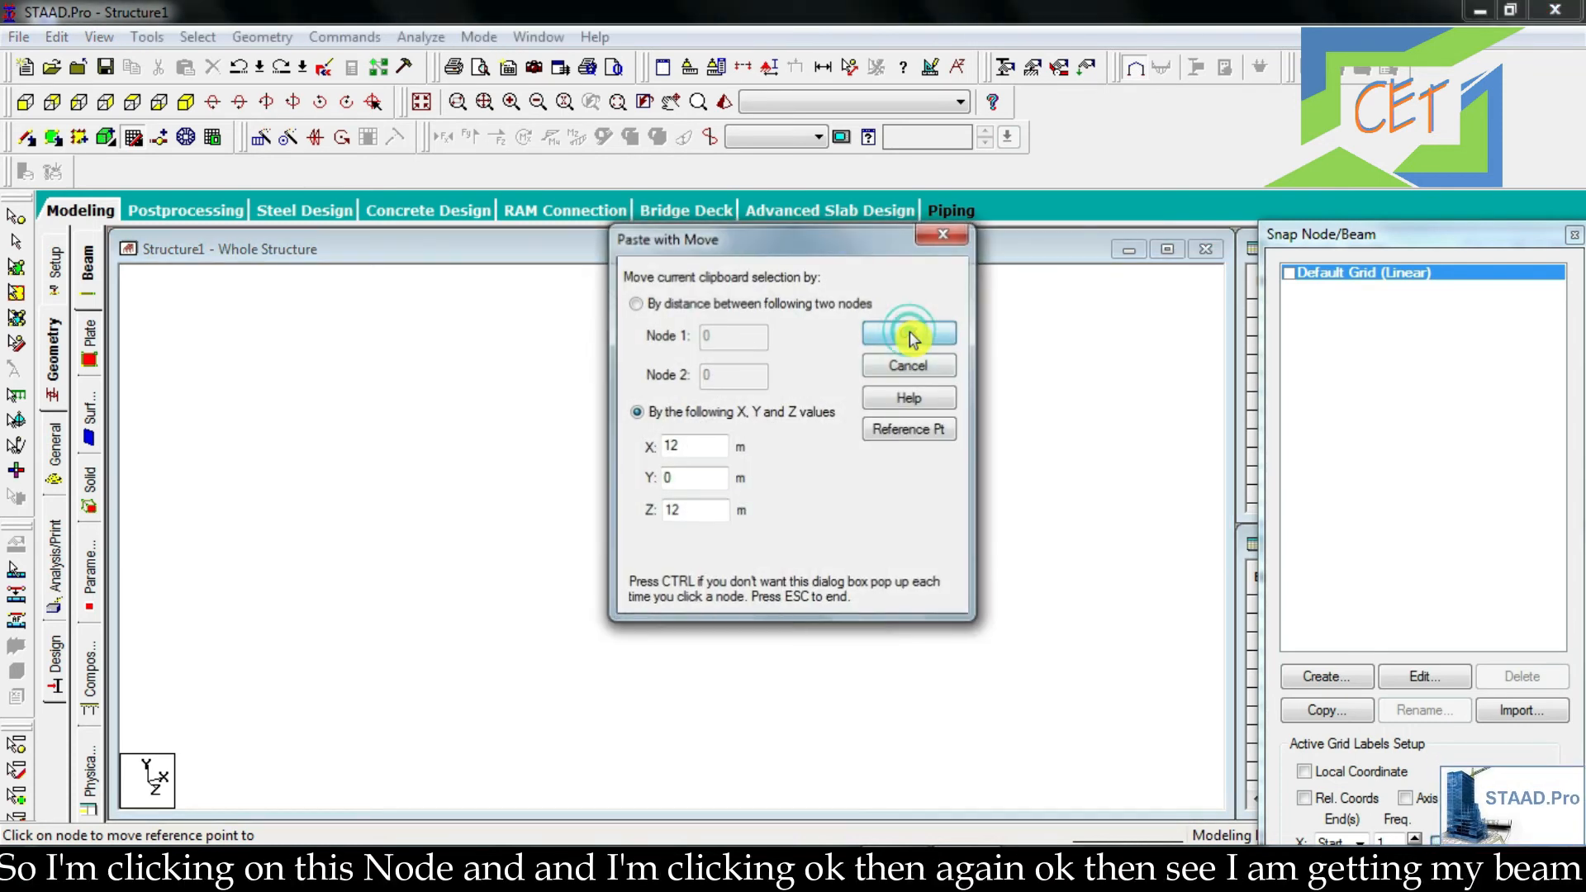
left_click(908, 334)
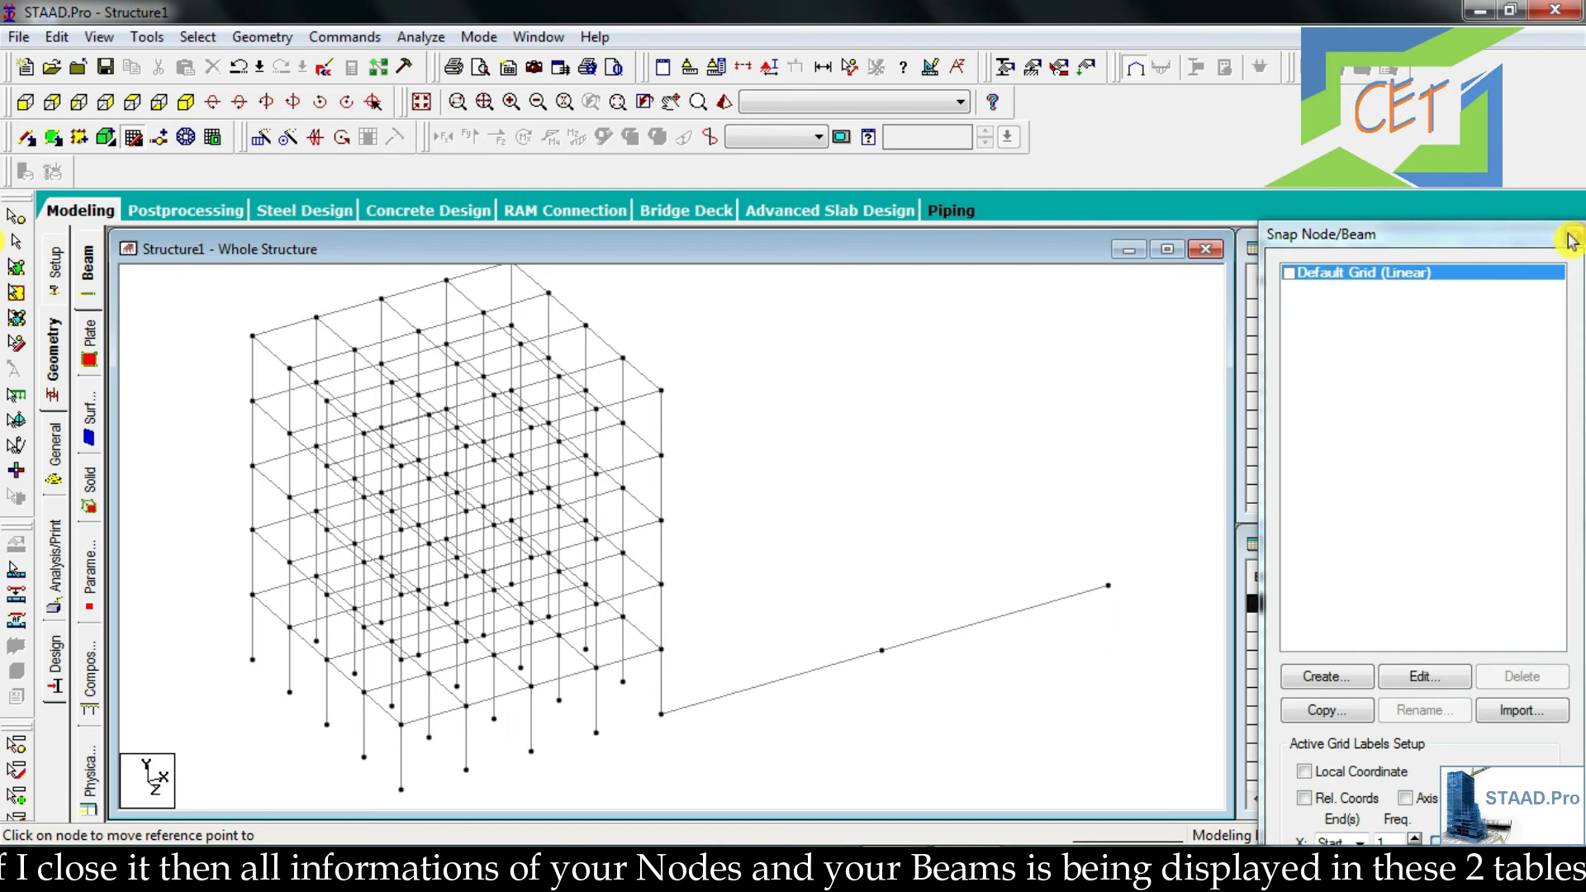
- Close the Snap Node/Beam panel so the Nodes and Beams tables appear beside the model
left_click(1567, 241)
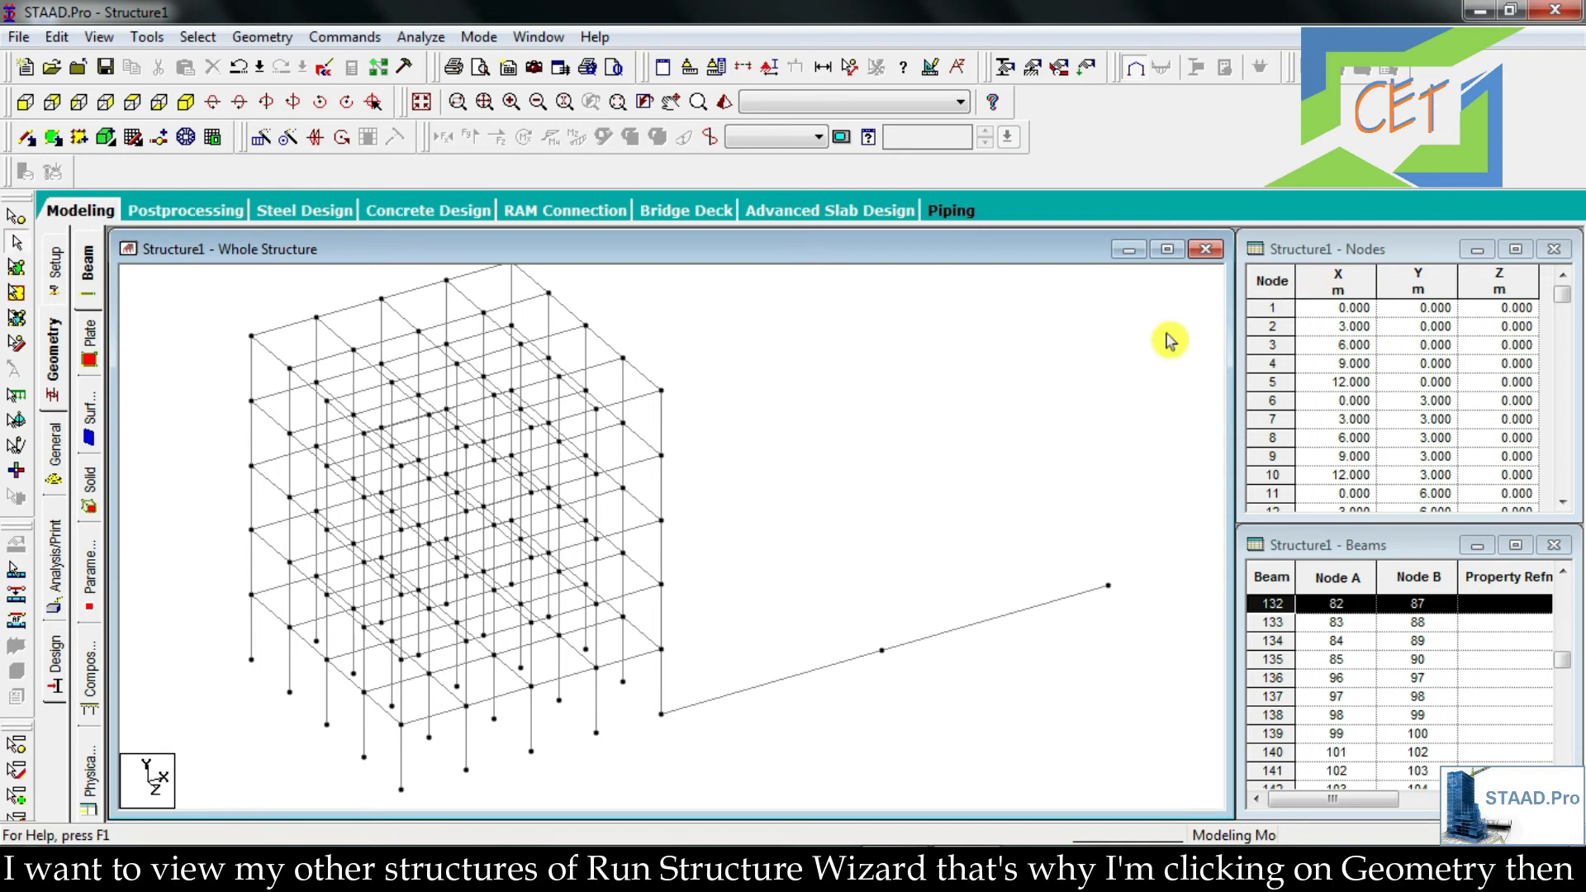
mouse_move(260, 38)
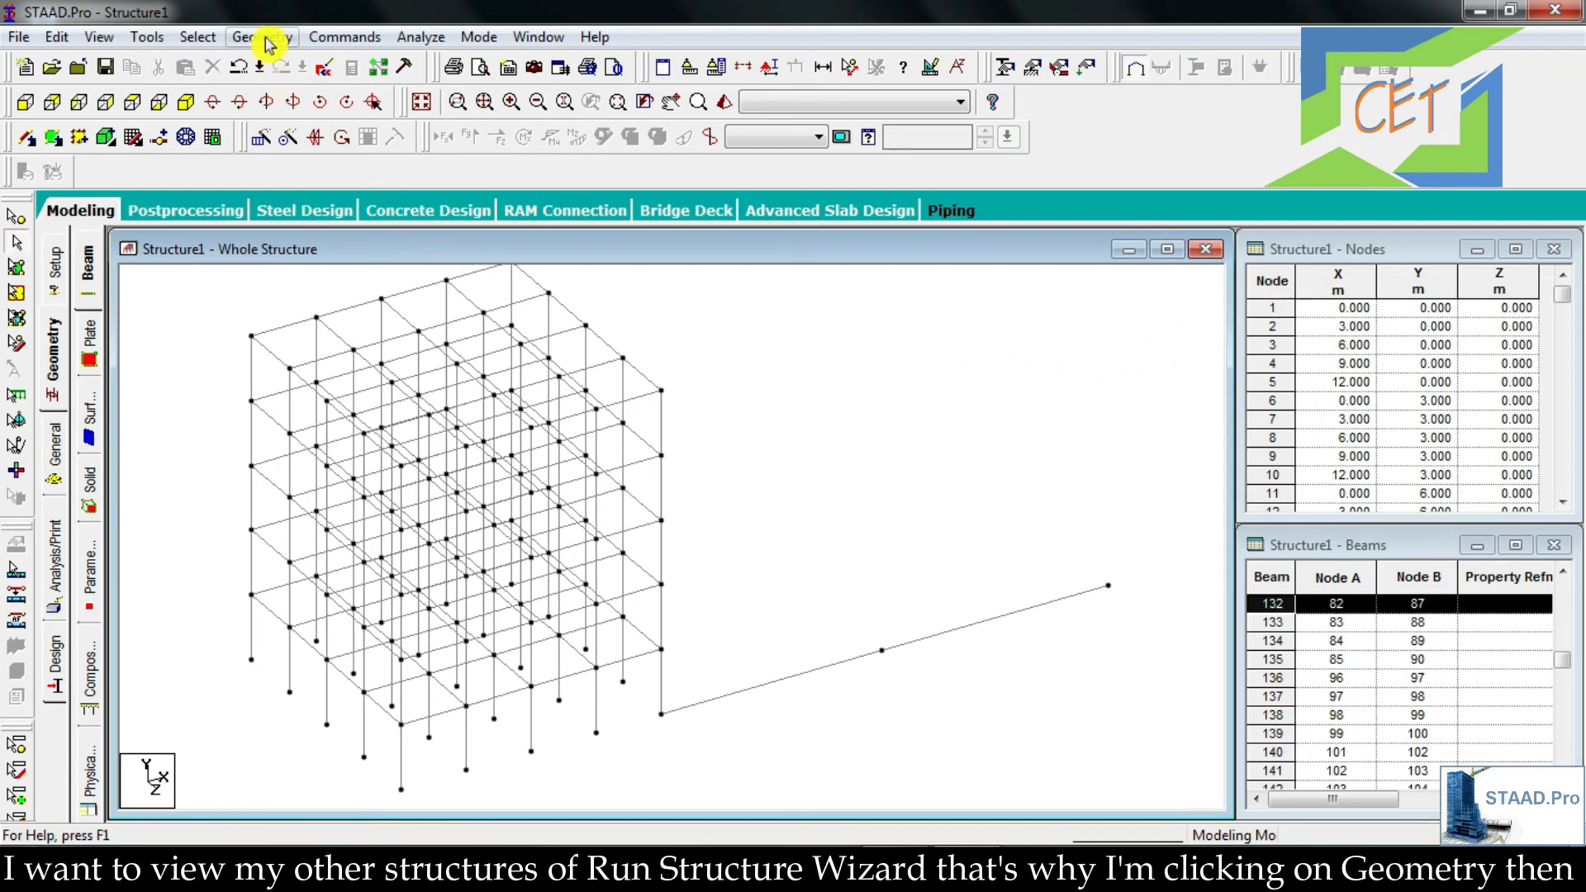
- Preview a 12 m × 12 m Floor Grid with 4 bays each way in the Structure Wizard's Frame Models
left_click(261, 37)
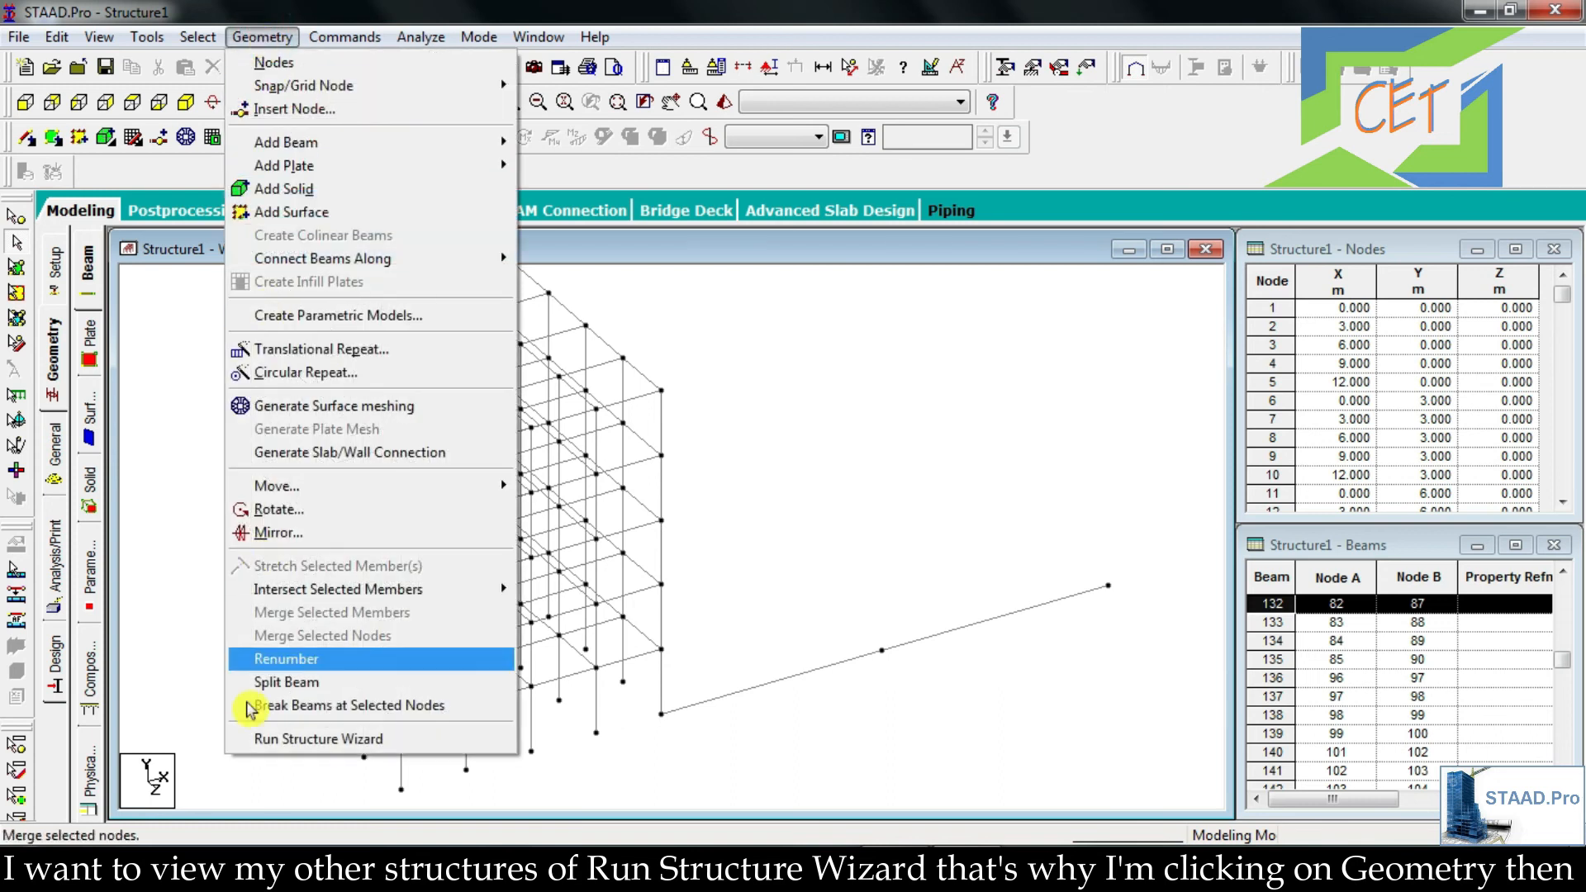
left_click(317, 739)
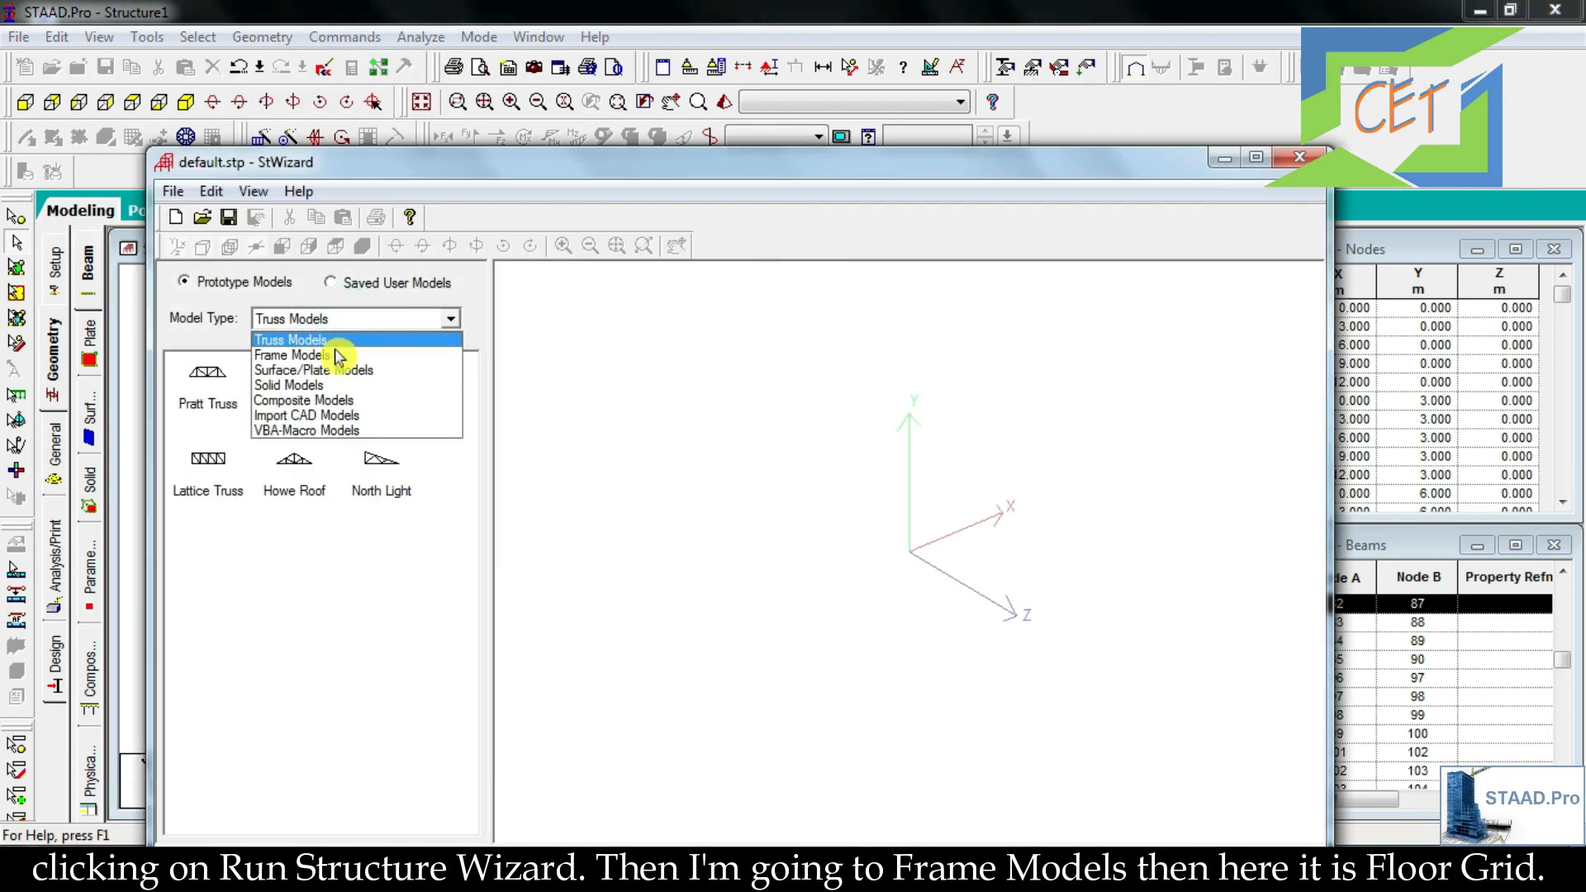
left_click(291, 355)
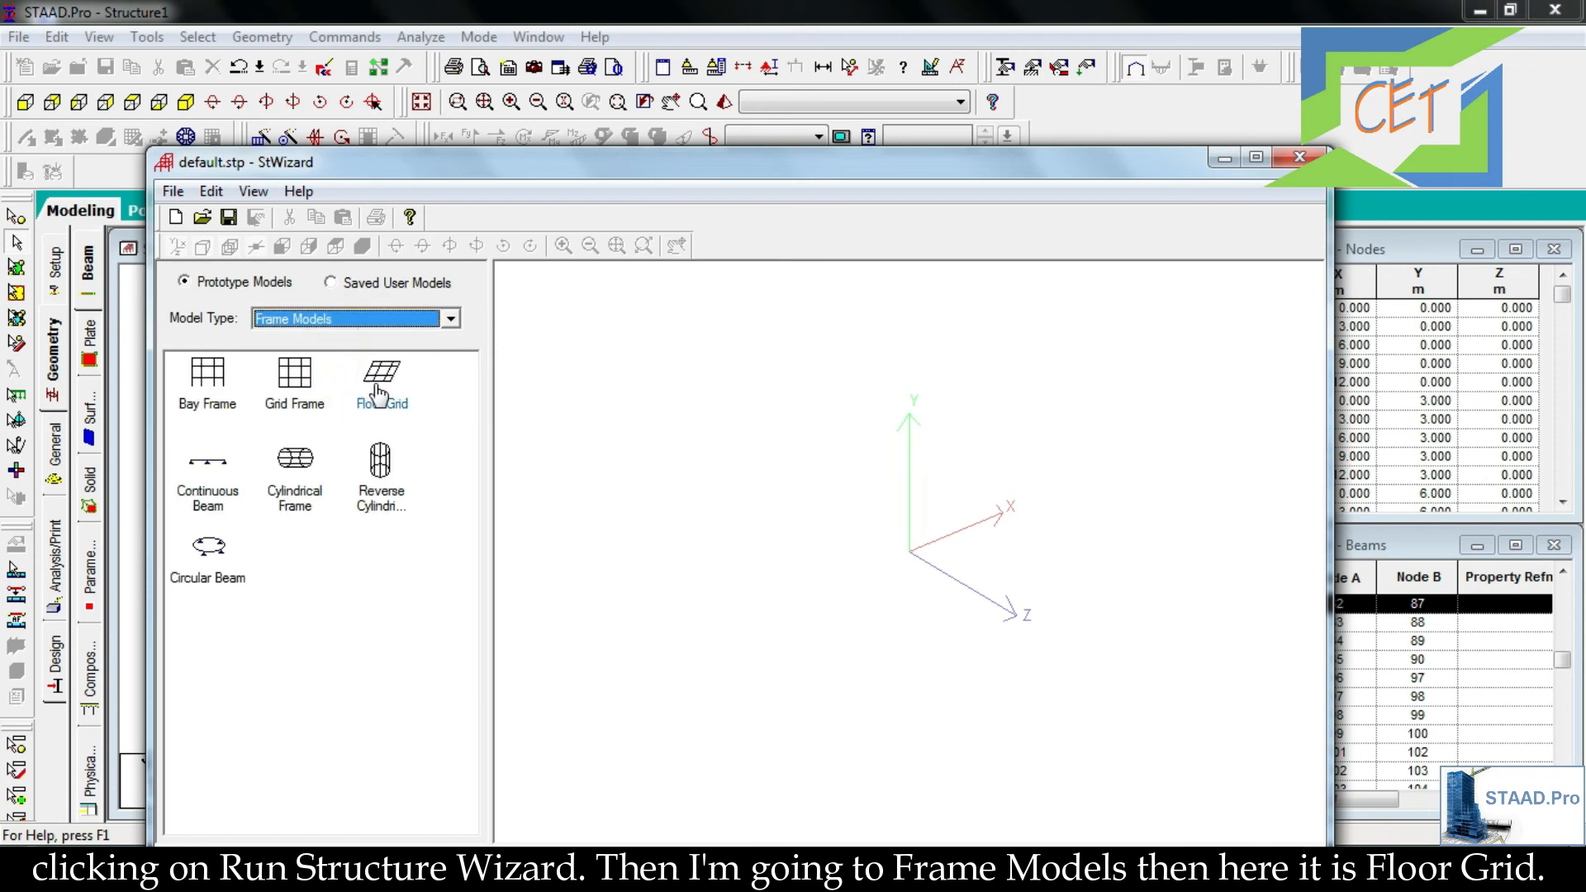
left_click(382, 375)
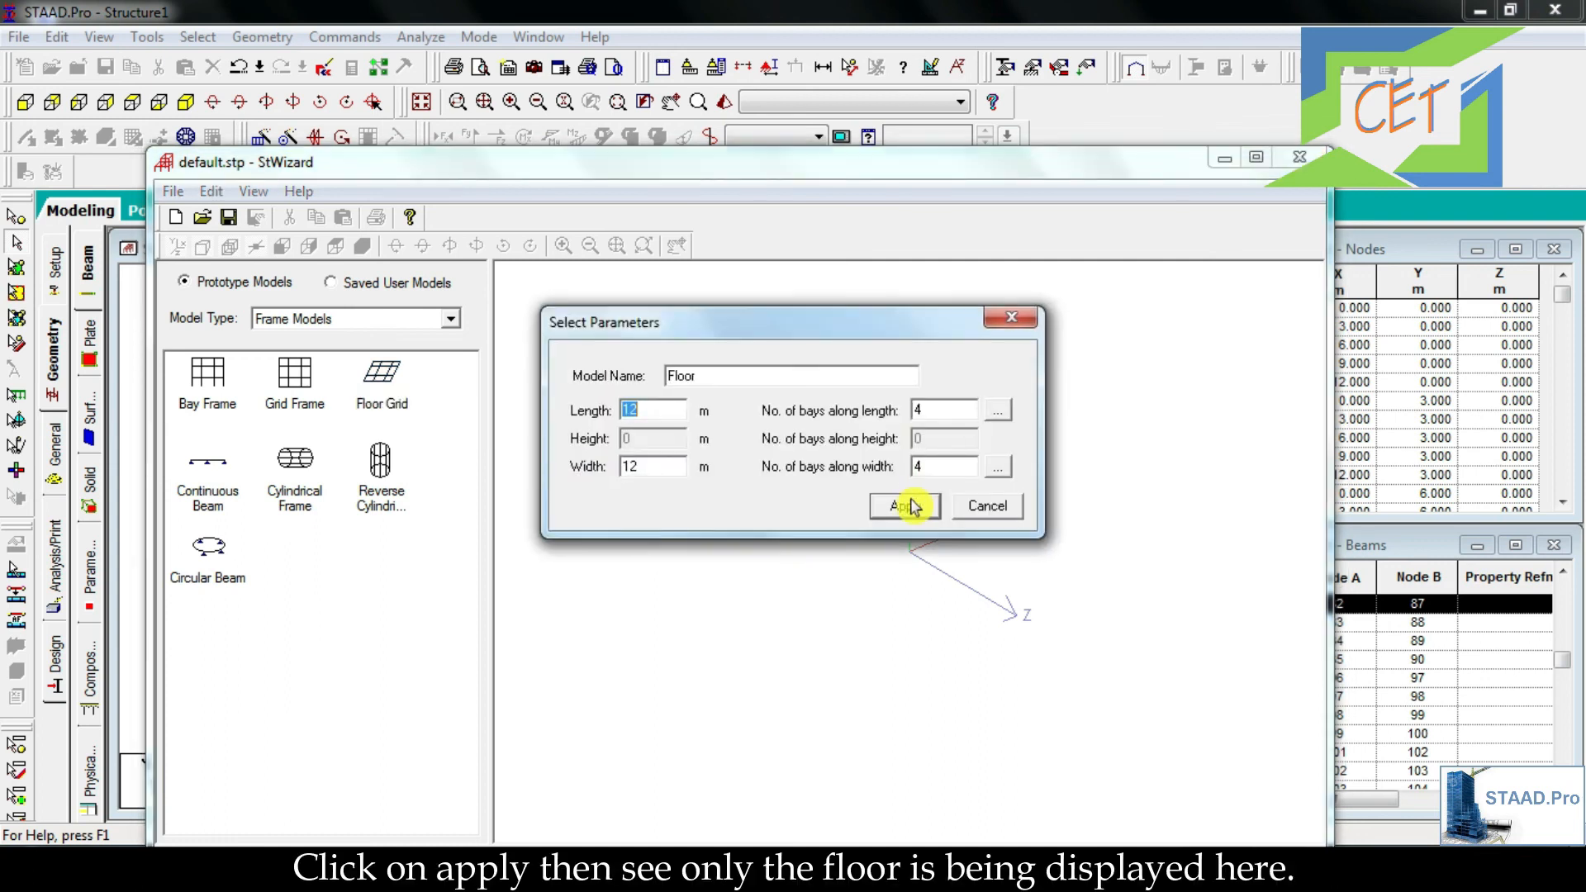
left_click(899, 506)
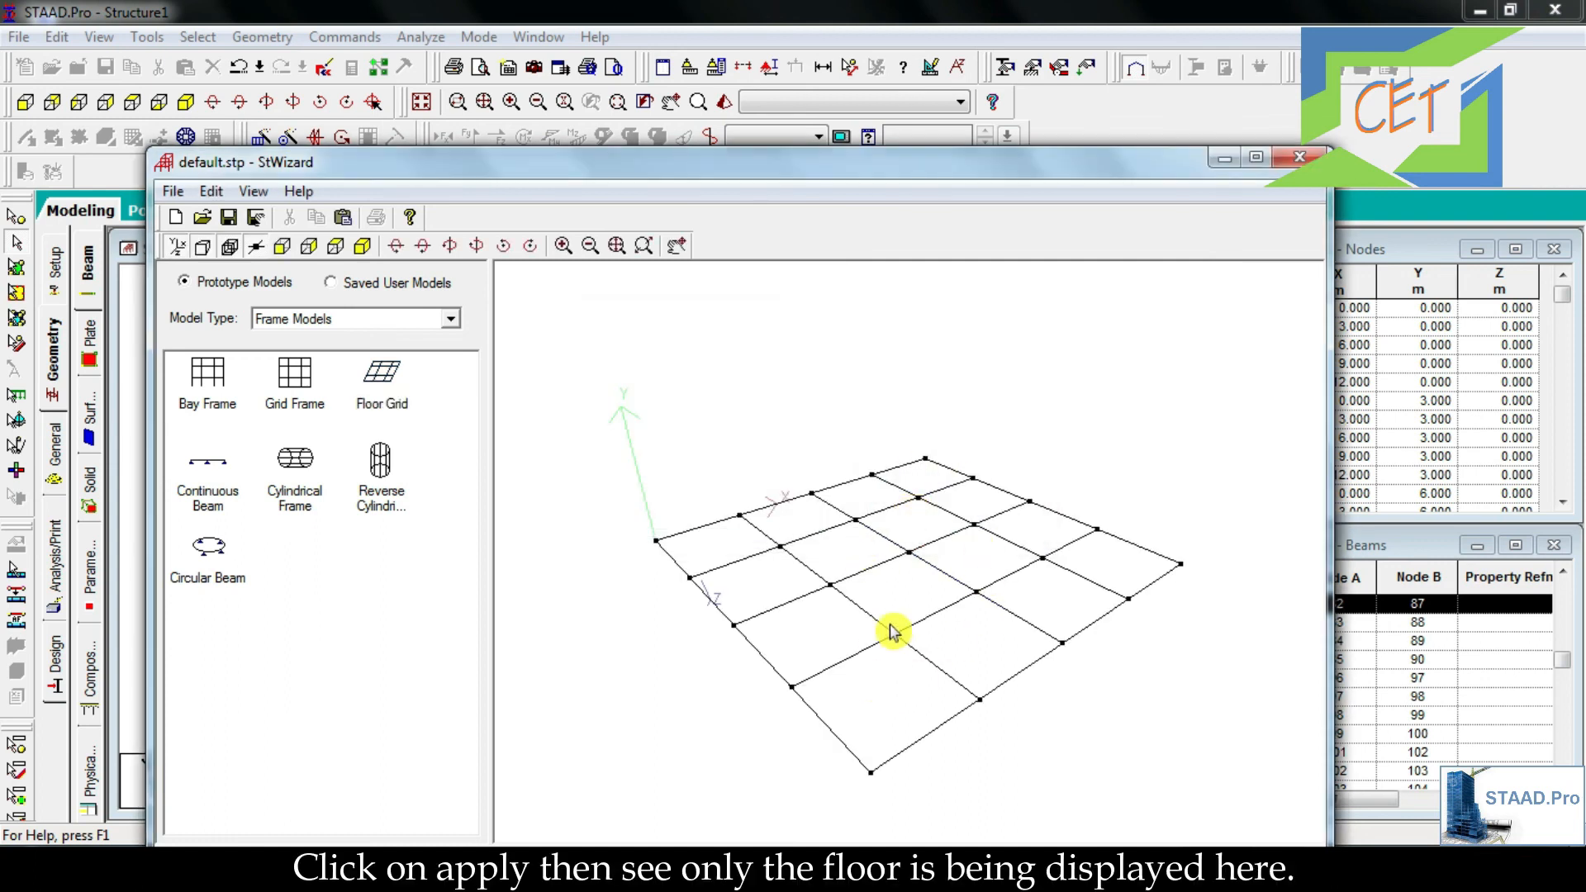
left_click(294, 466)
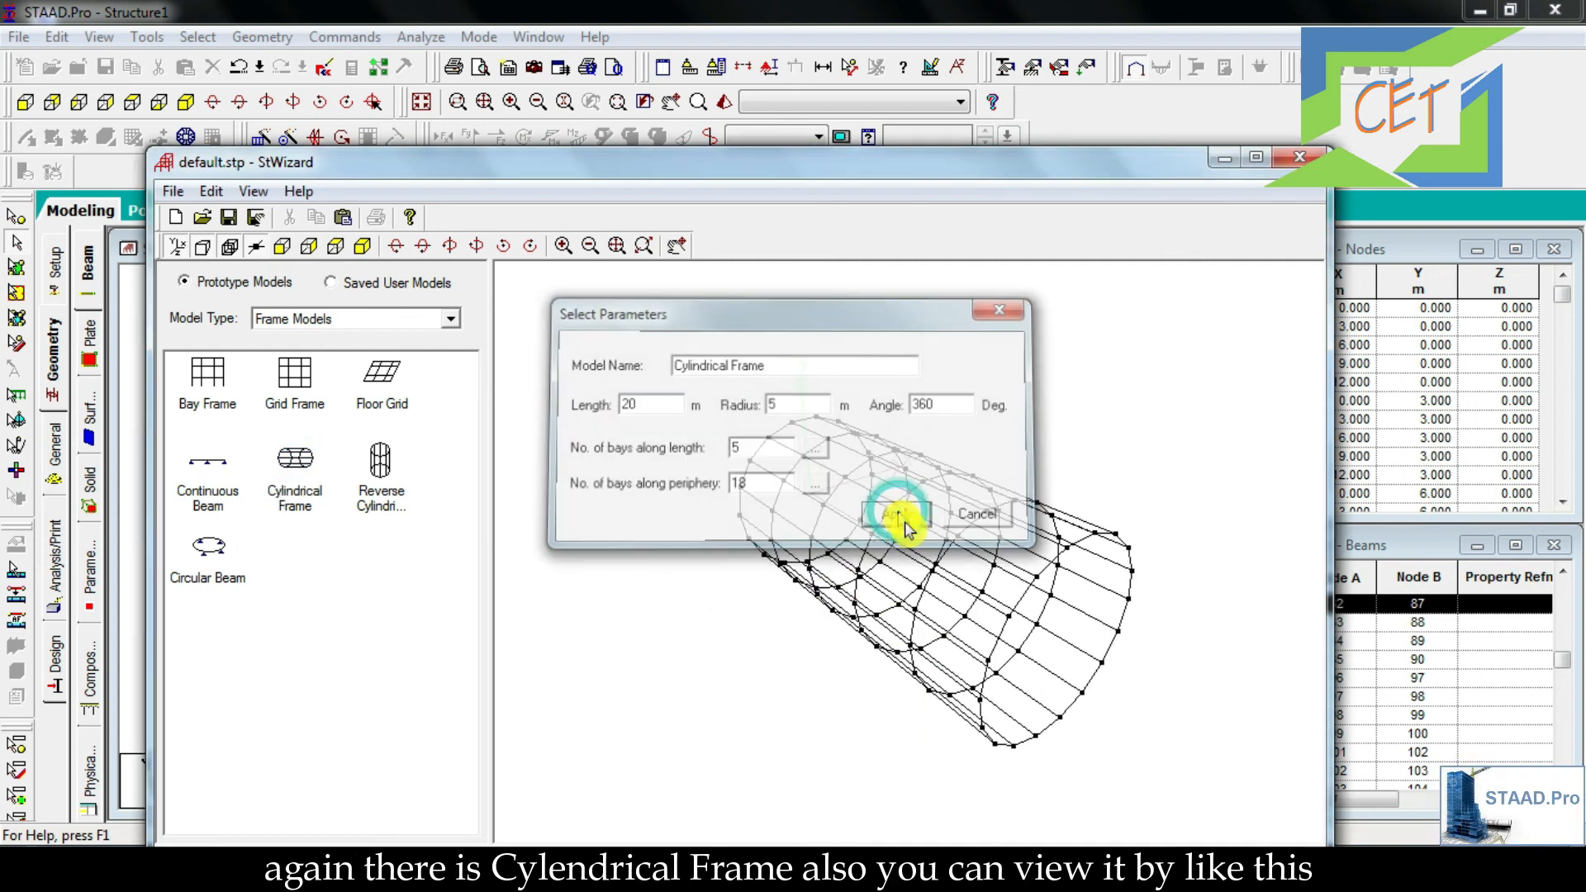
- Preview a 20 m long, 5 m radius Cylindrical Frame and rotate it to a turned angle
left_click(887, 514)
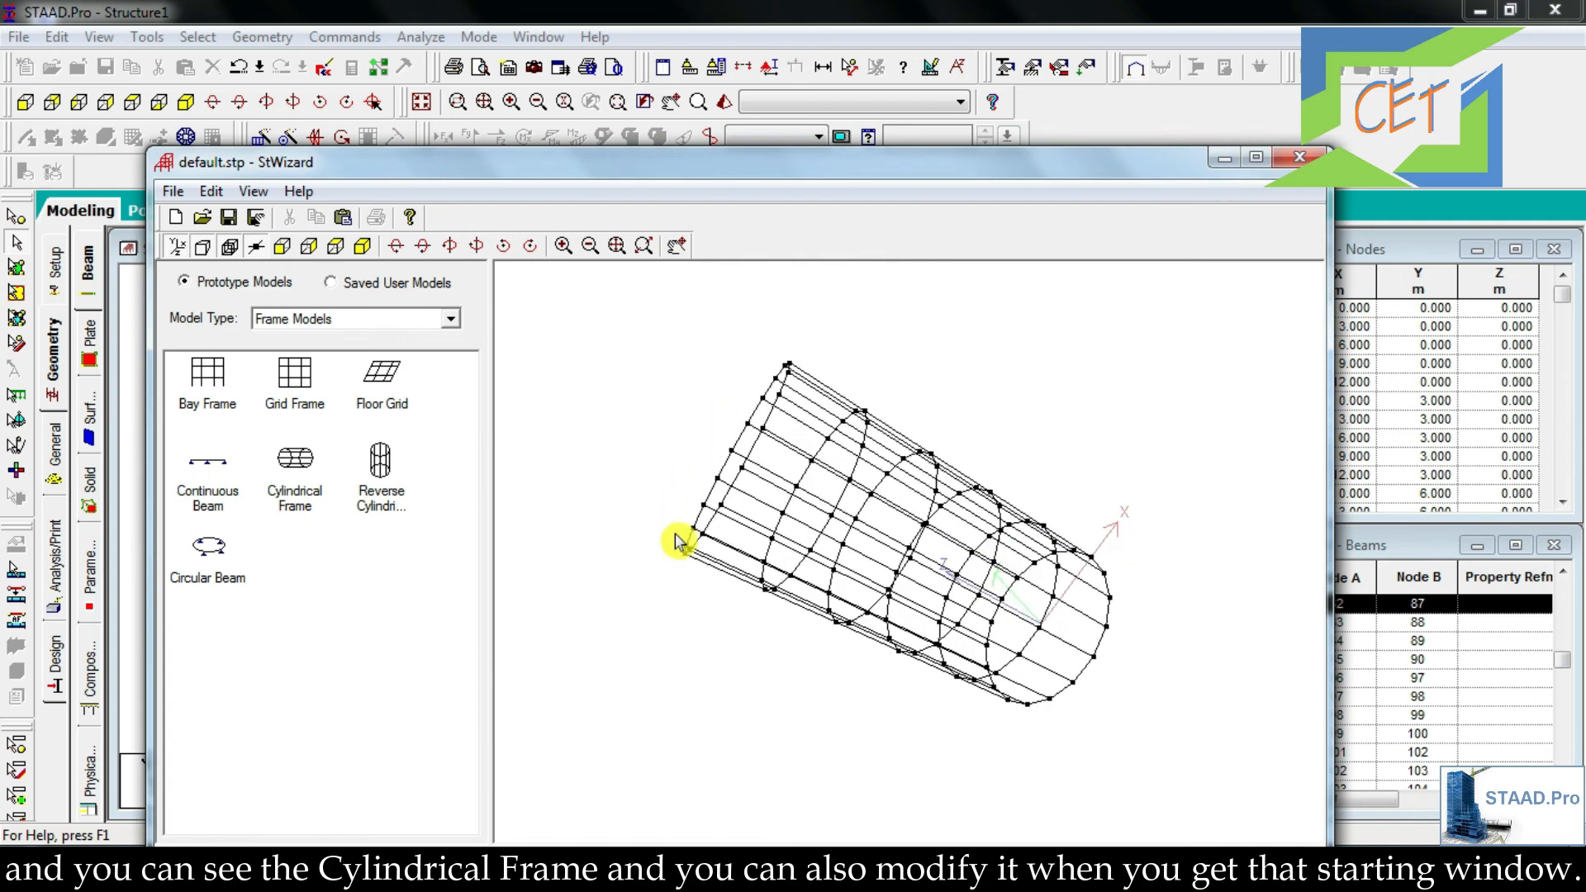
left_click_drag(677, 542, 744, 604)
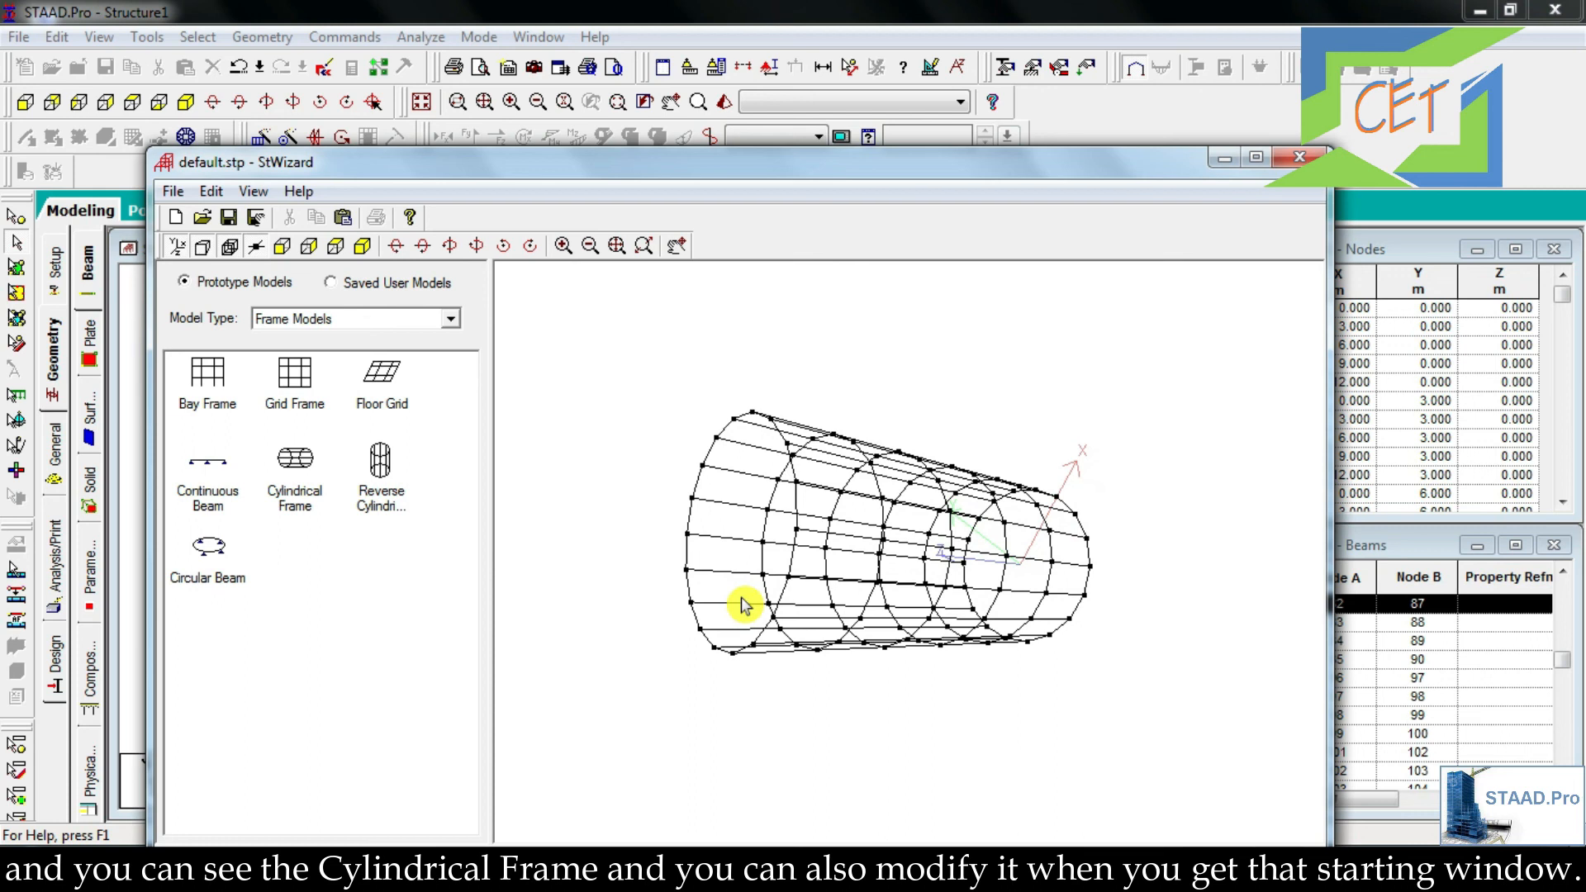